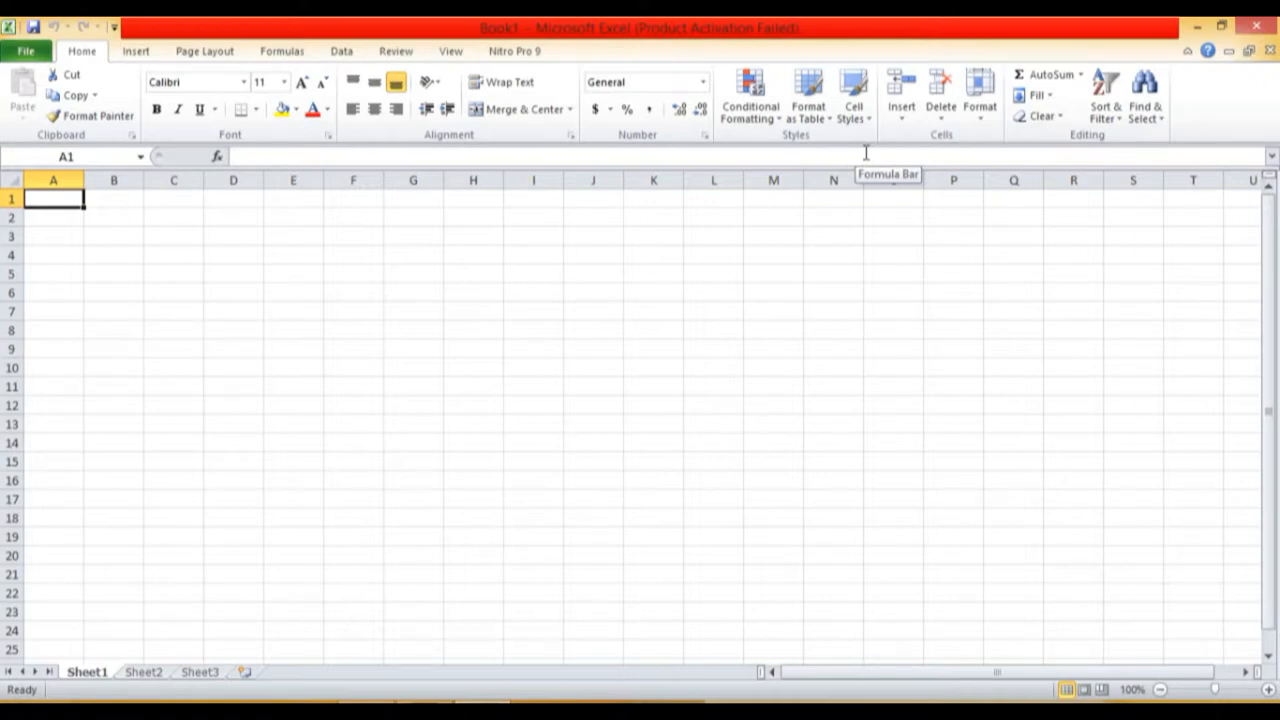
- Enter NAME in A1 and COUNTRY in B1, widen column B and bold both headings
text(NAM)
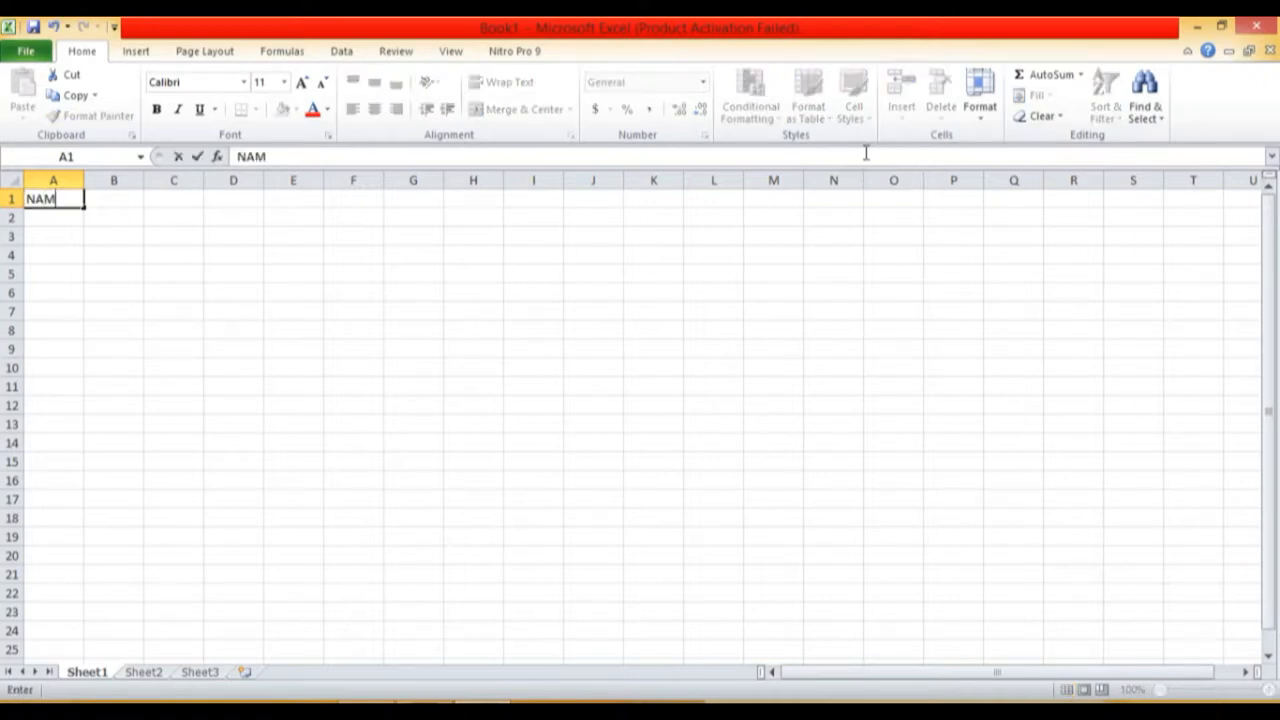
text(E)
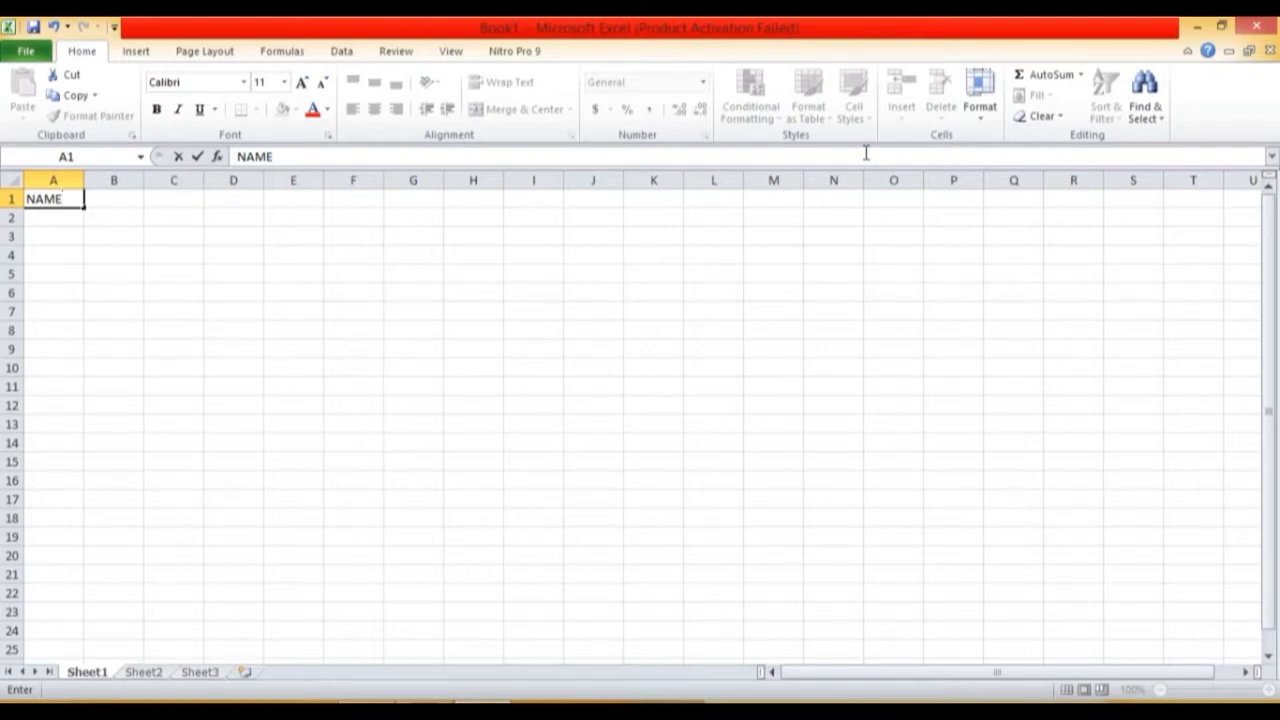
click(112, 198)
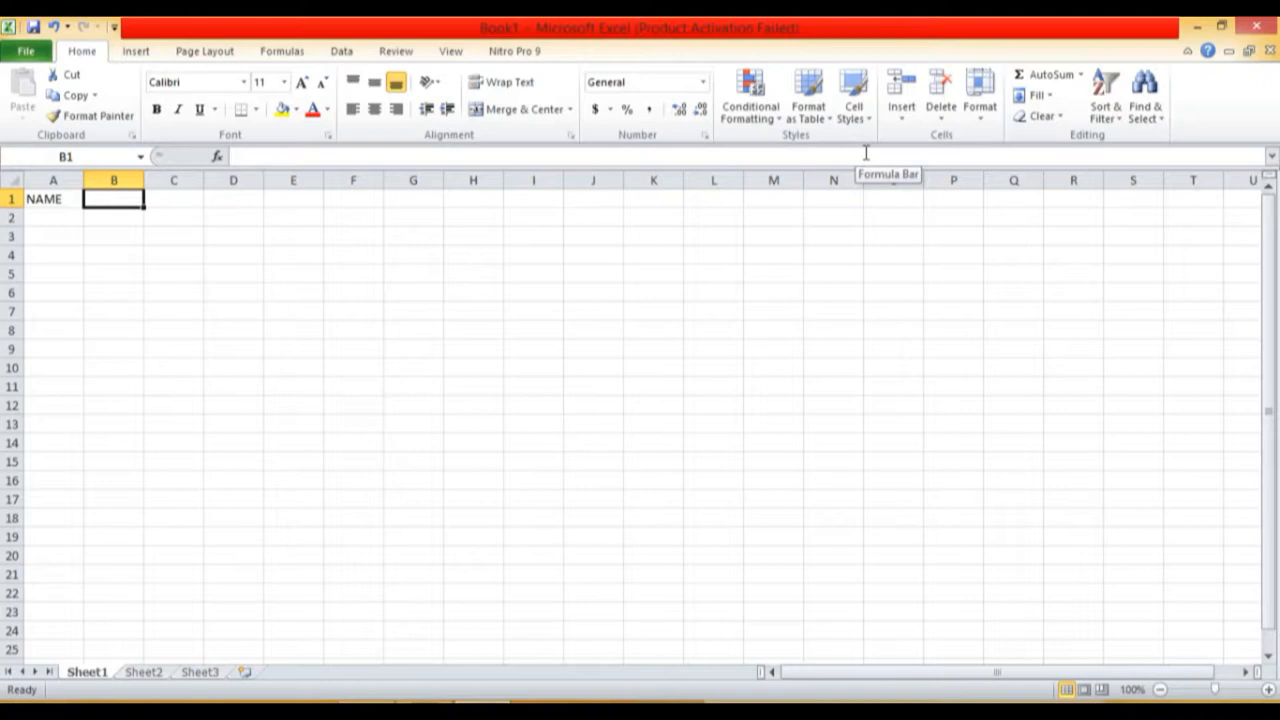
text(COUNTRY)
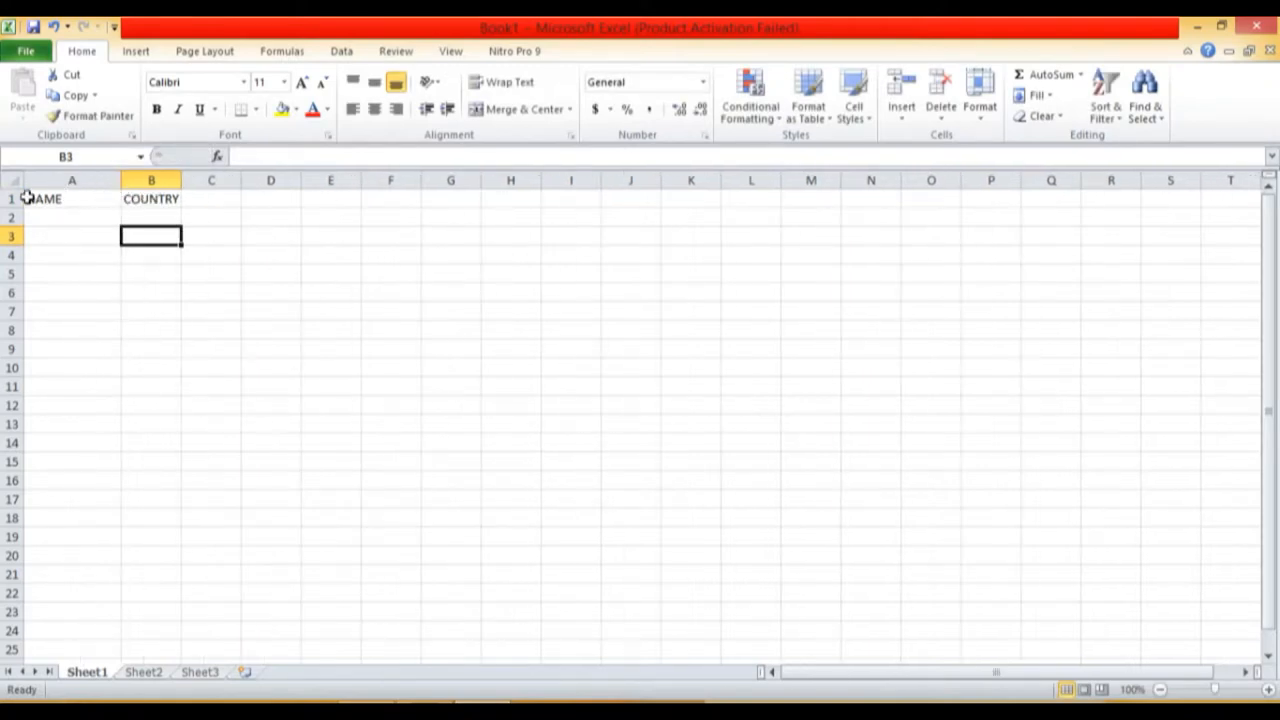
drag(180, 180, 196, 180)
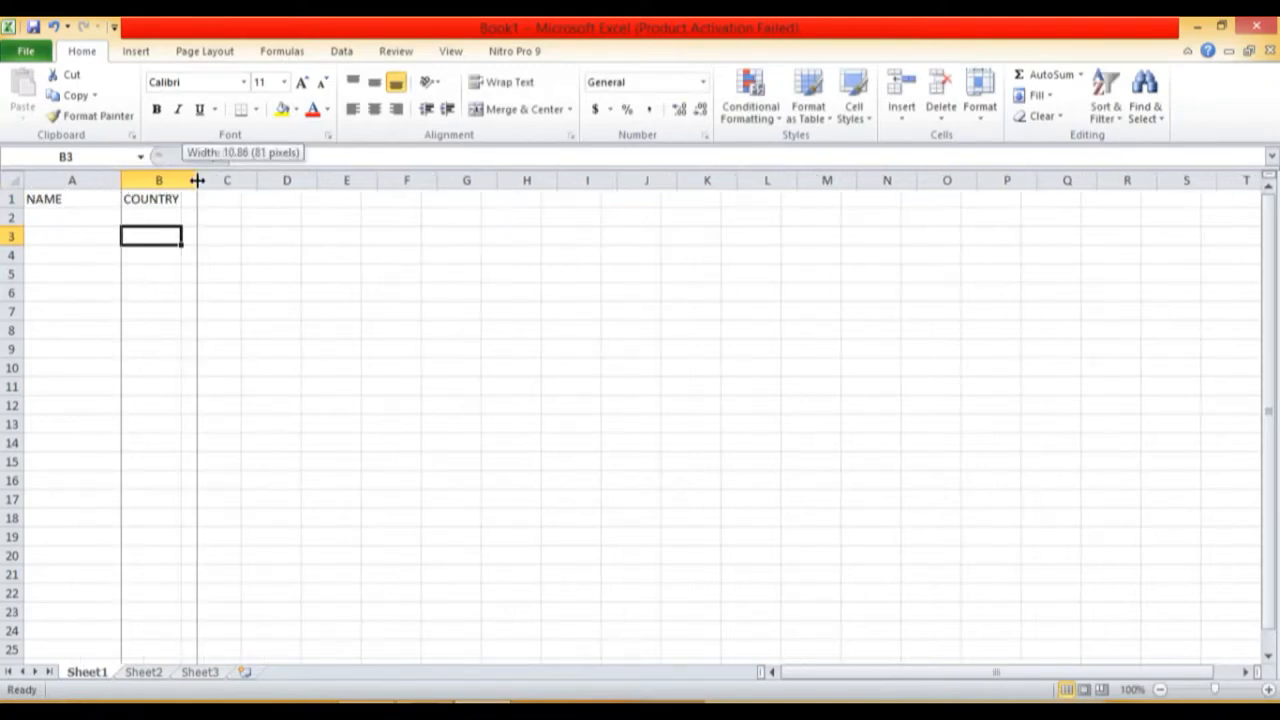
click(40, 198)
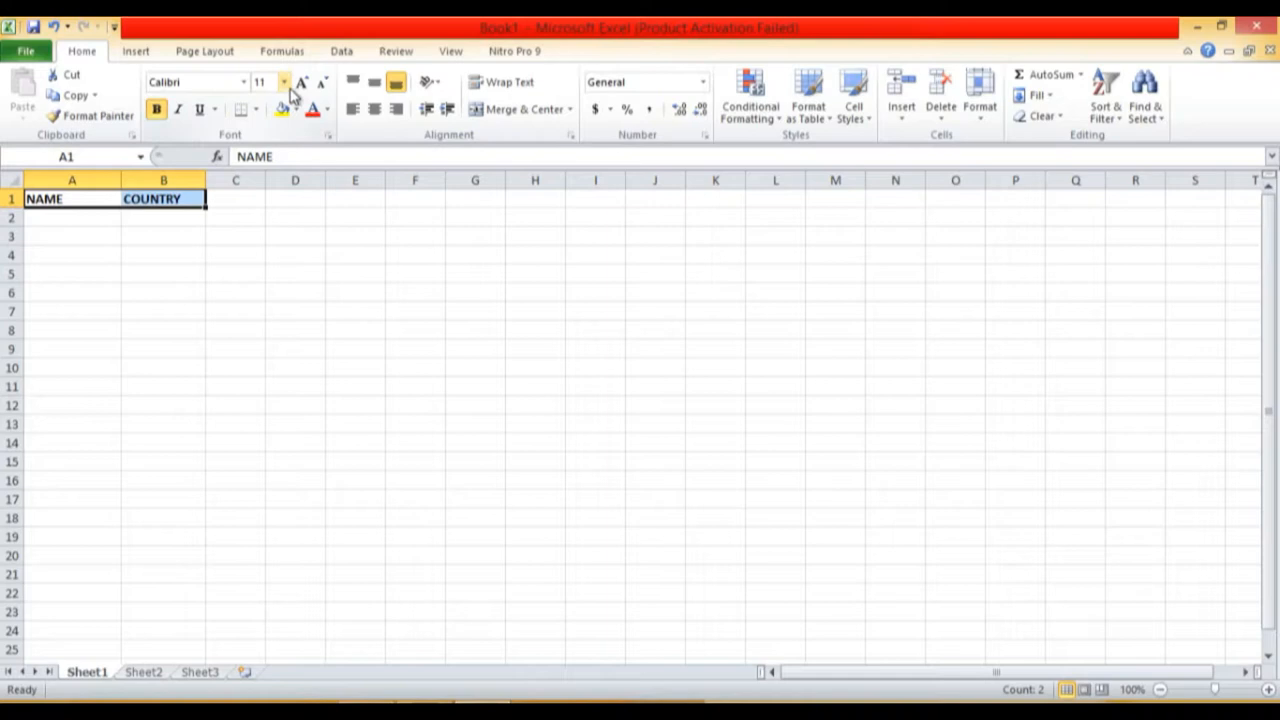
- Increase the font size of the NAME and COUNTRY headings
click(304, 84)
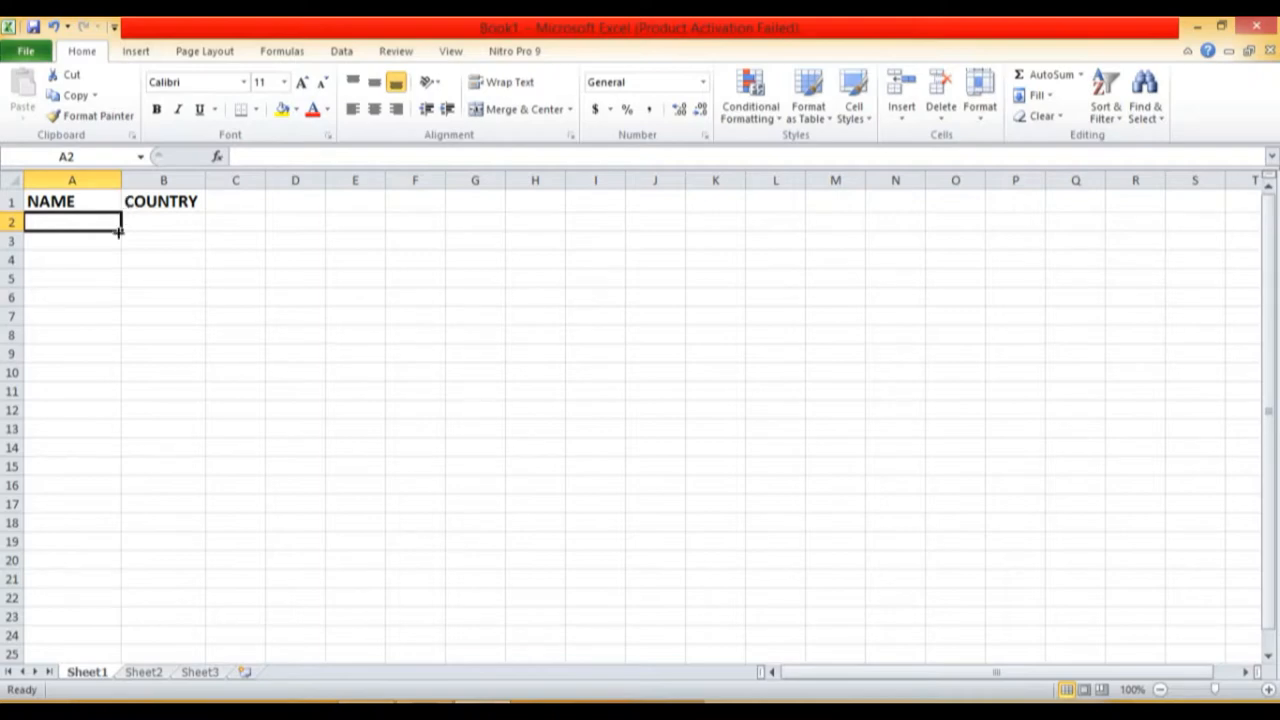
mouse_move(96, 232)
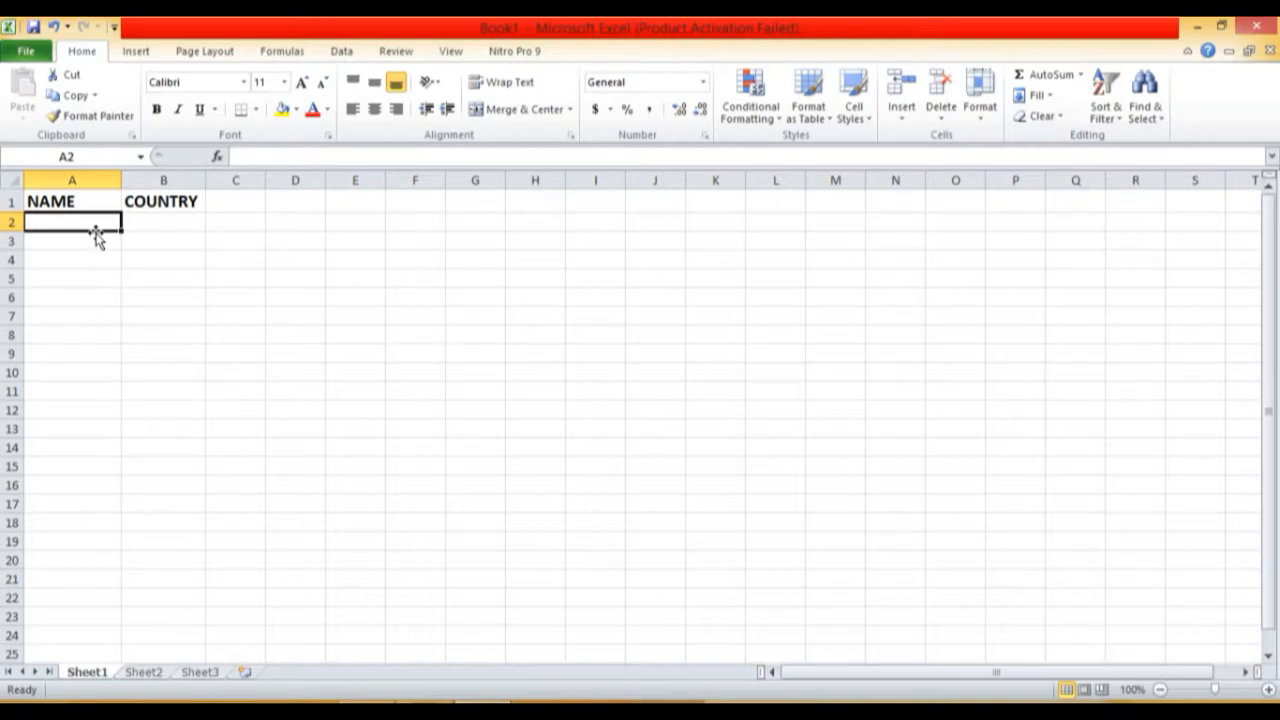
text(JO)
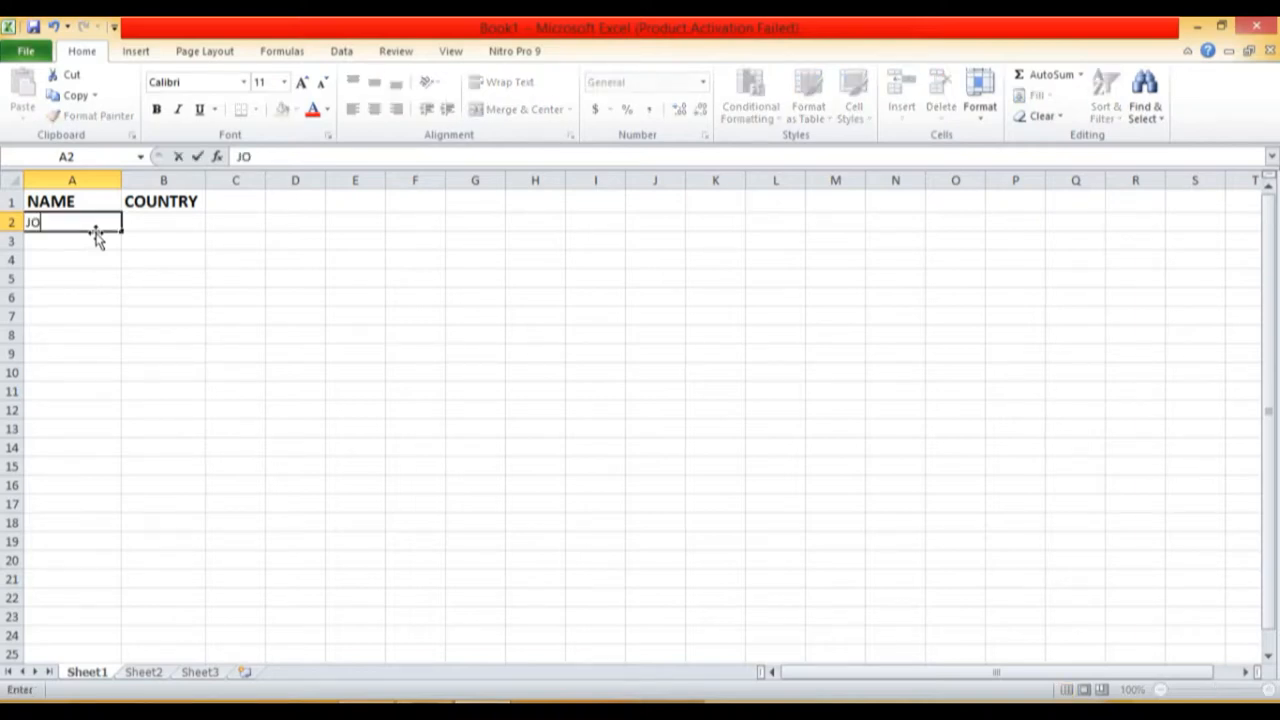
text(H)
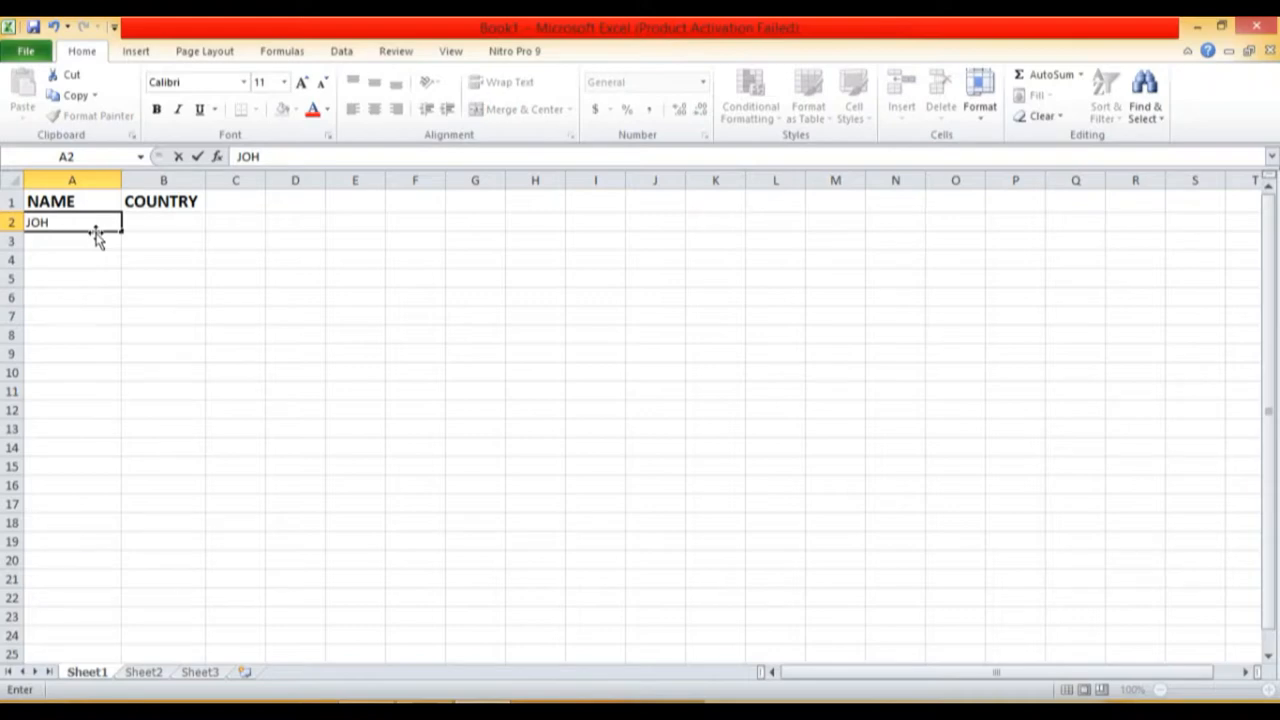
text(N PA)
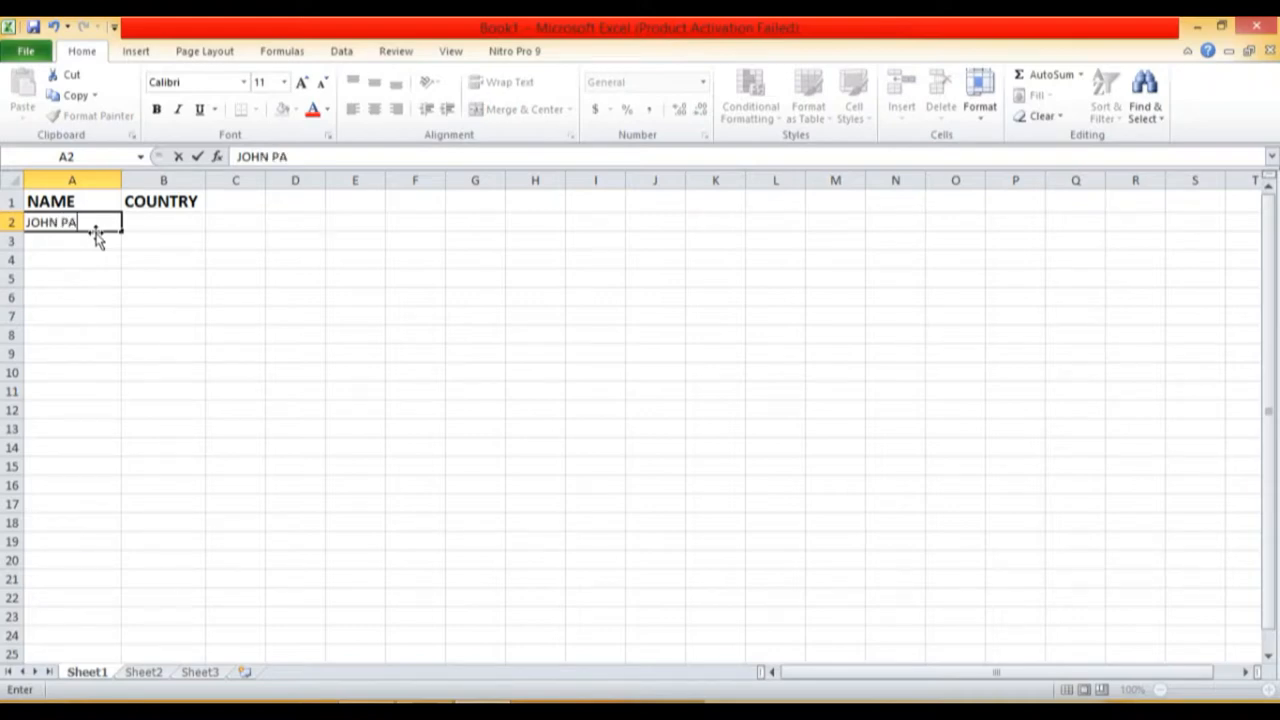
key(Backspace)
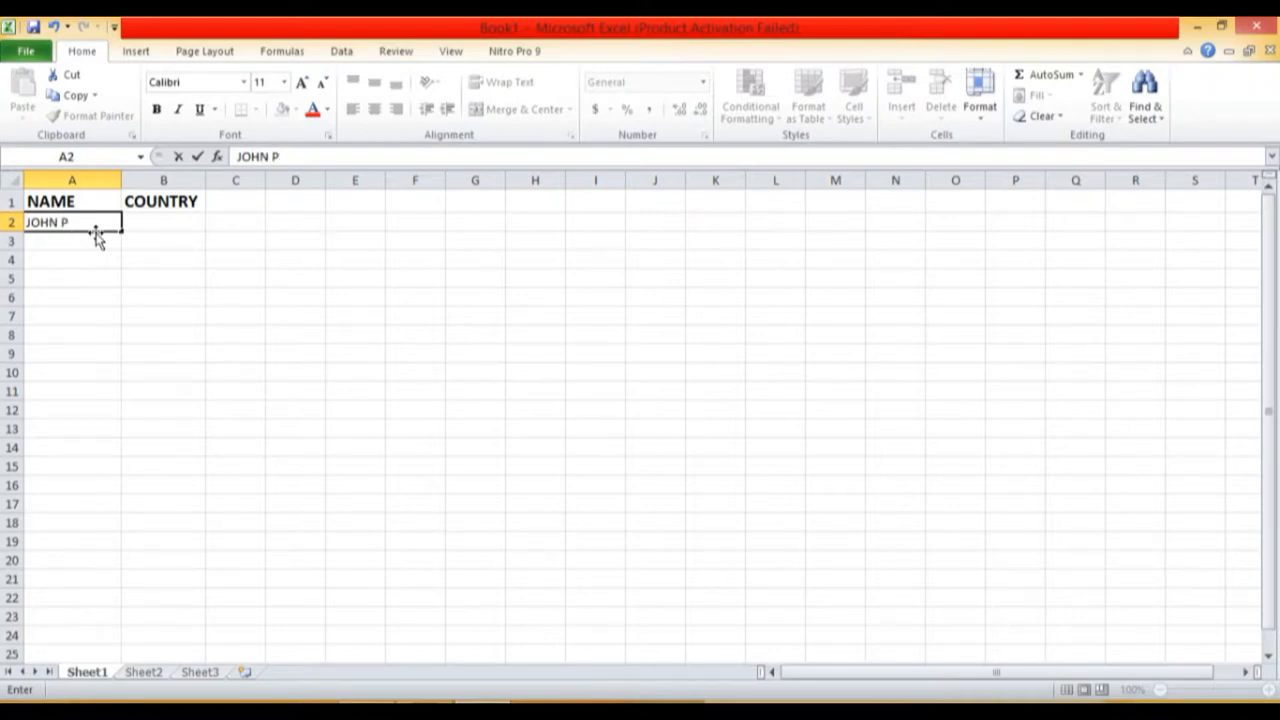
text(AUL)
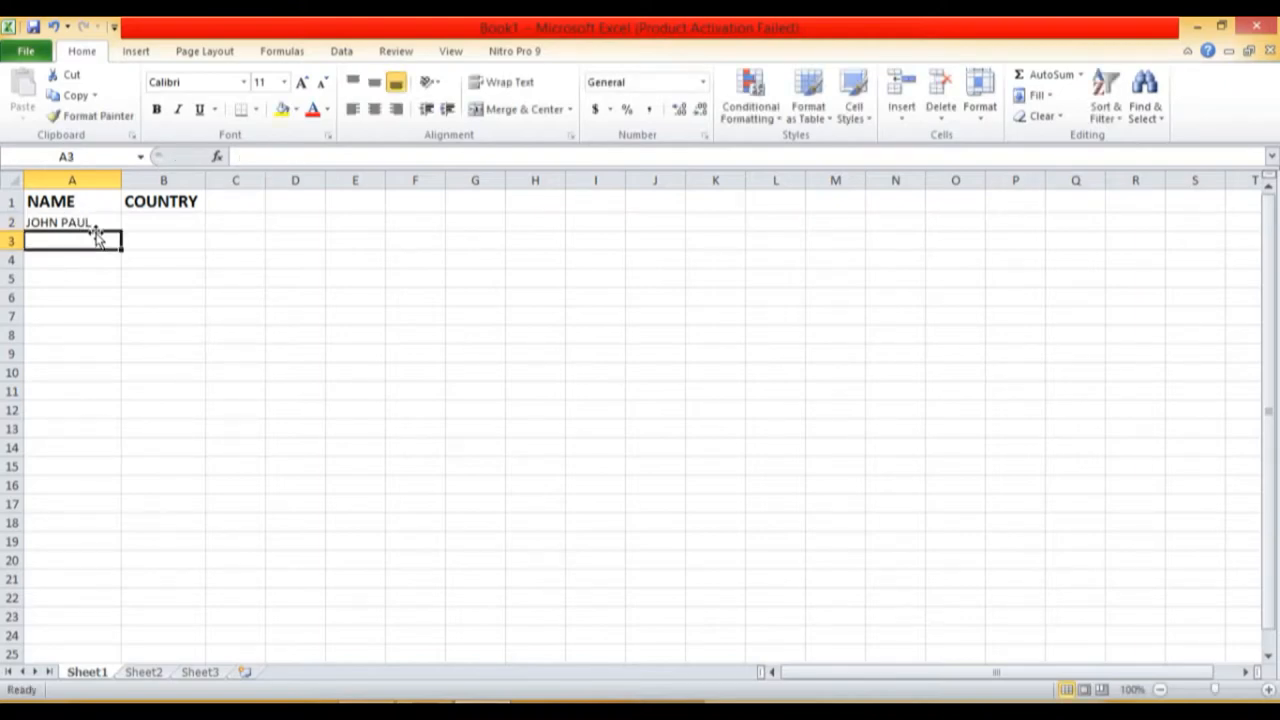
text(EDWIN)
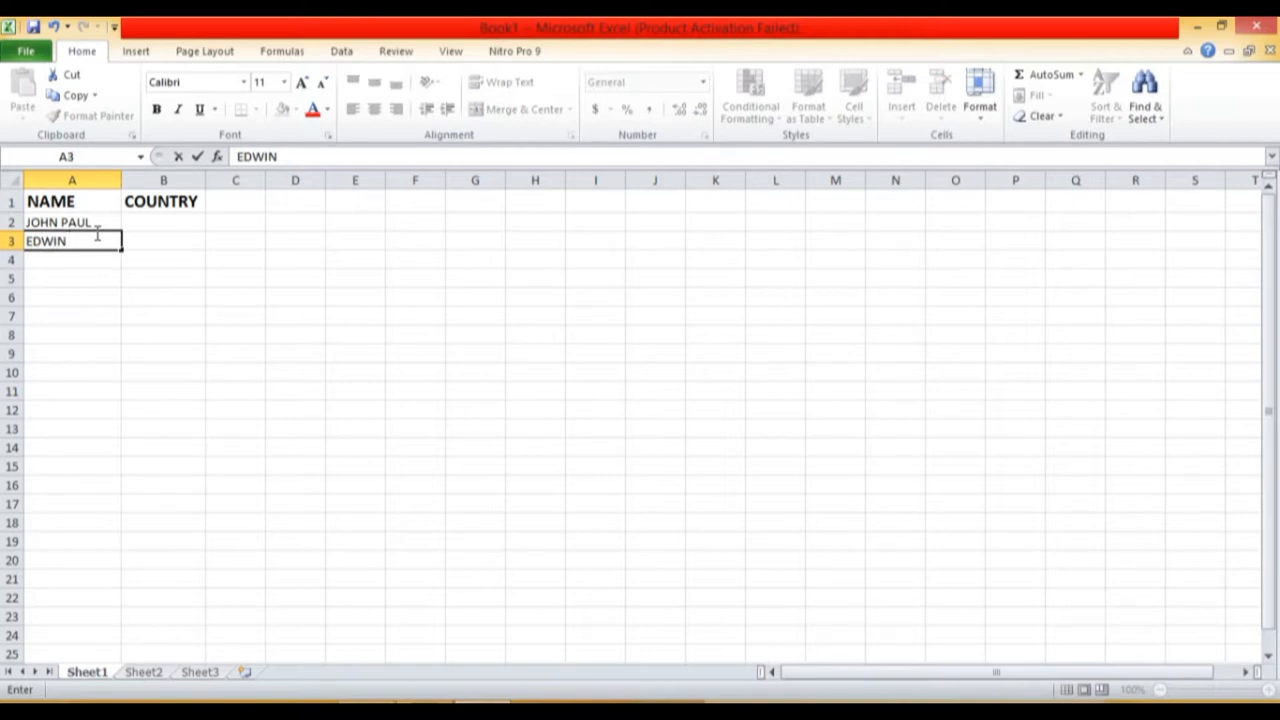
text(MWANGI)
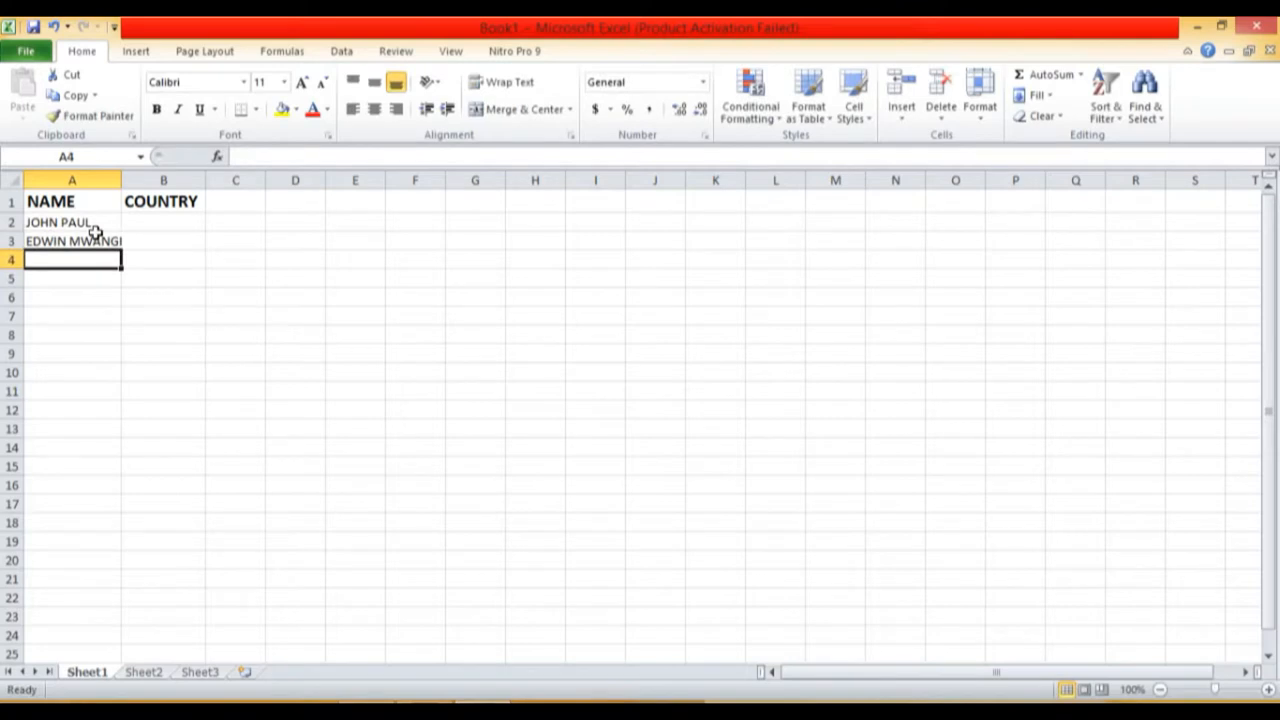
text(BRIA)
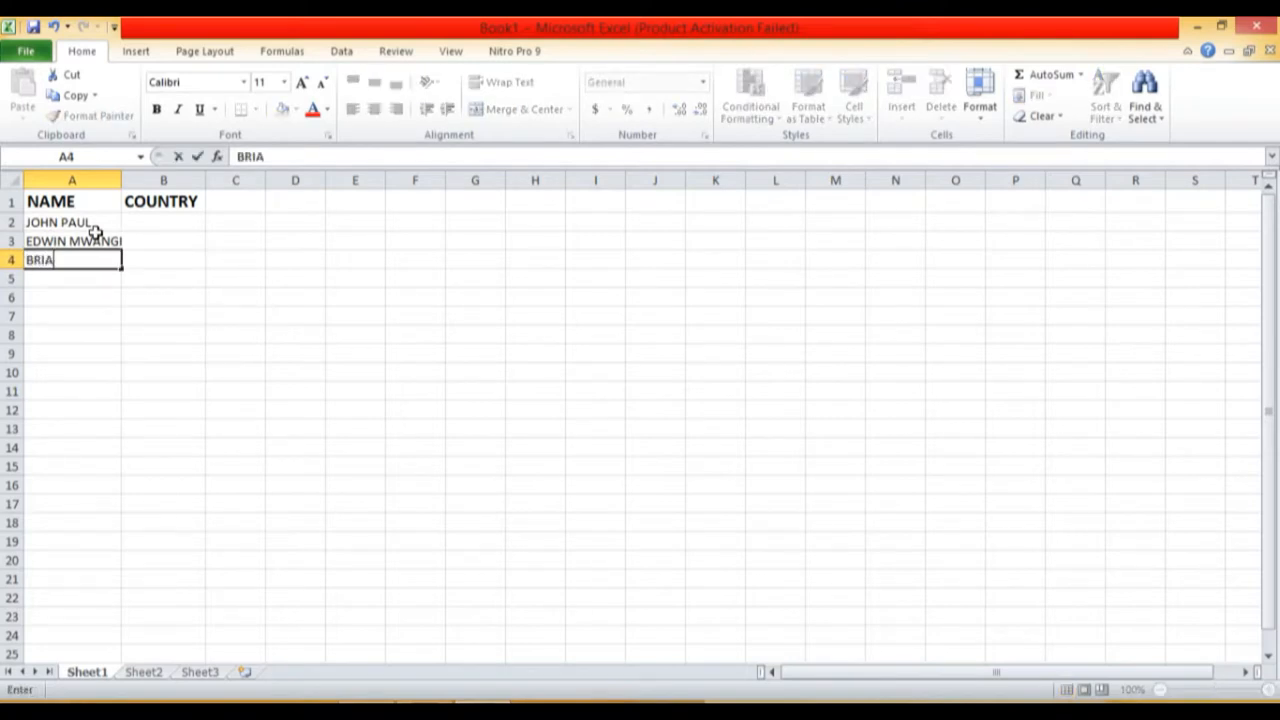
text(N MAINA)
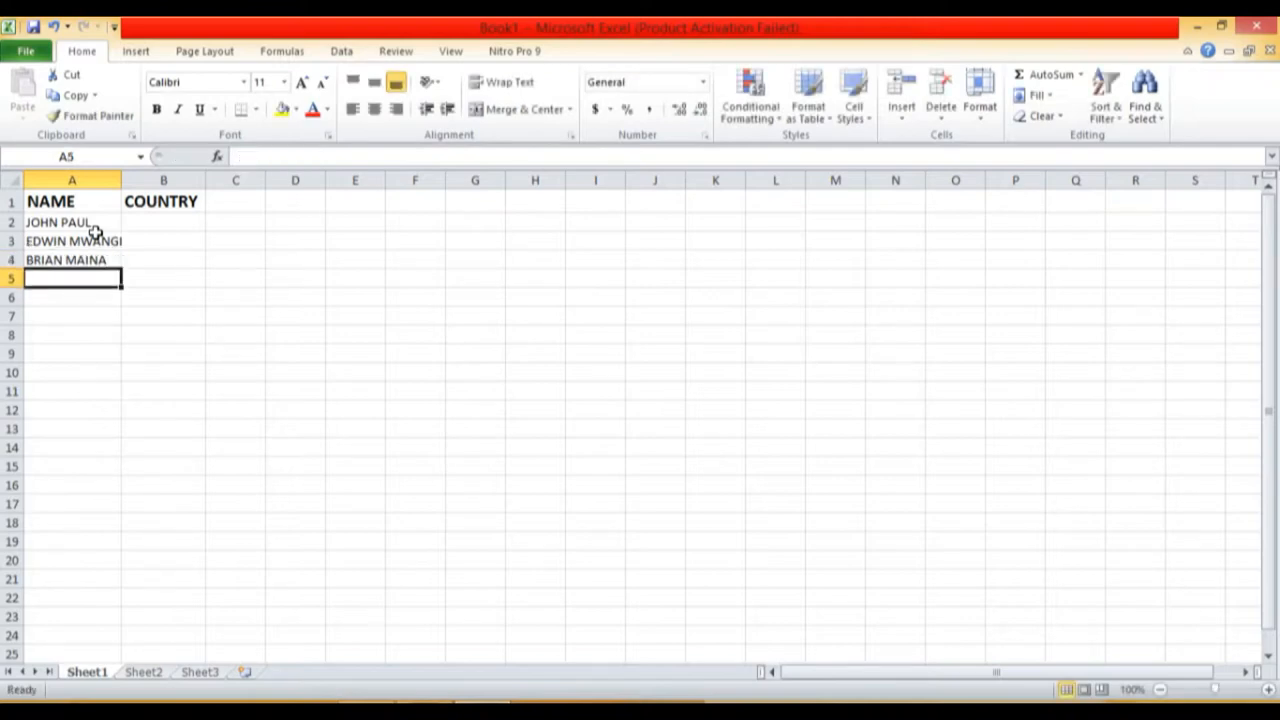
text(KIOKO M)
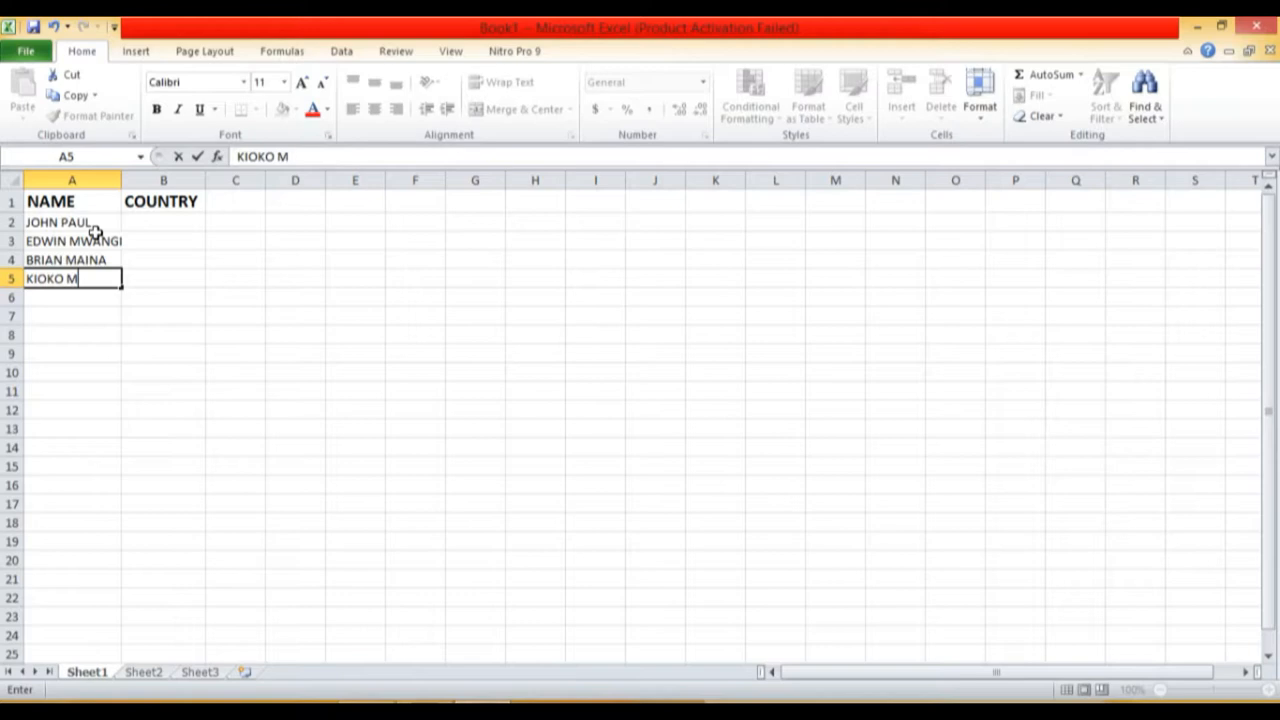
text(UTUA)
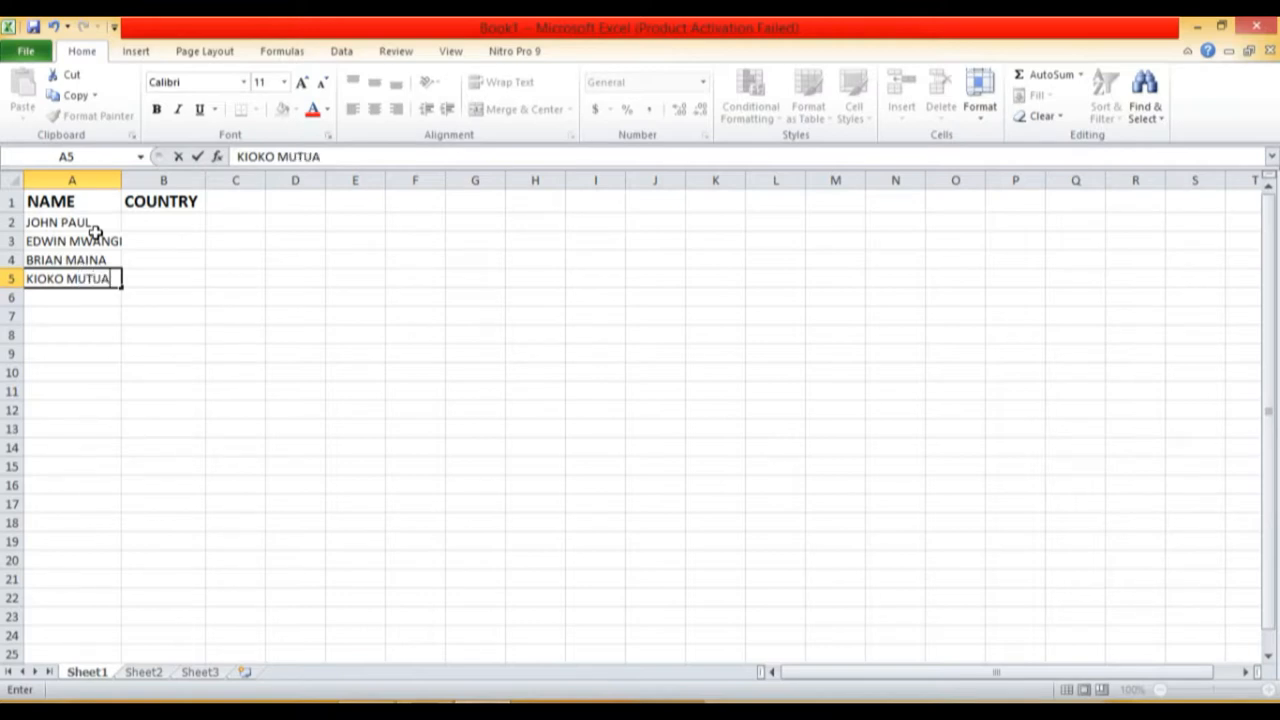
key(Enter)
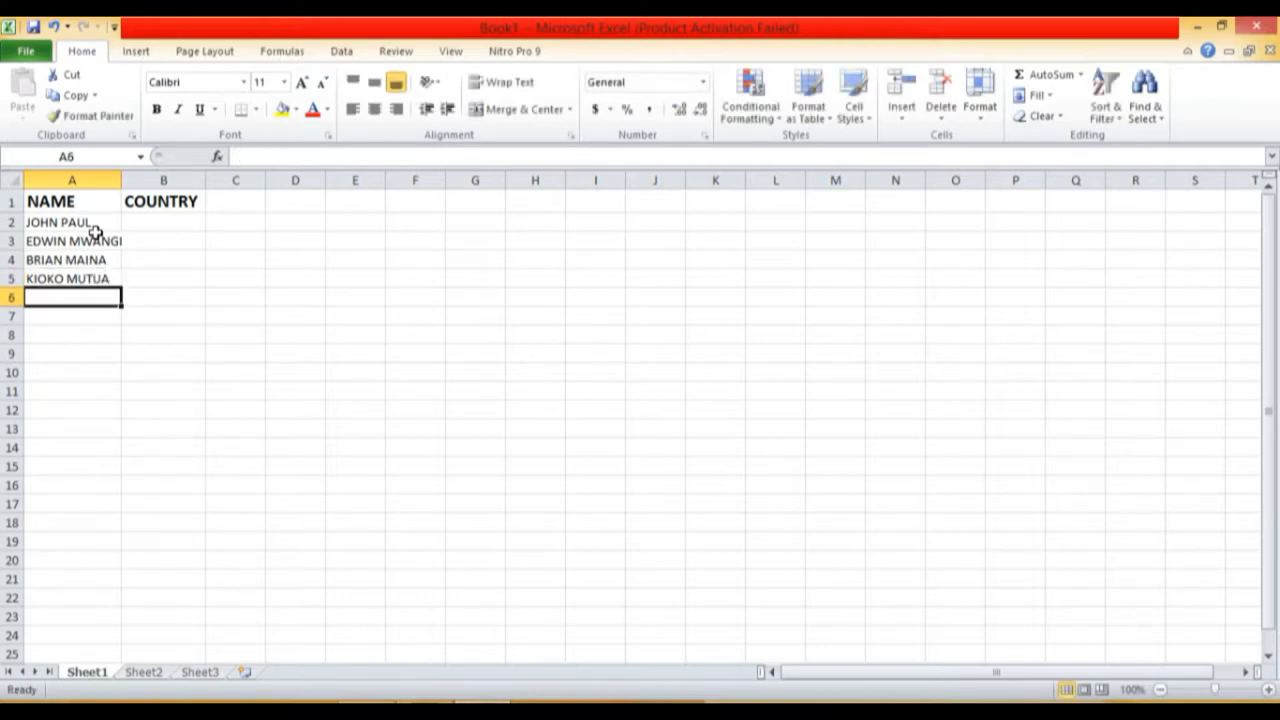
text(DENIS)
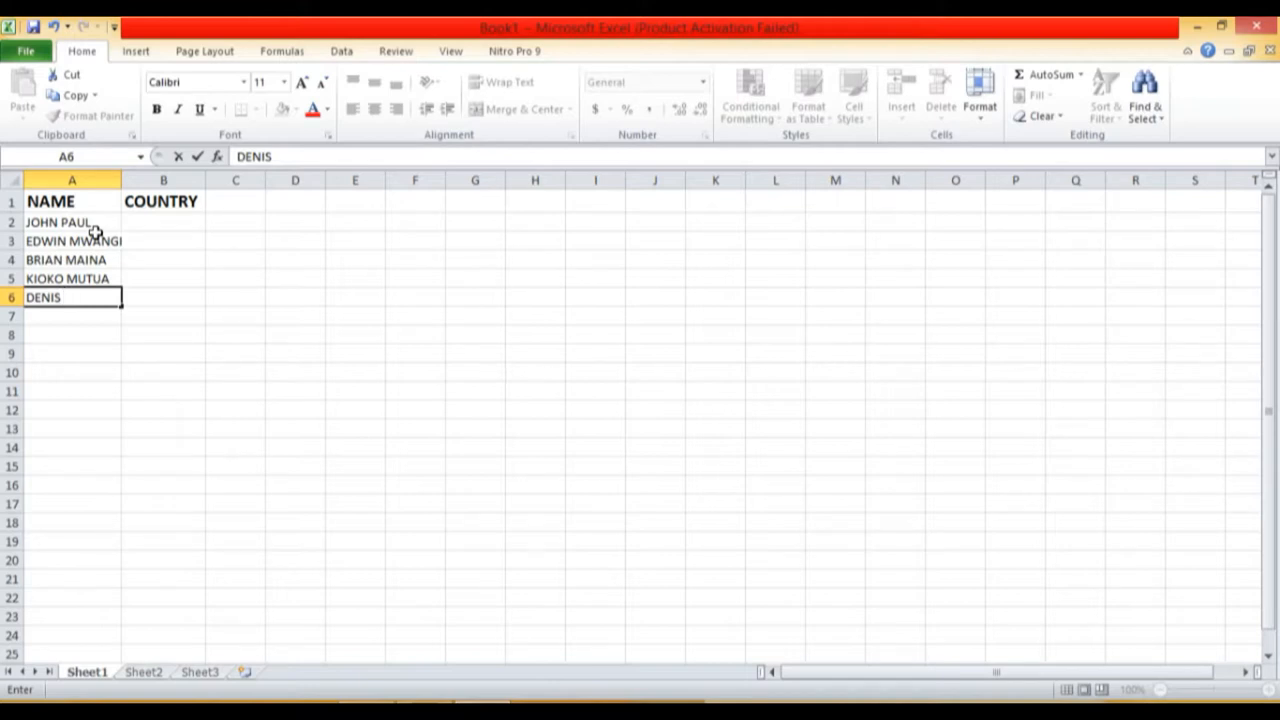
text(KIMANI)
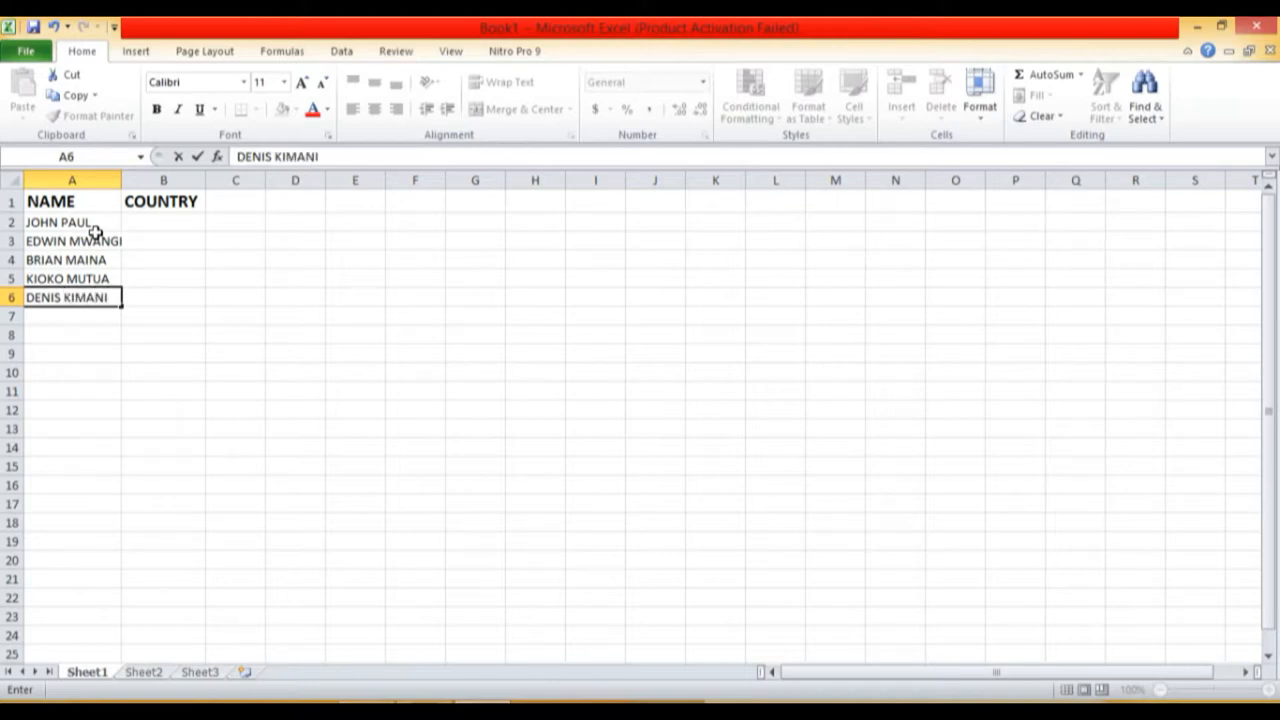
mouse_move(166, 236)
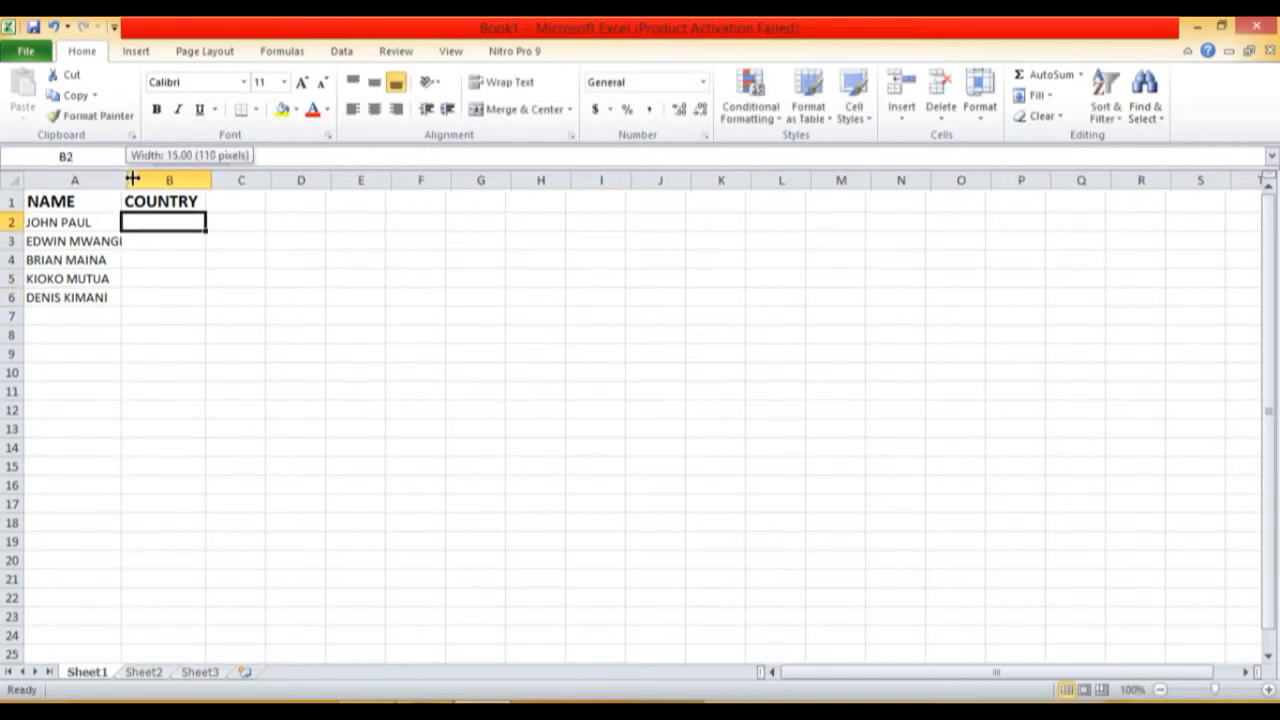
drag(132, 180, 176, 180)
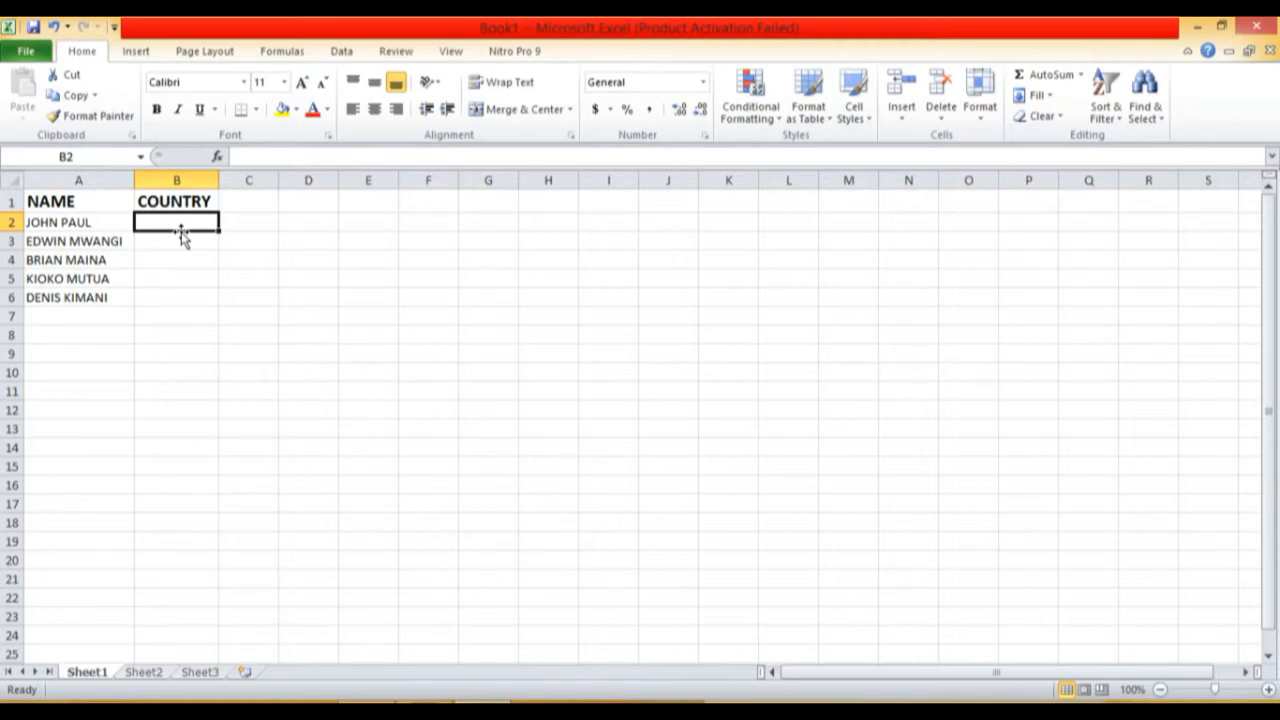
mouse_move(340, 232)
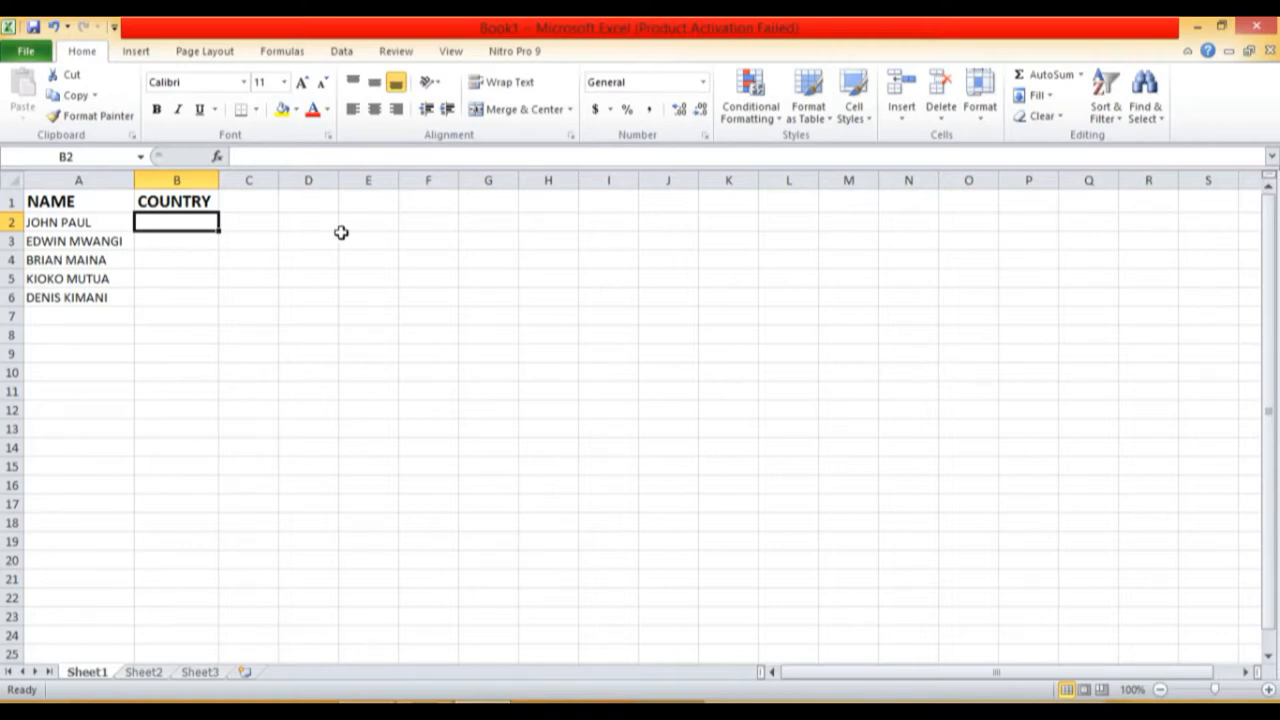
click(428, 220)
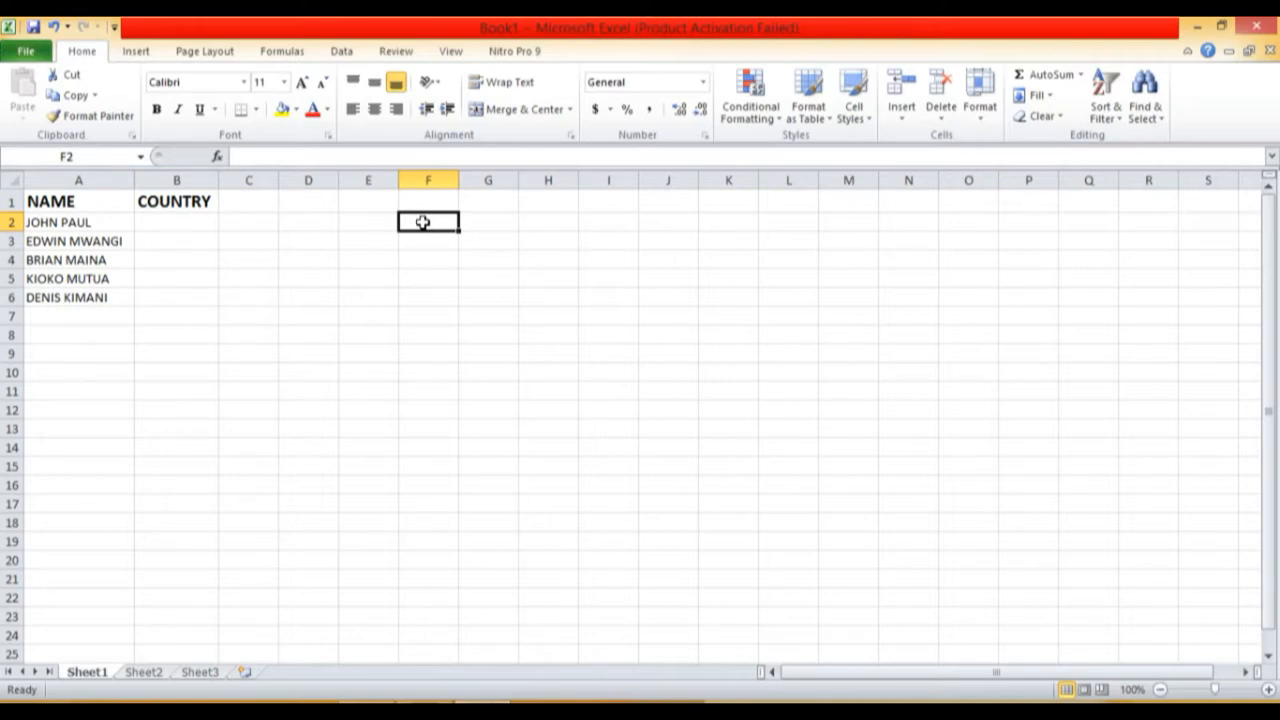
click(428, 200)
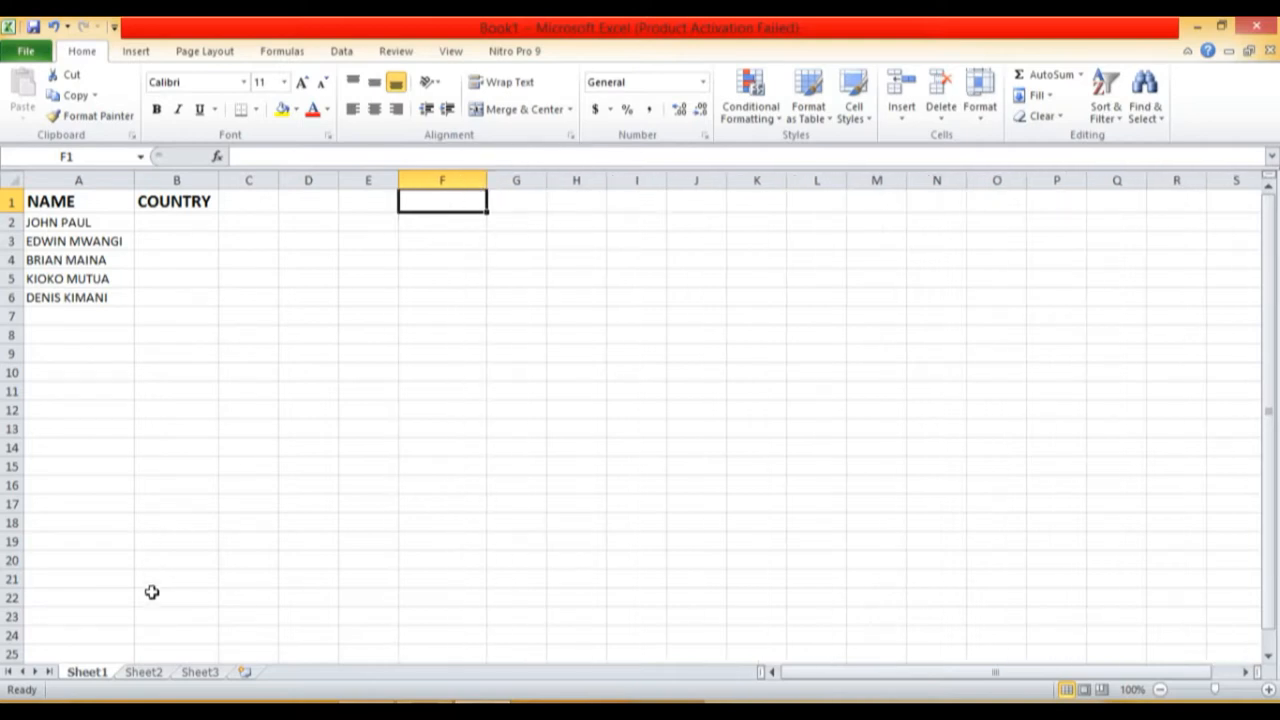
click(144, 672)
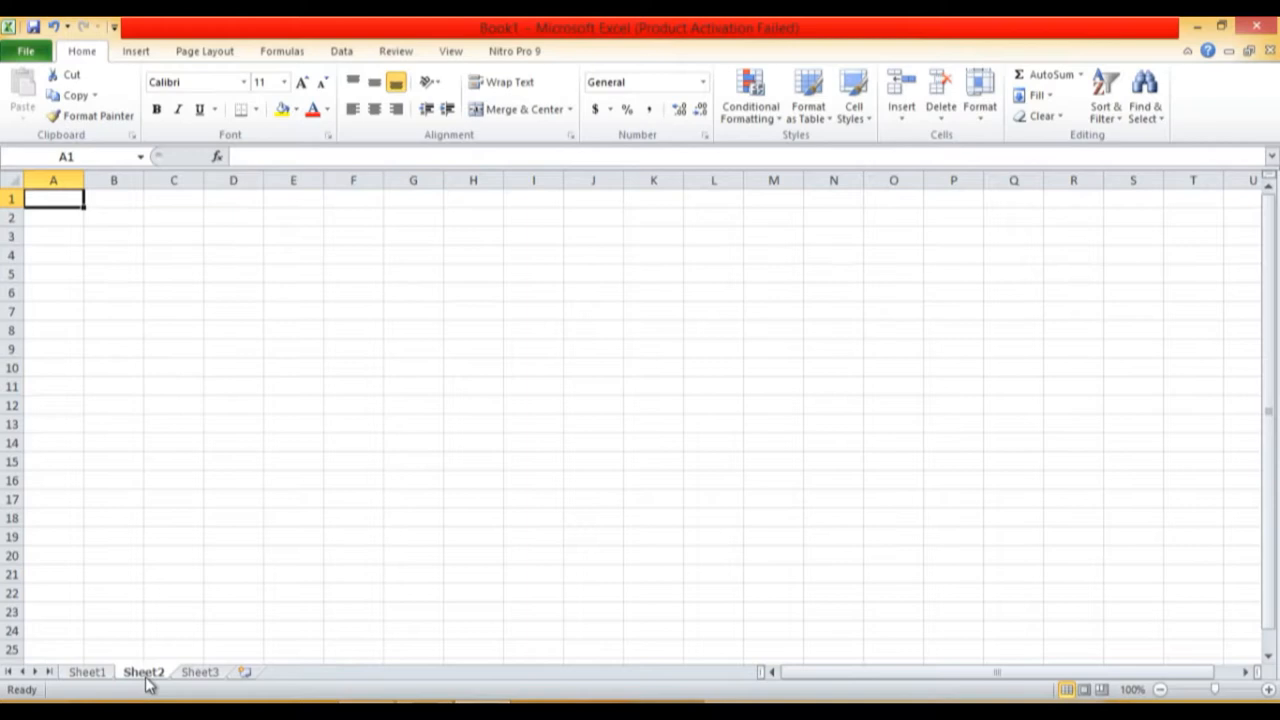
click(96, 672)
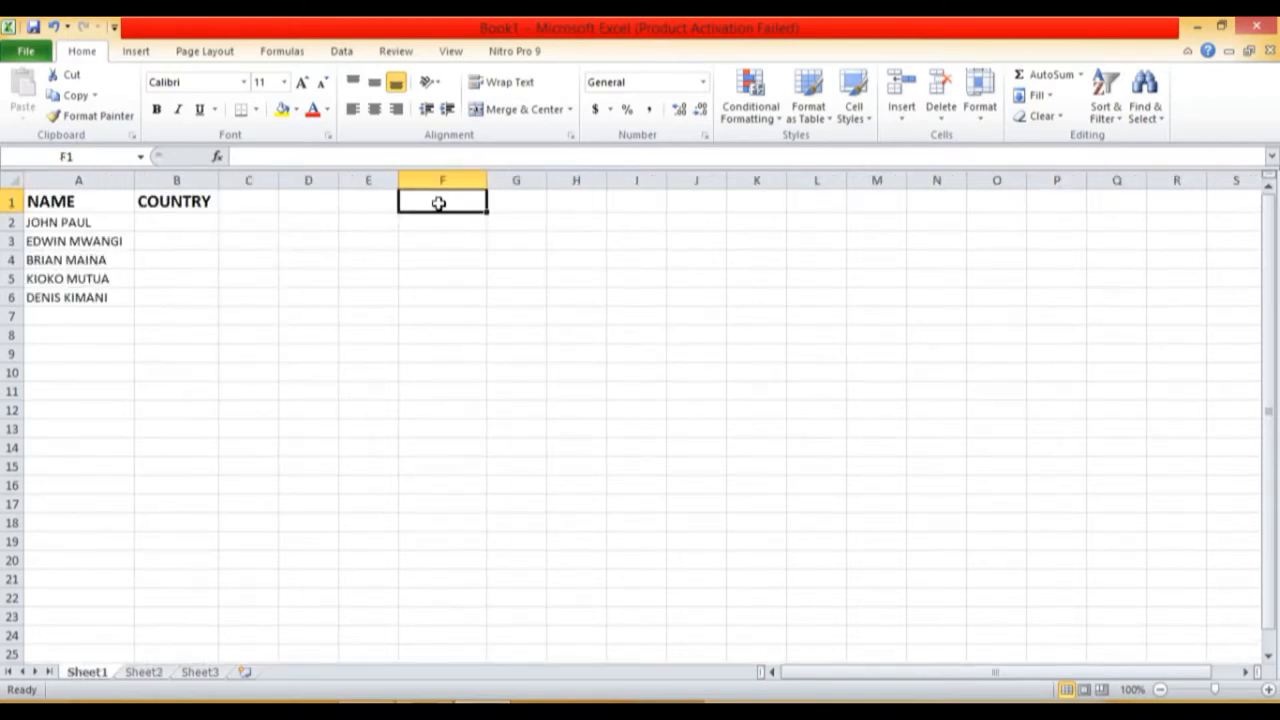
- Enter the COUNTRY heading in F1, correcting the CONRTY typo
text(CON)
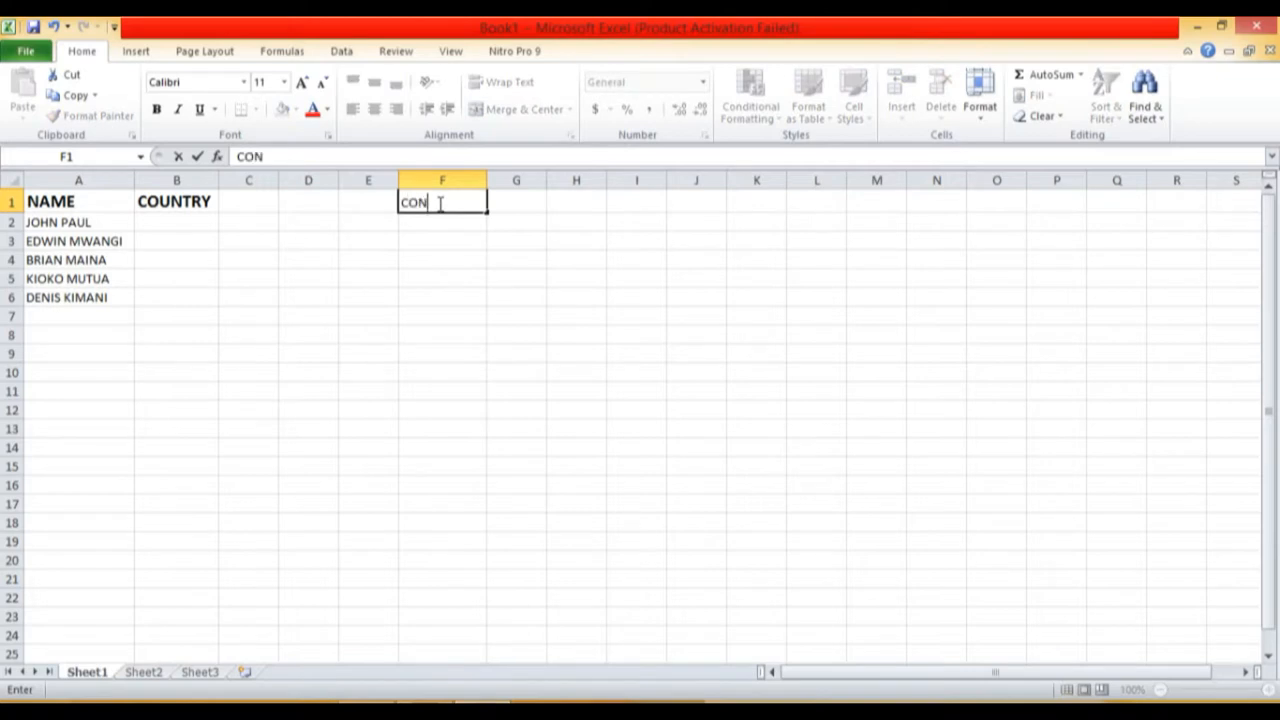
text(RTY)
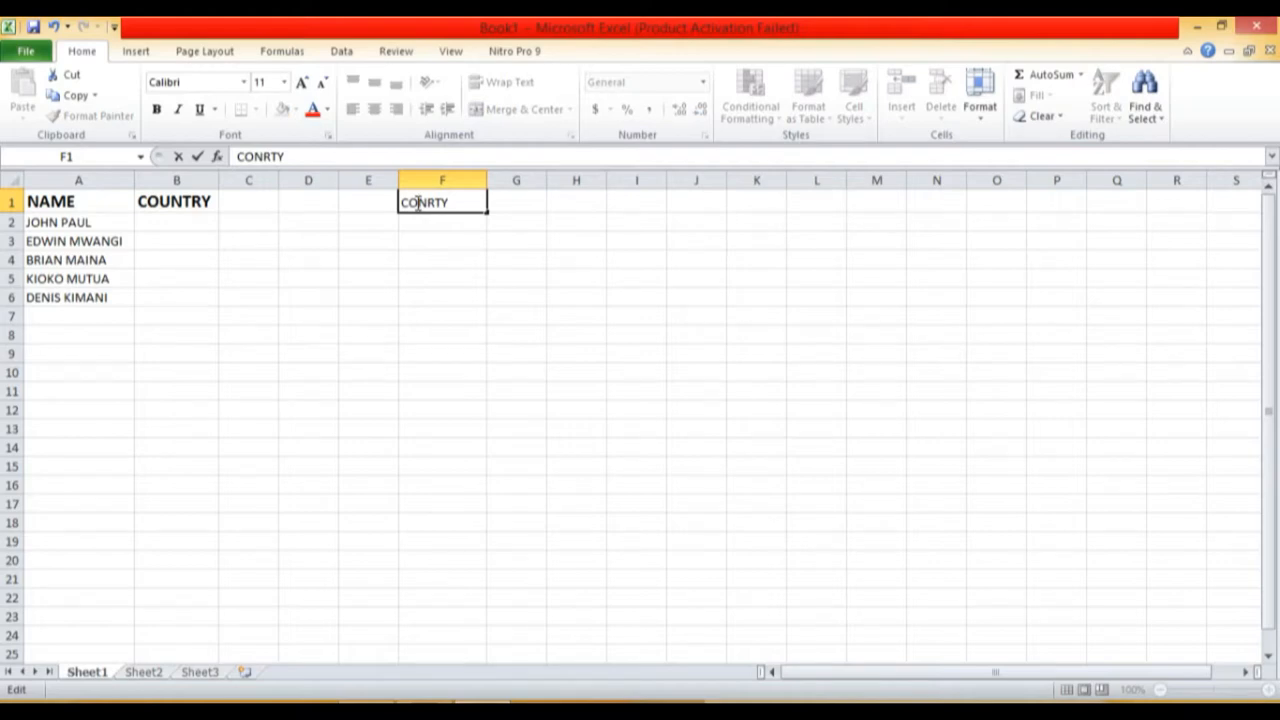
text(COUNTRY)
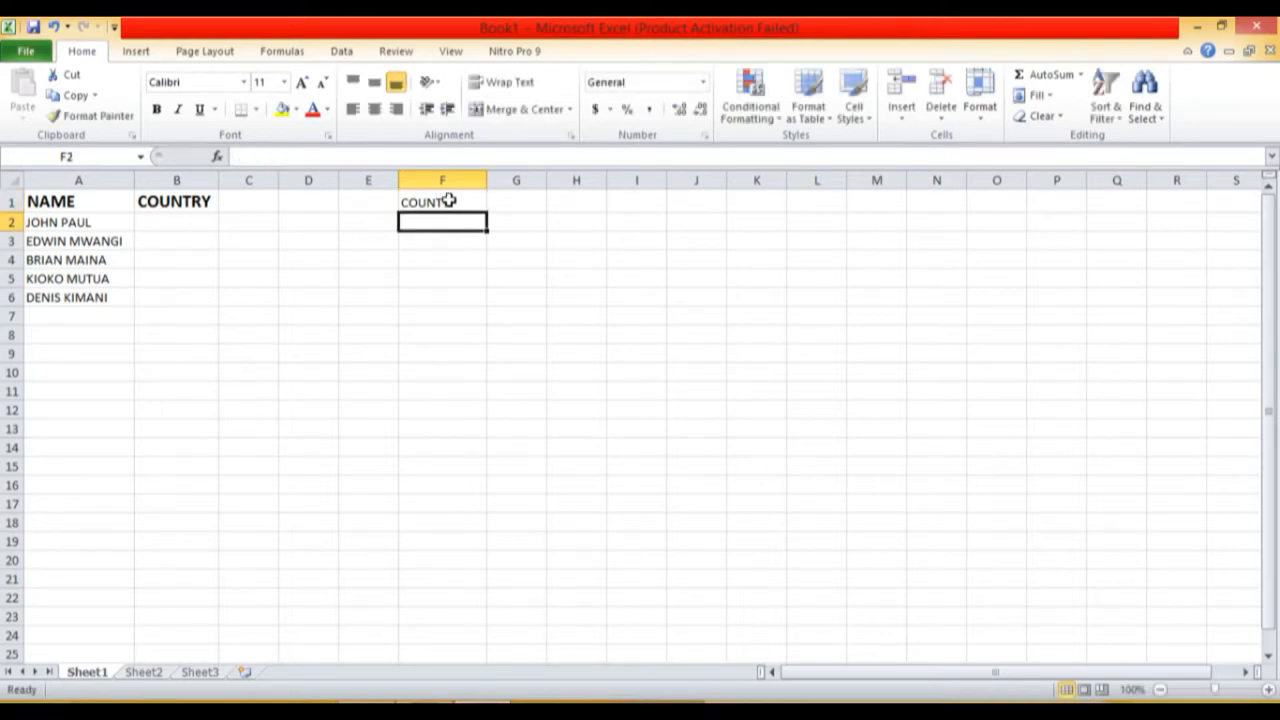
double_click(428, 200)
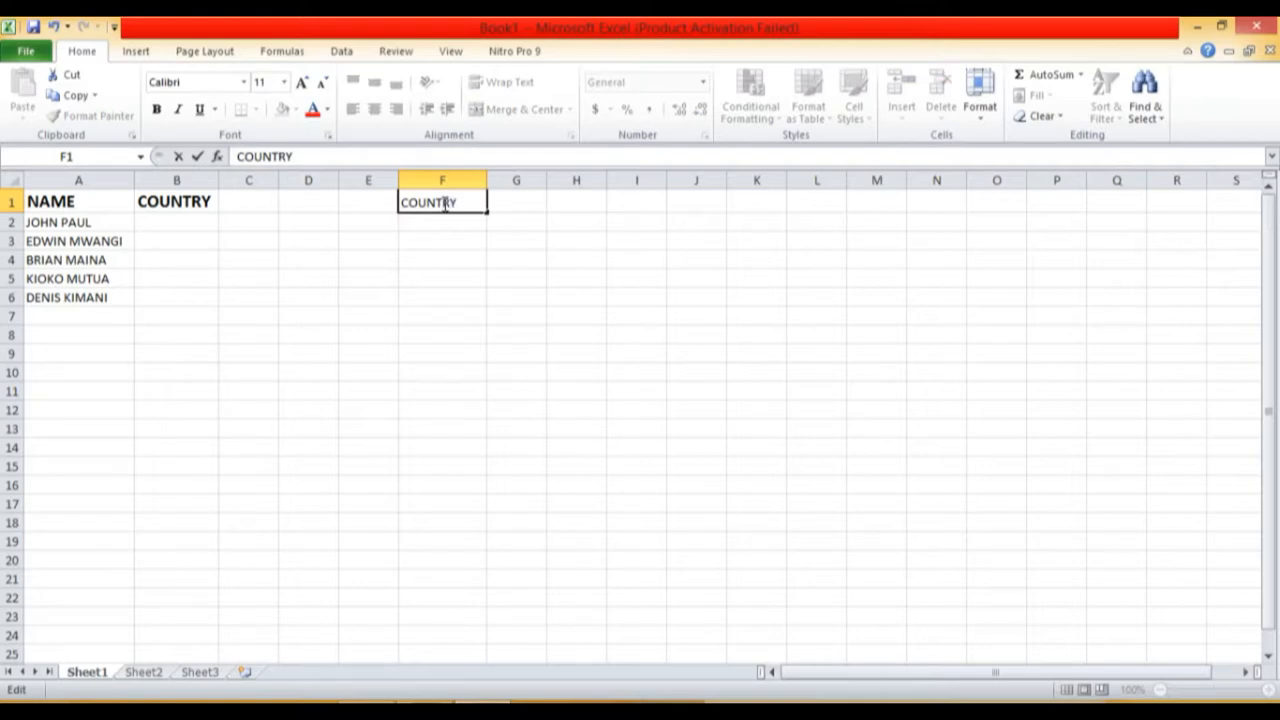
key(Enter)
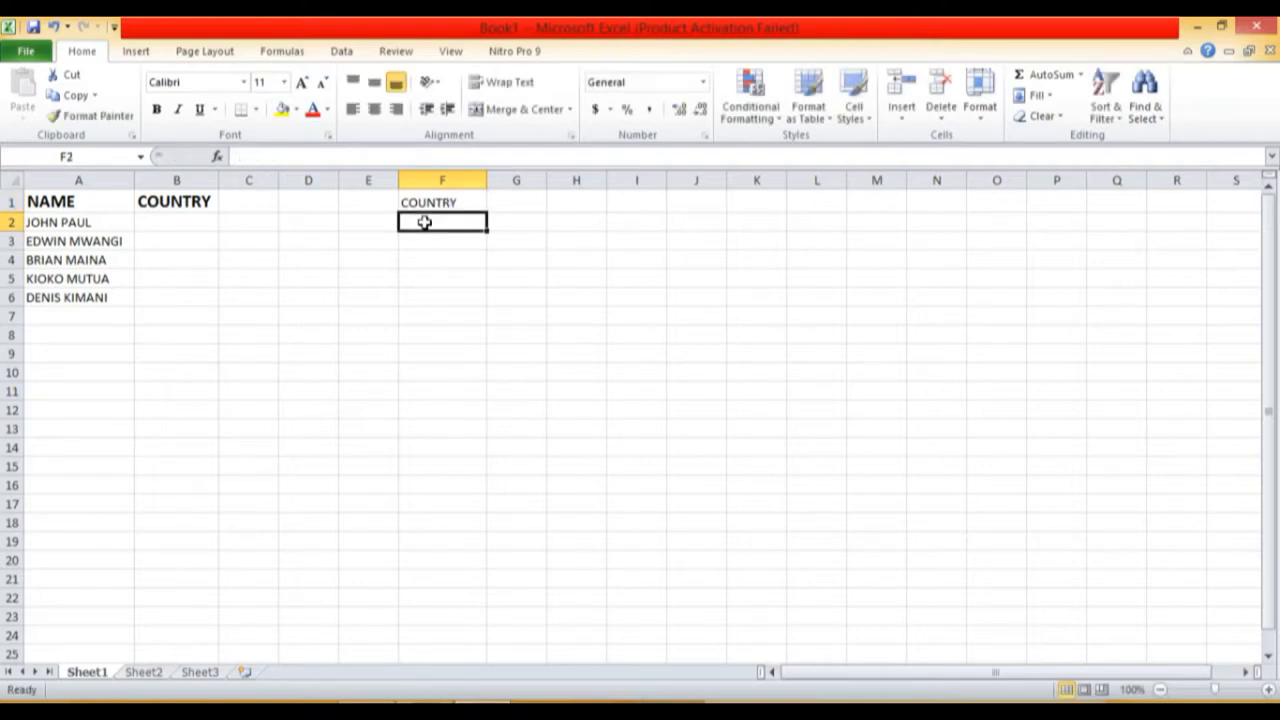
- List KENYA, TANZANIA and SOUTH AFRICA in F2:F4
text(KENY)
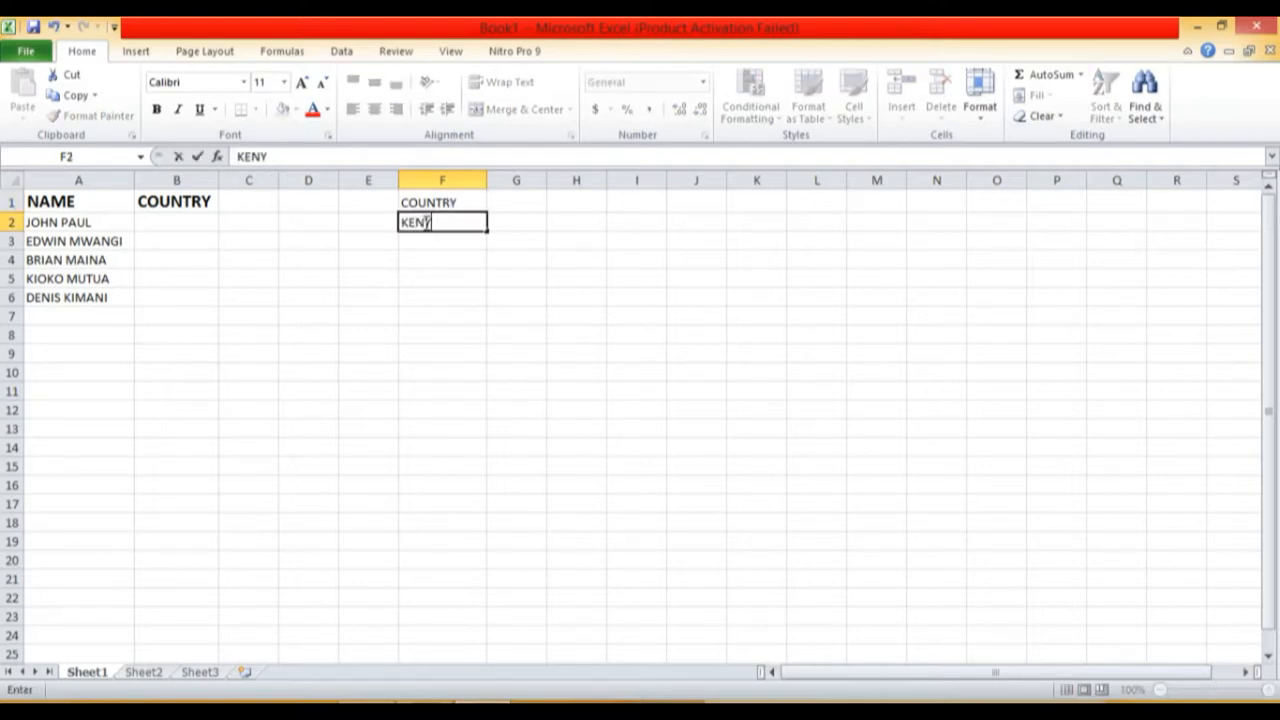
key(Enter)
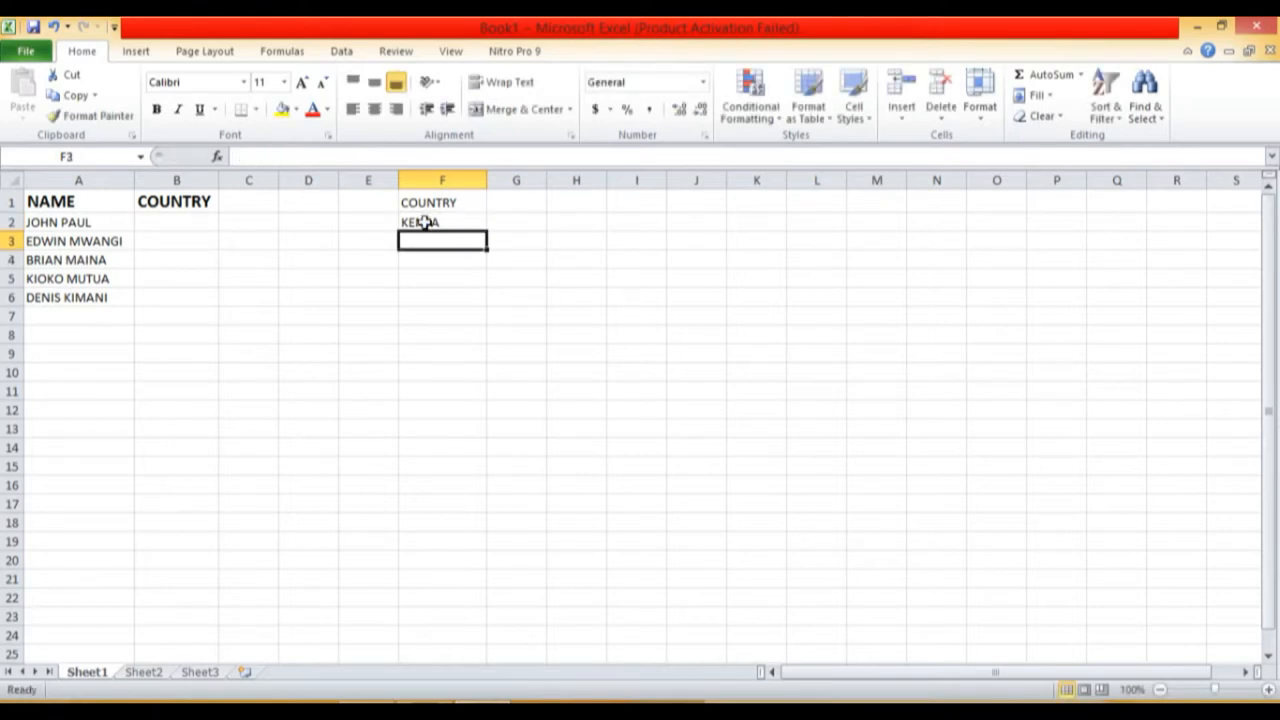
text(TANZANIA)
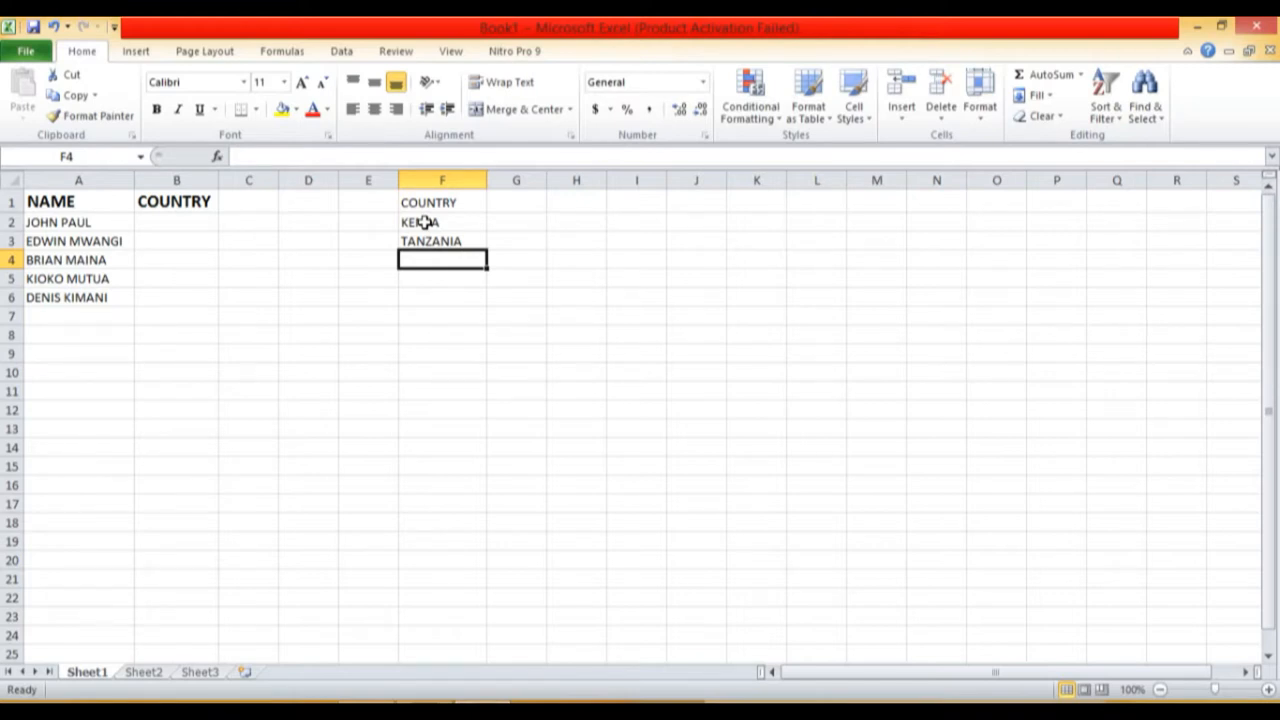
text(SOU)
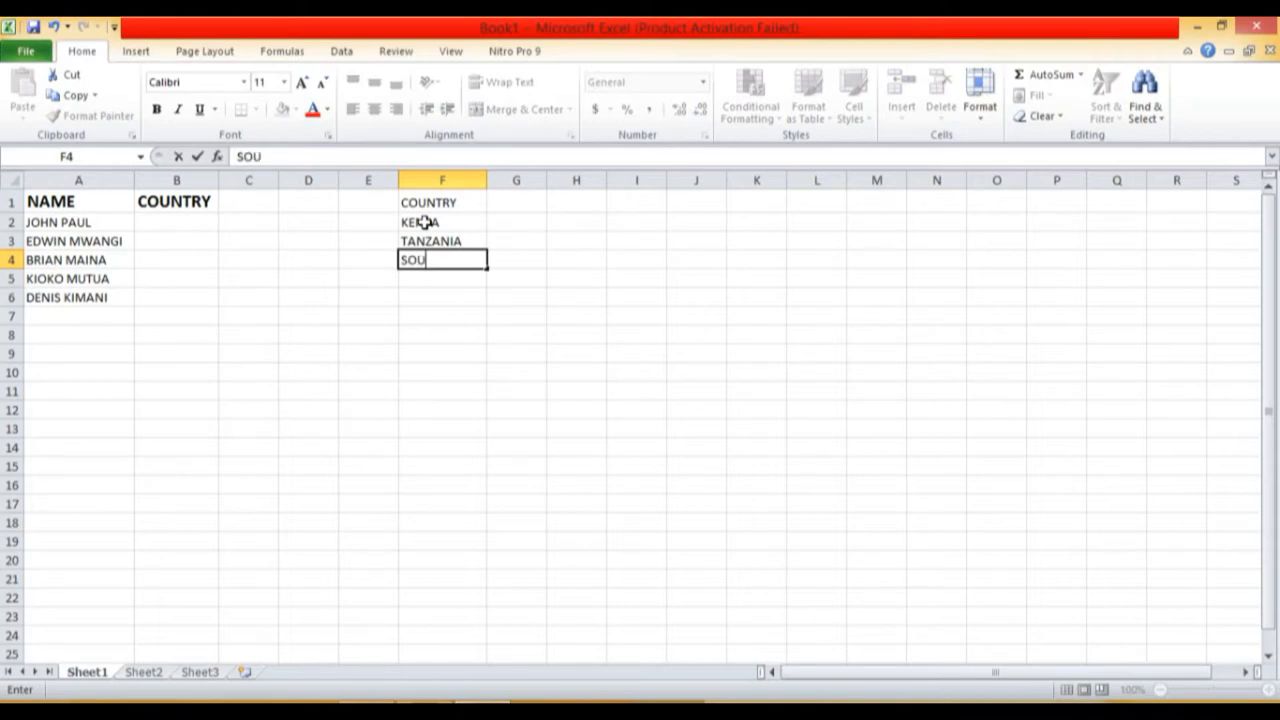
text(TH)
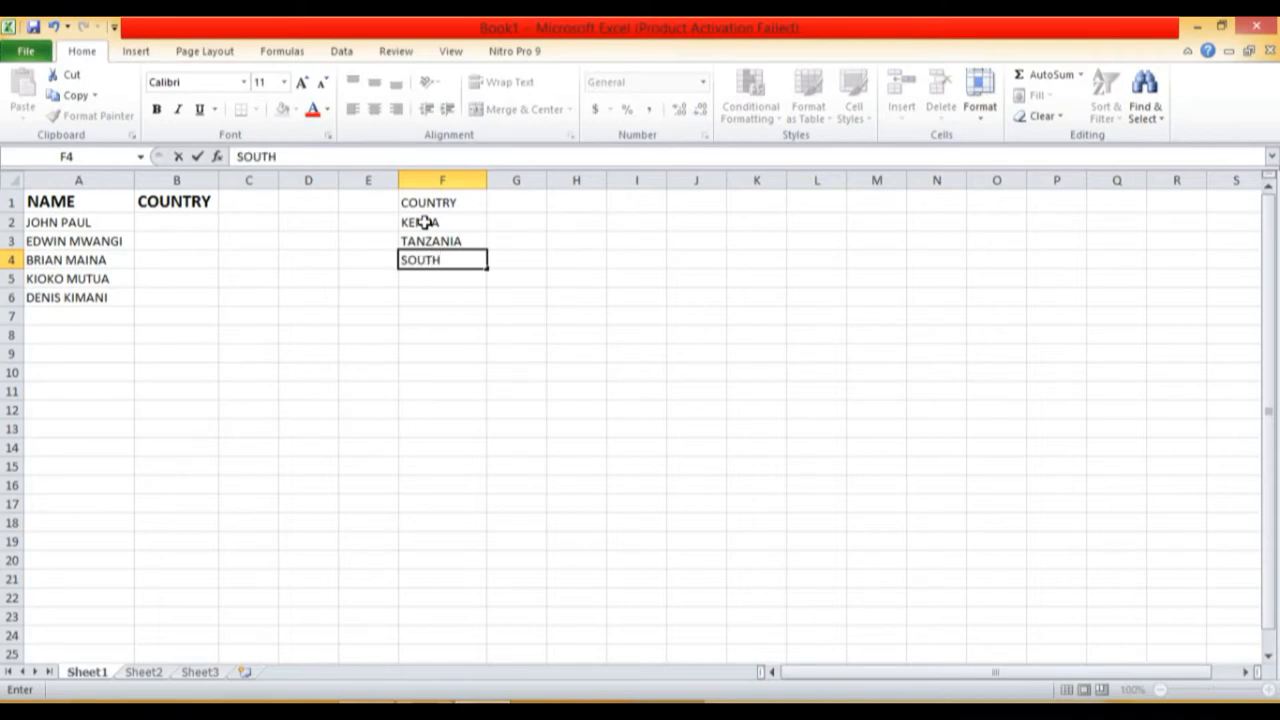
text(AFRICA)
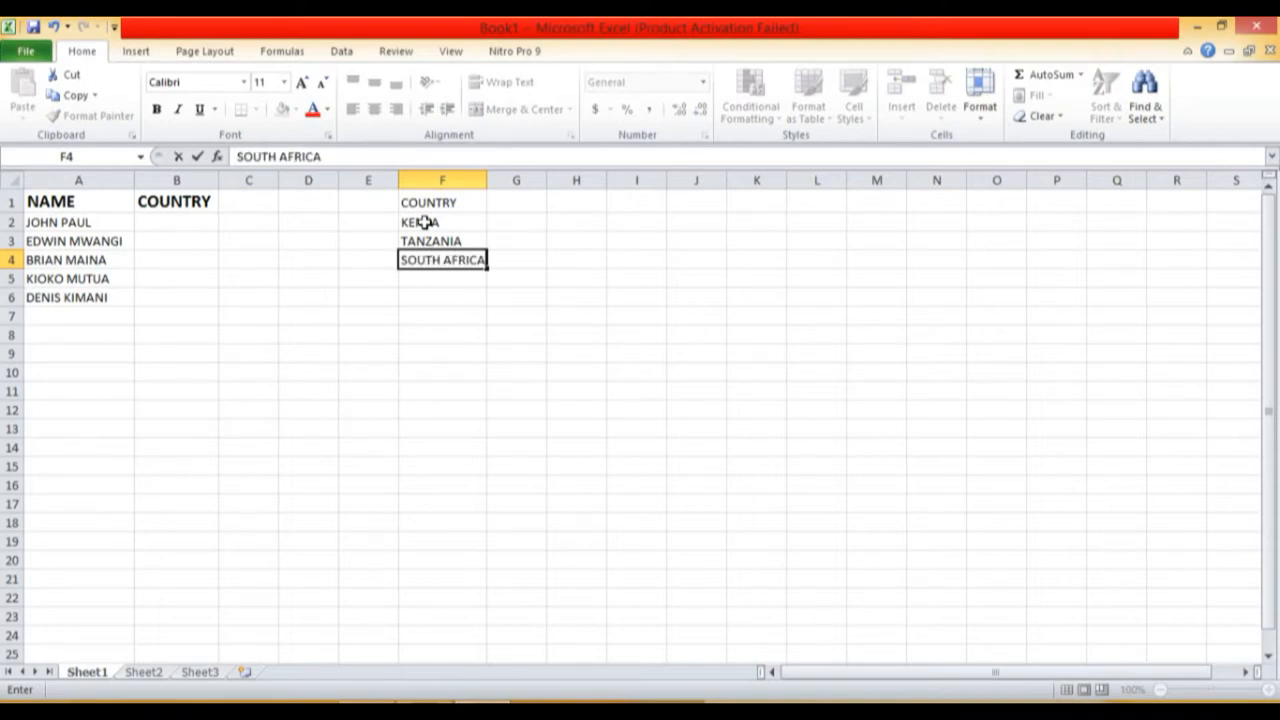
key(Enter)
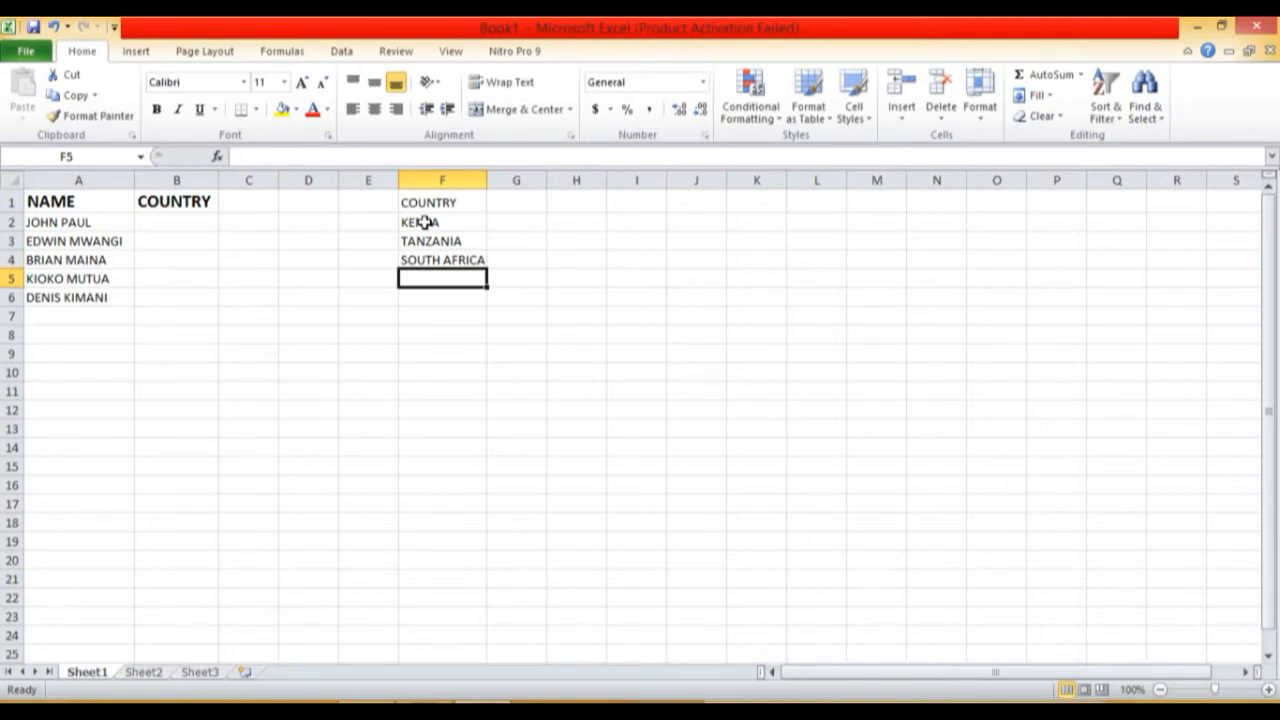
- List GHANA, NIGERIA and UNITED STATES in F5:F7
text(GHANA)
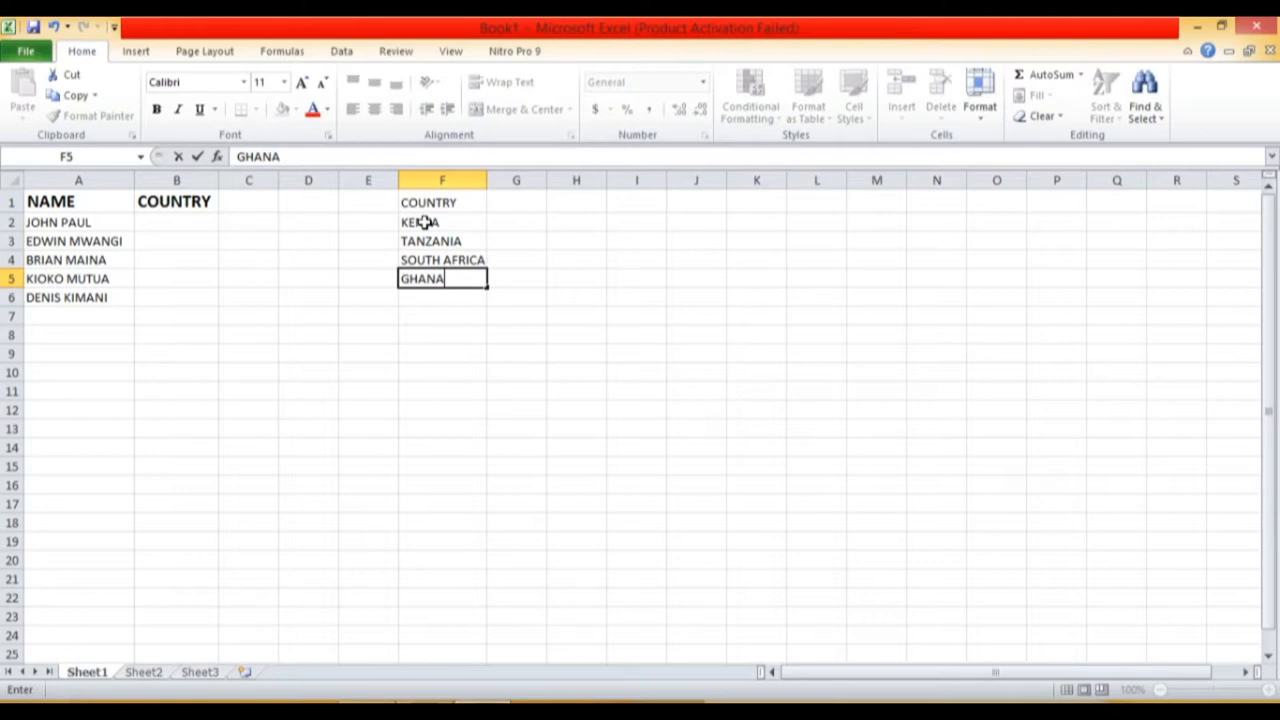
text(NI)
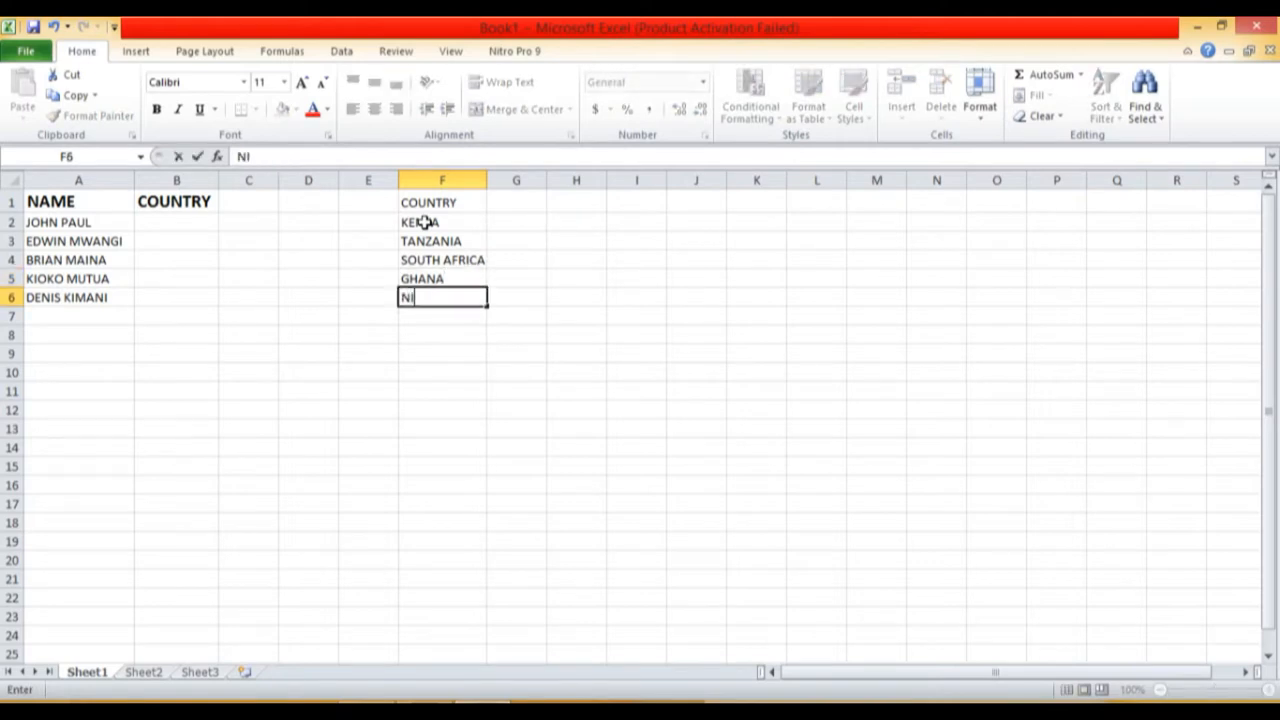
text(GE)
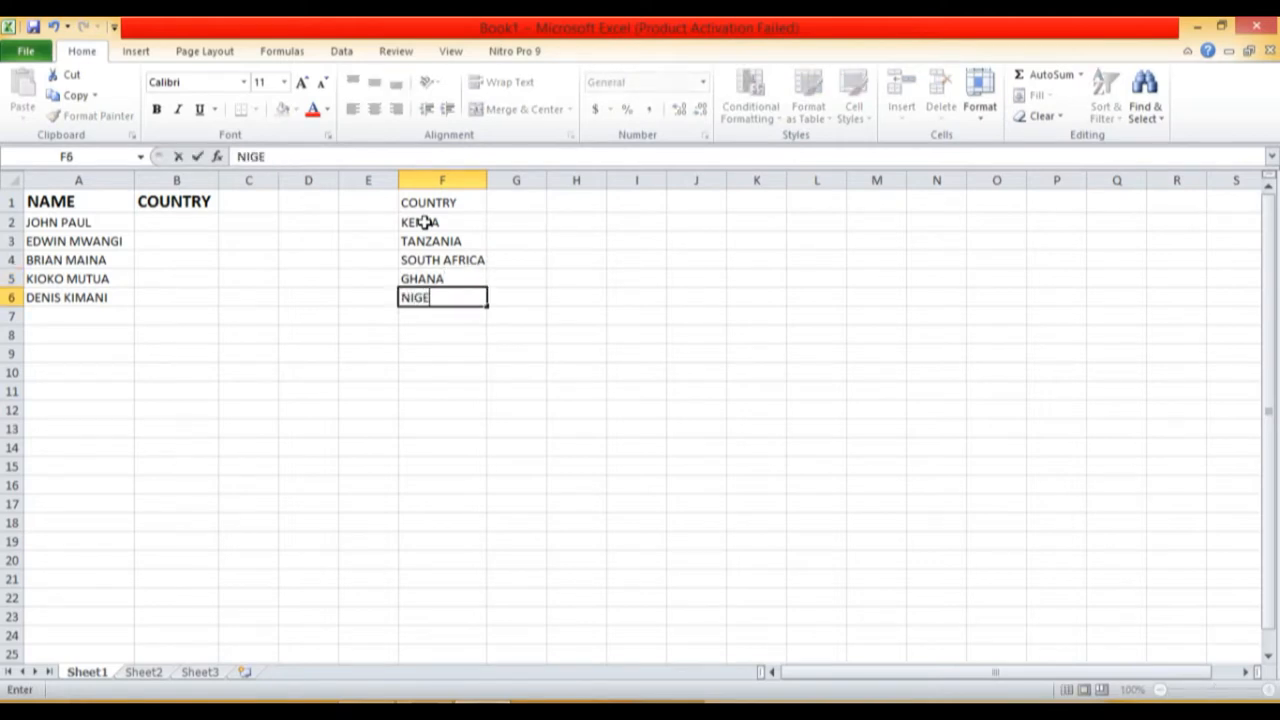
text(RIA)
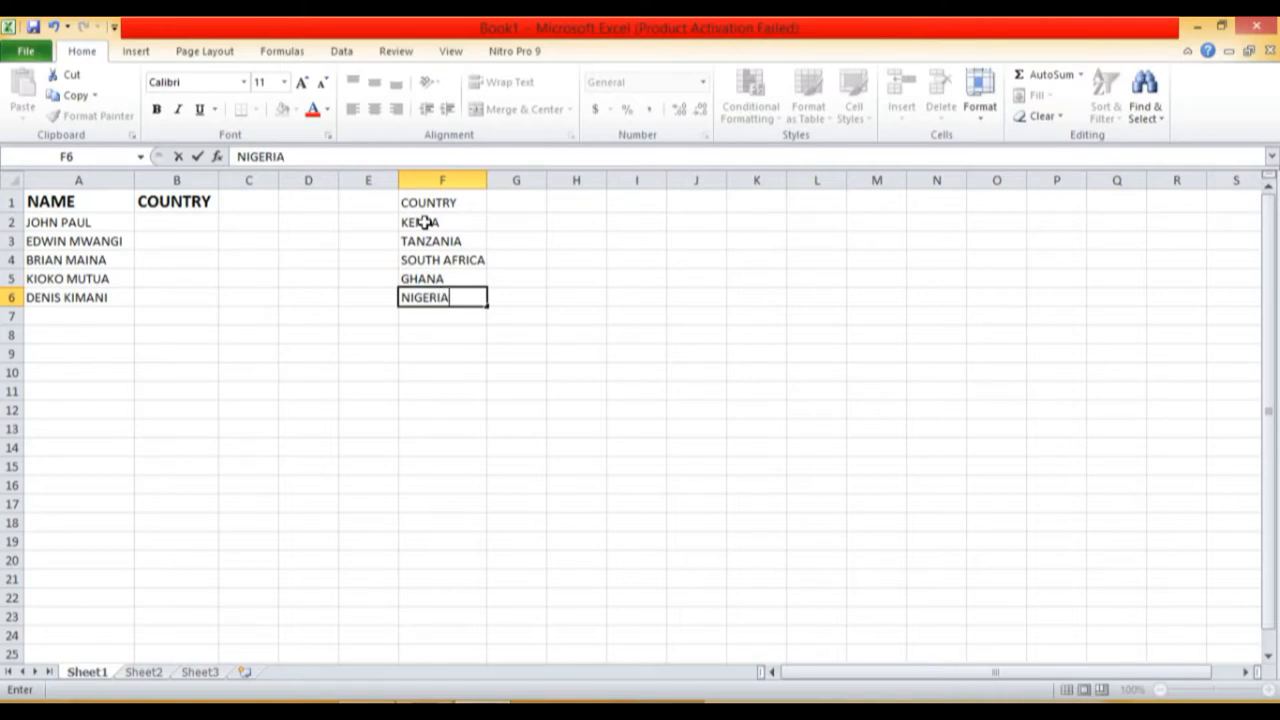
key(Enter)
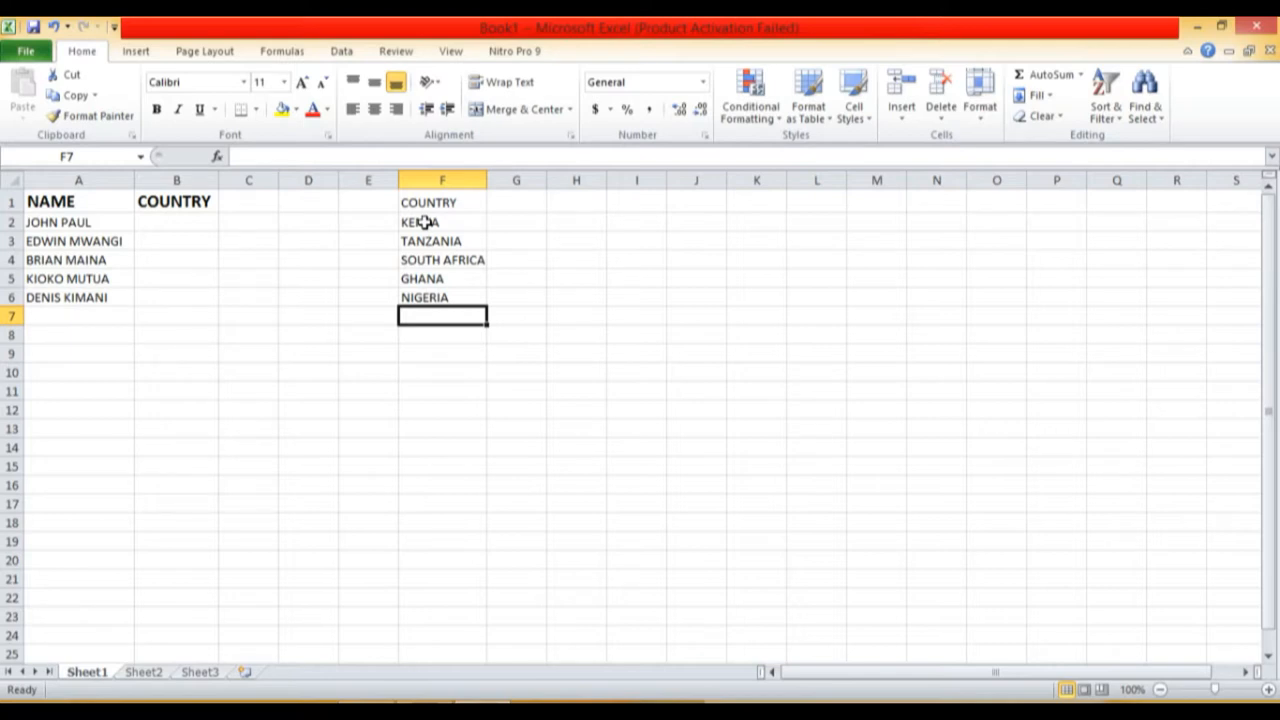
text(U)
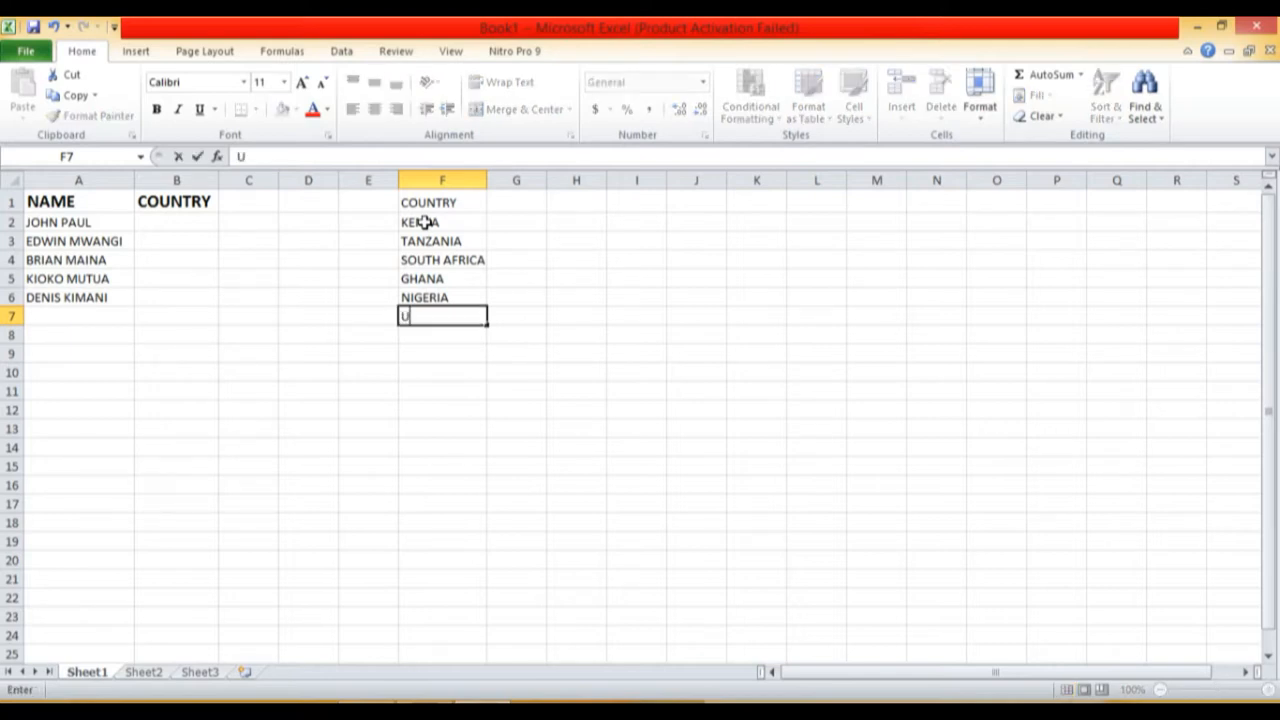
text(NITED)
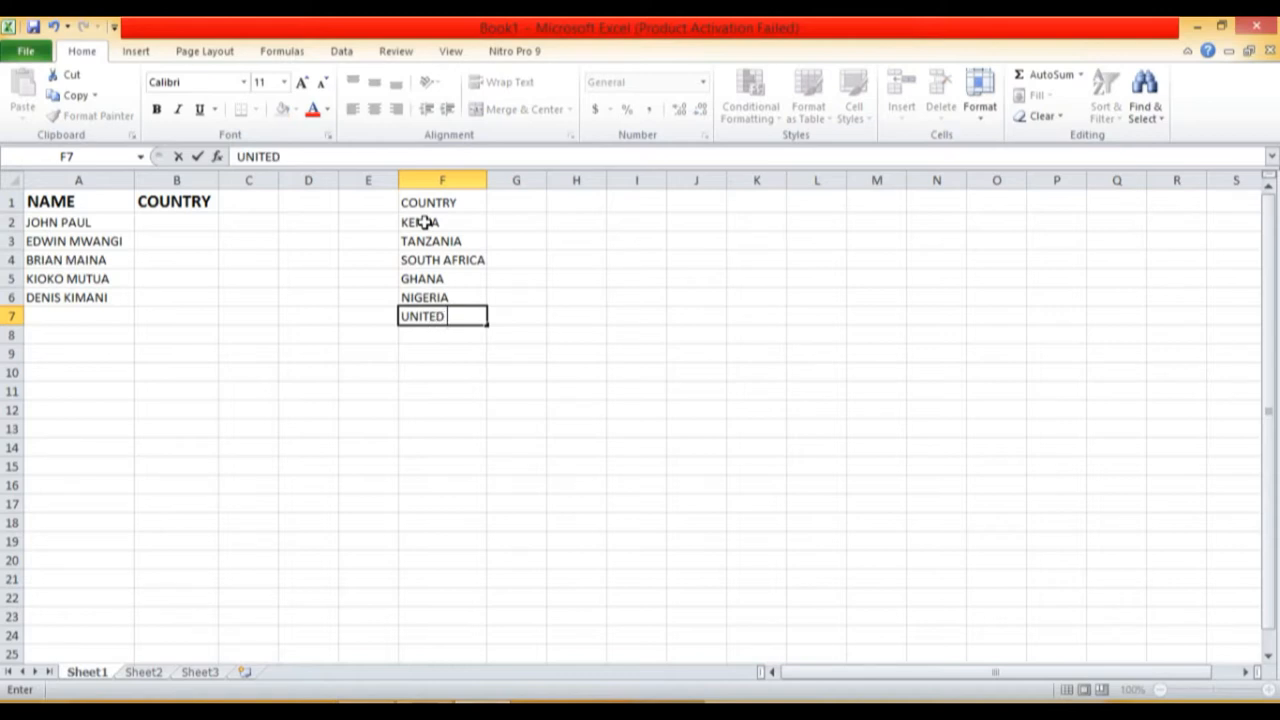
text(STATES)
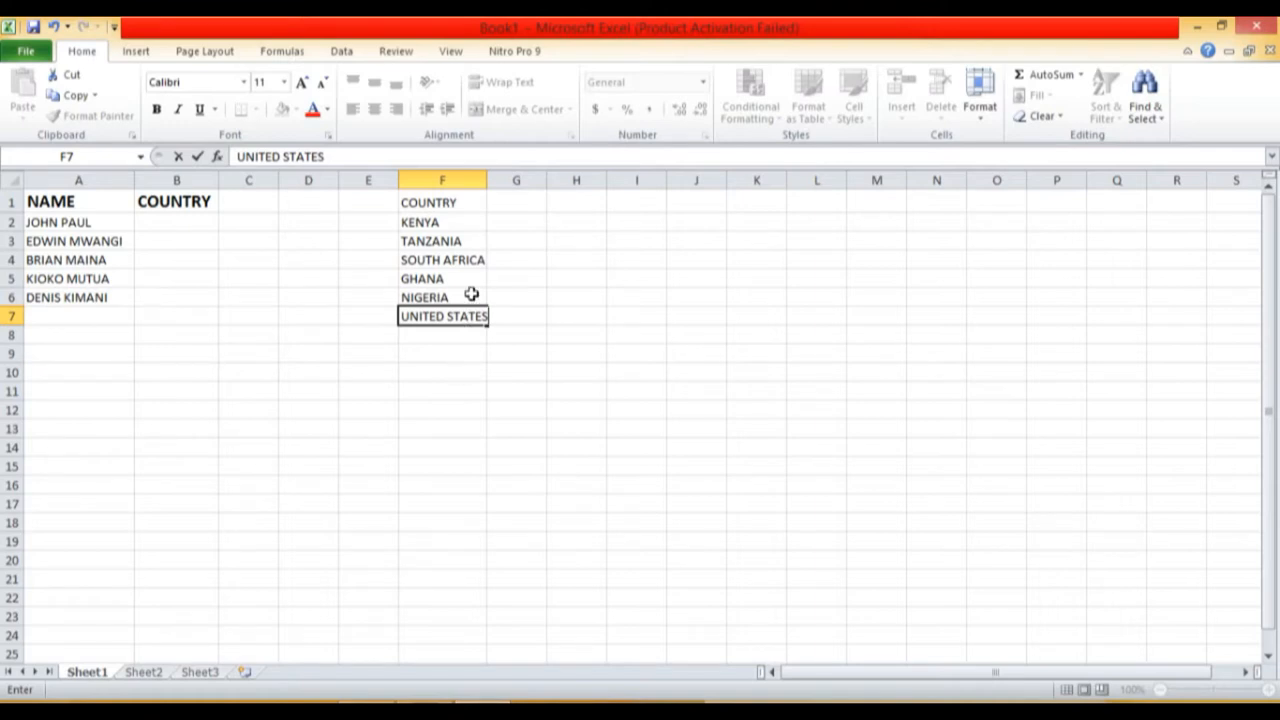
- Select F2:F7 and name the range COUNTRIES in the Name Box
click(442, 222)
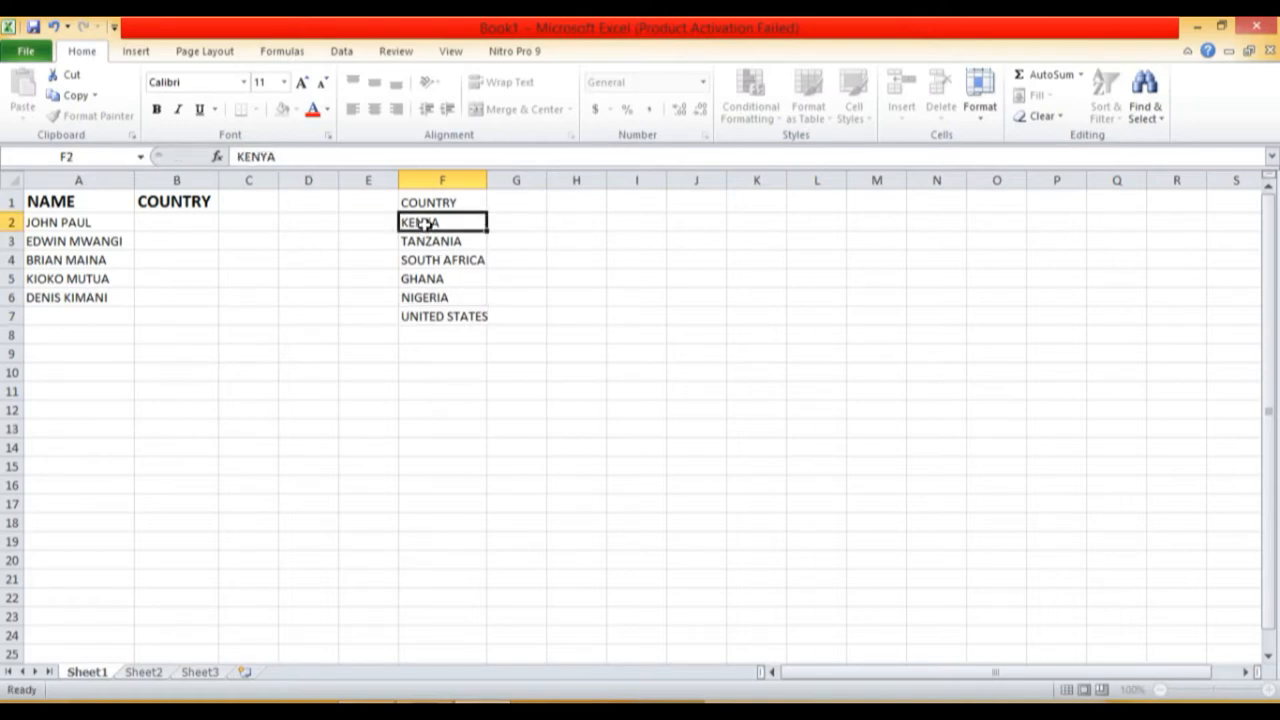
drag(440, 222, 440, 316)
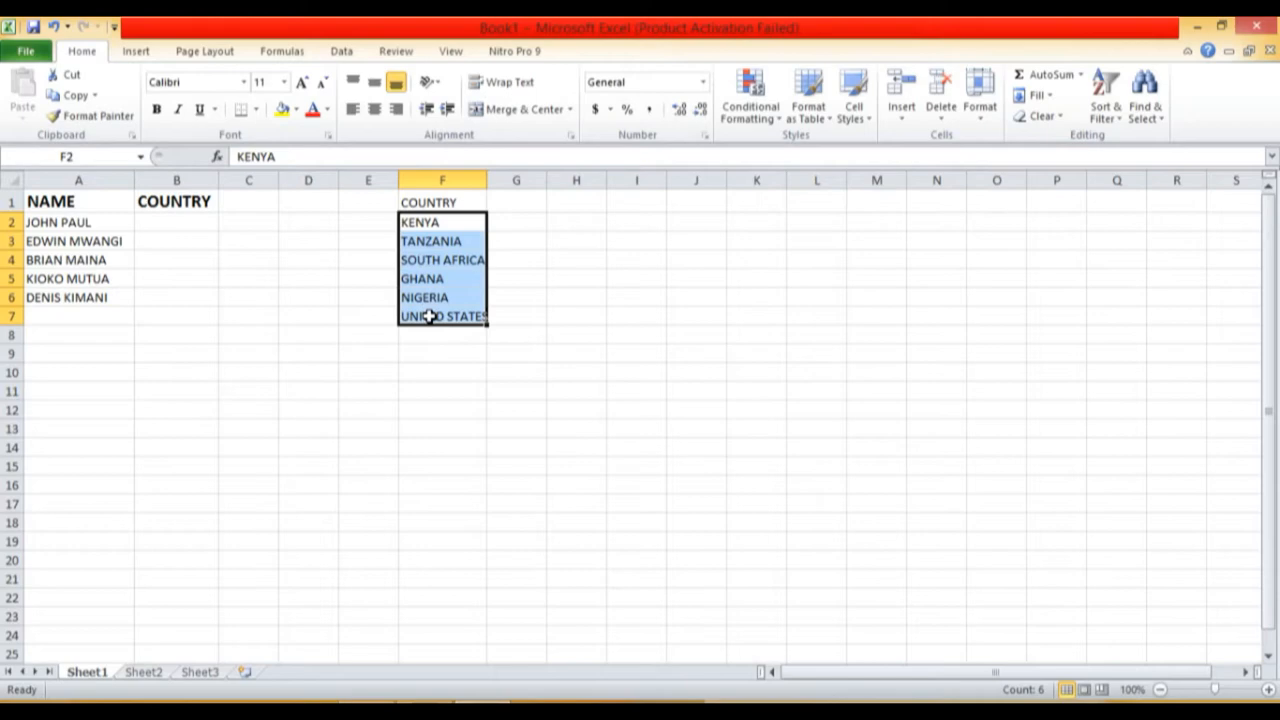
mouse_move(480, 336)
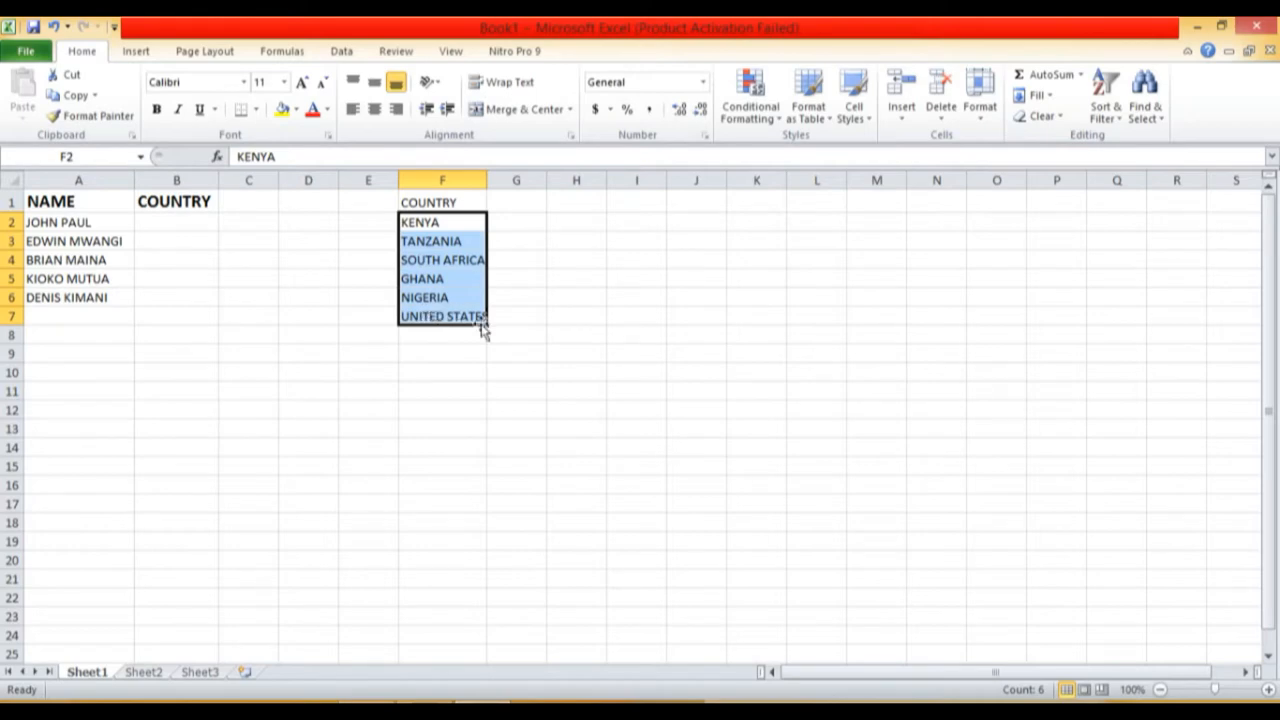
mouse_move(198, 196)
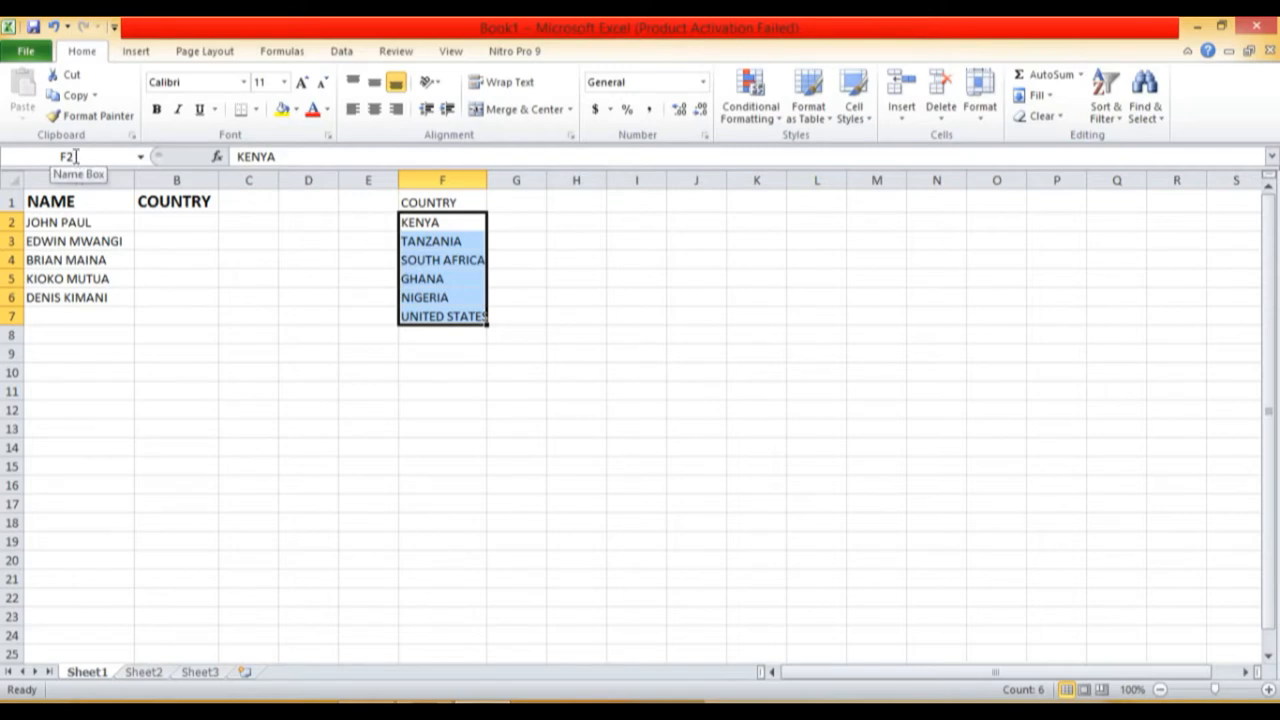
click(76, 156)
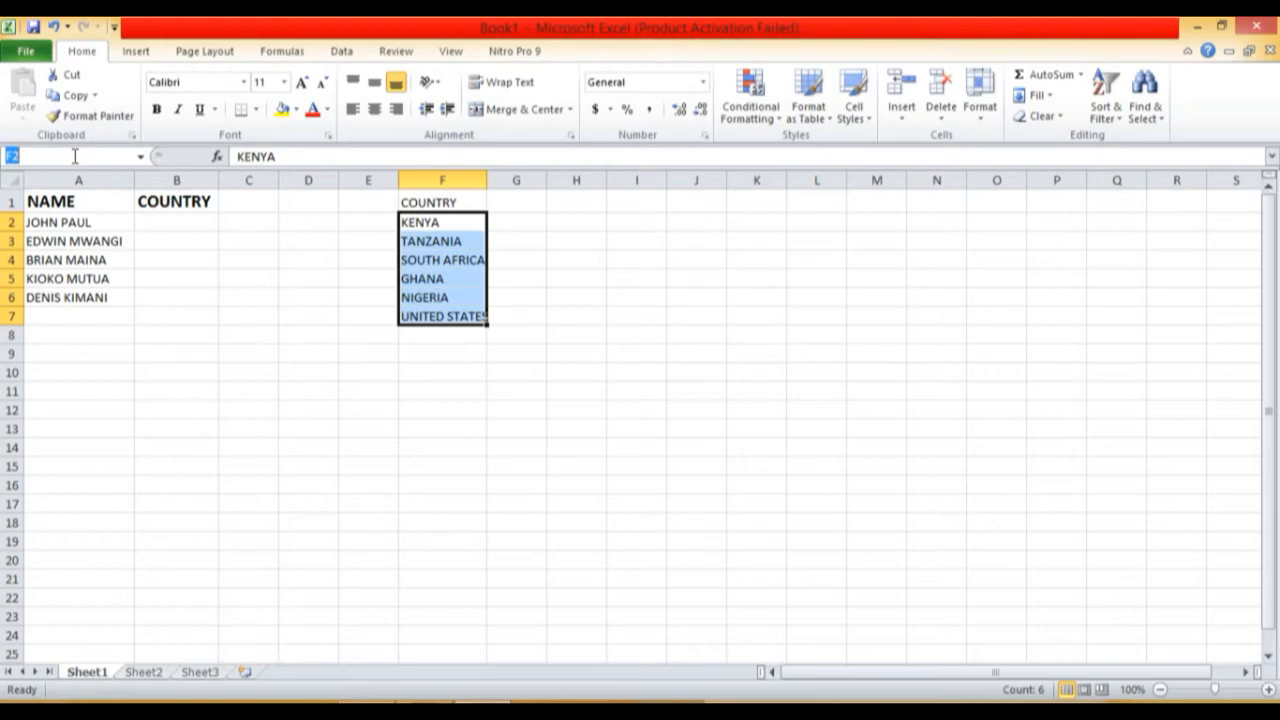
text(COUNT)
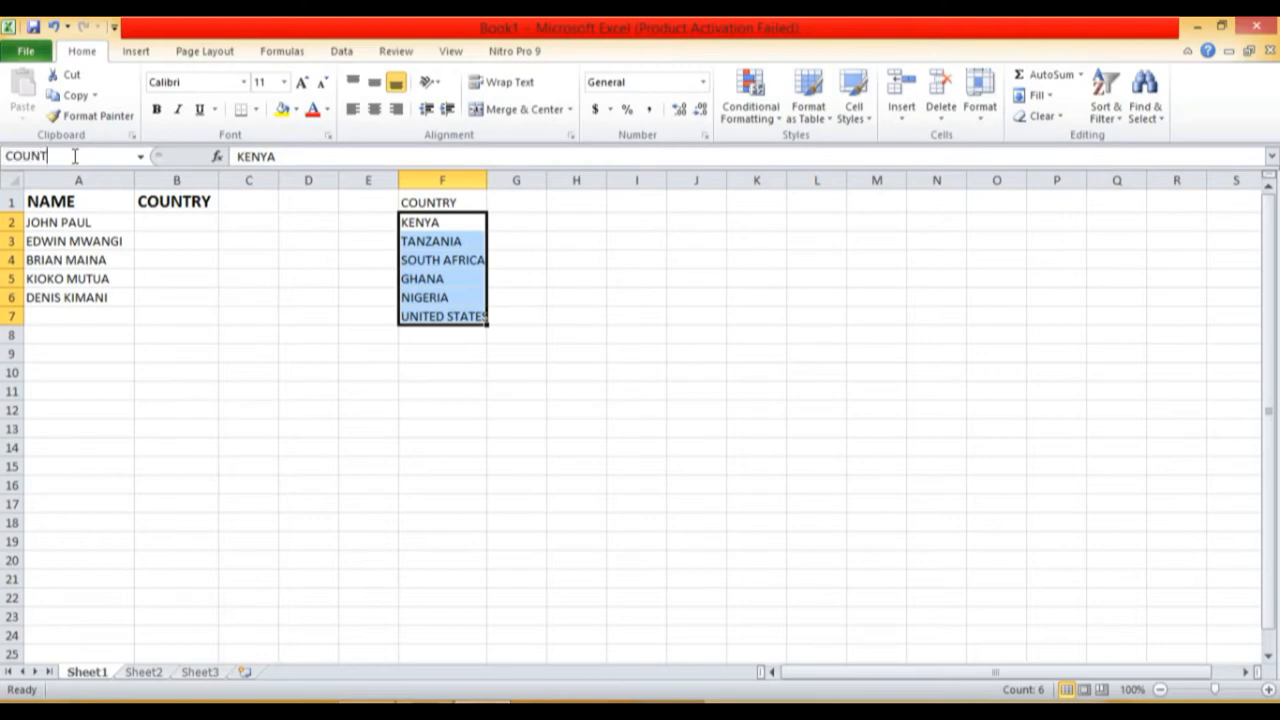
text(R)
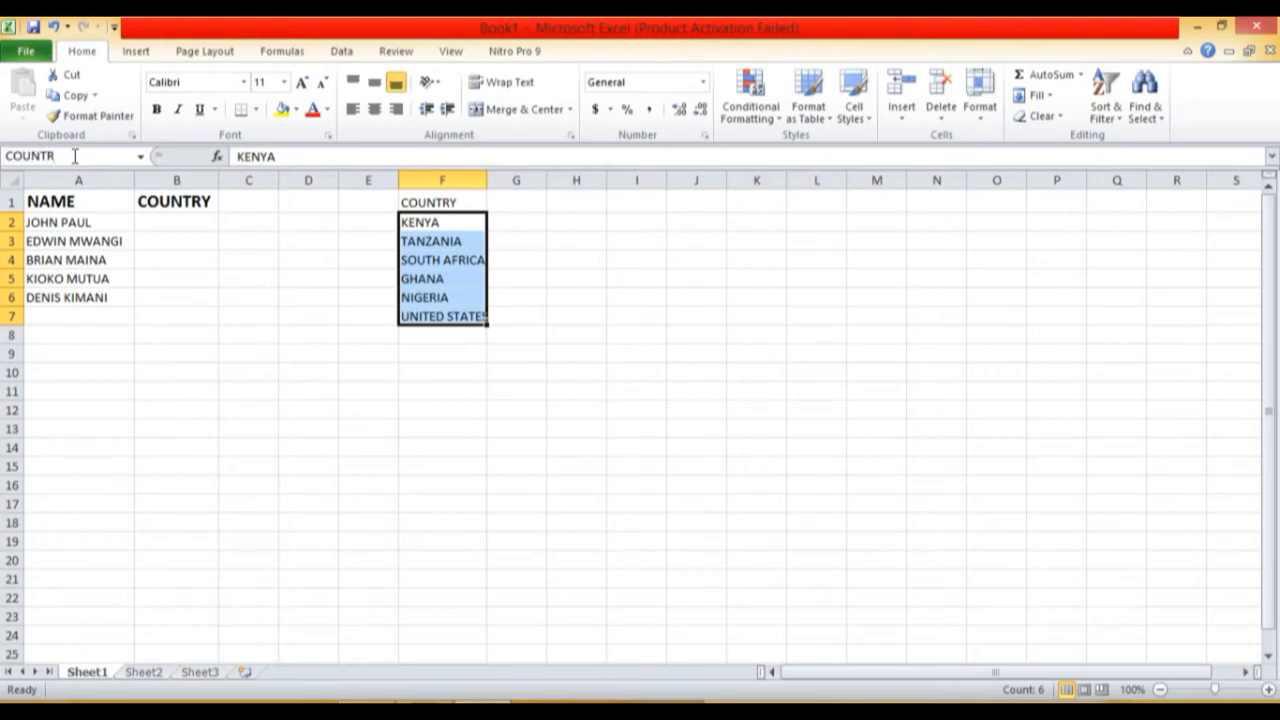
text(COUNTRIES)
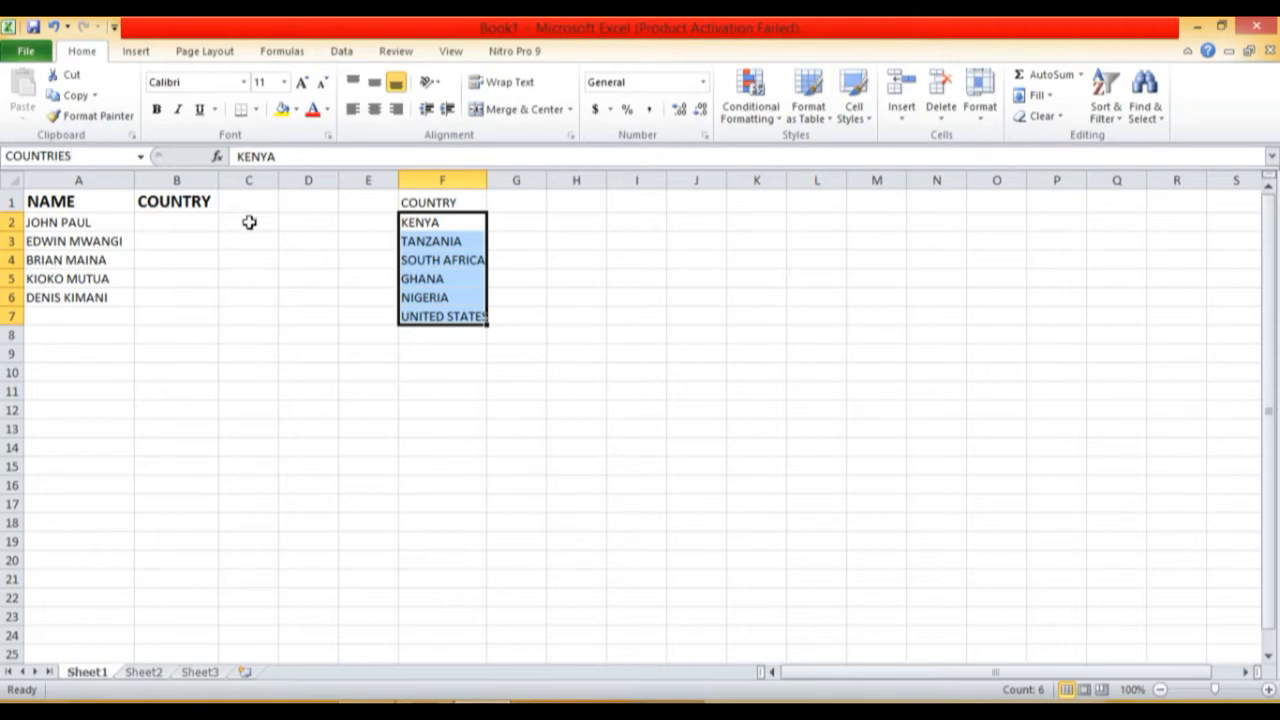
mouse_move(806, 448)
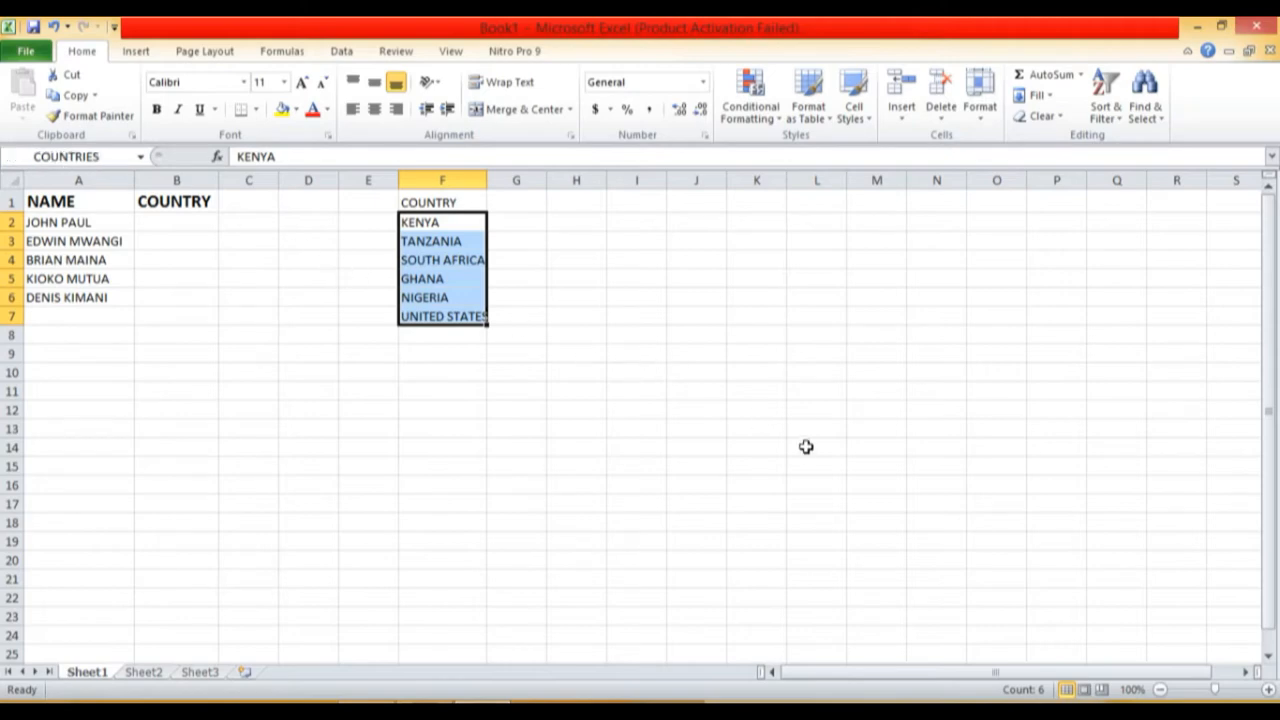
- Start a Data Validation on B2 allowing only entries from a list
click(176, 222)
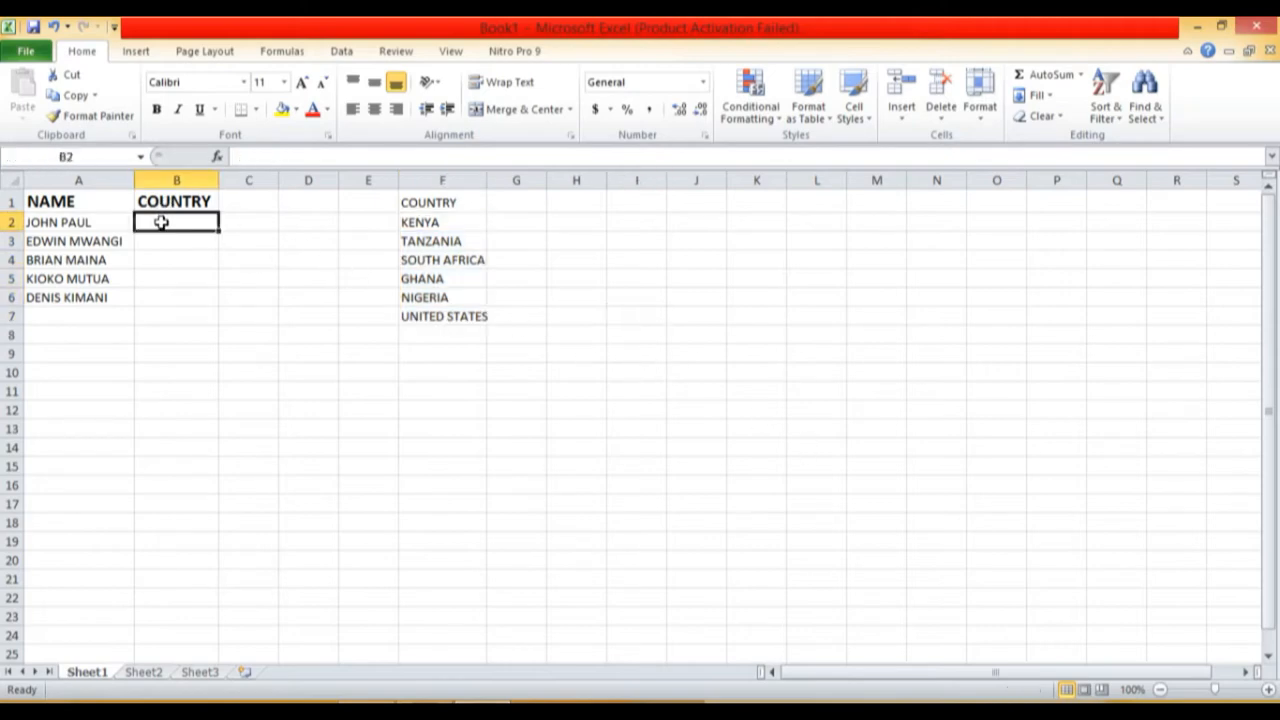
mouse_move(164, 252)
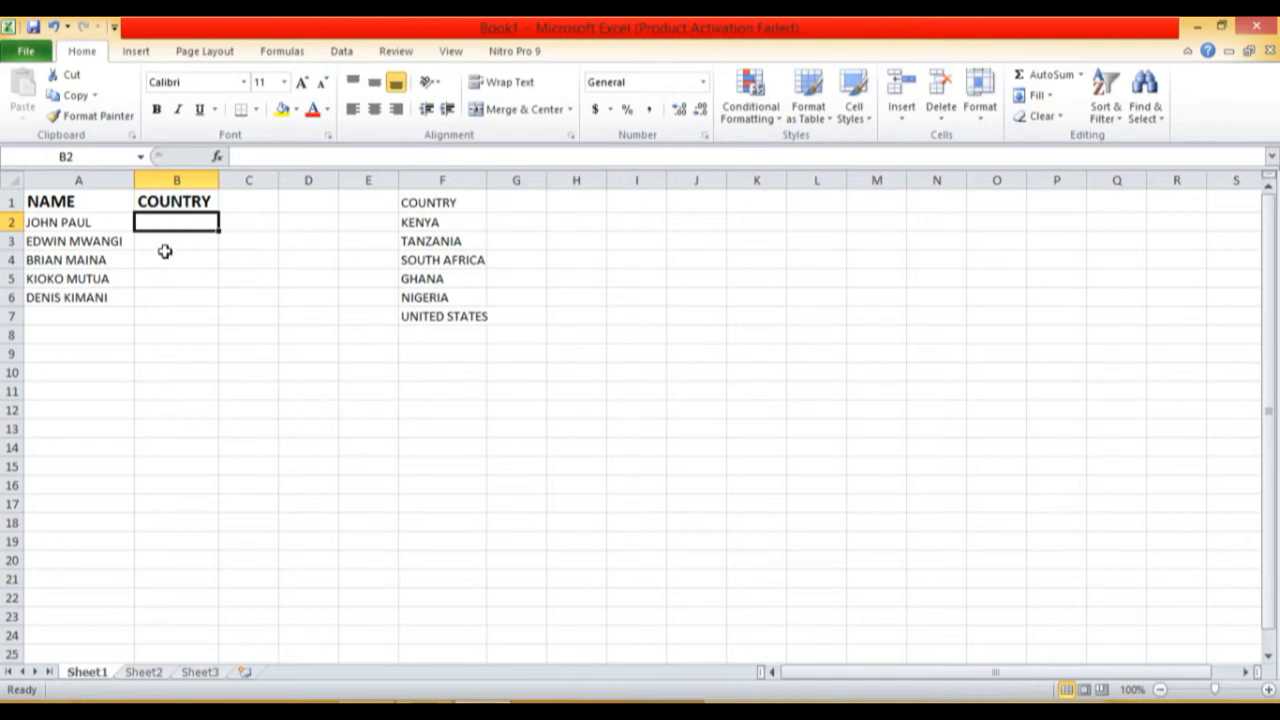
mouse_move(194, 276)
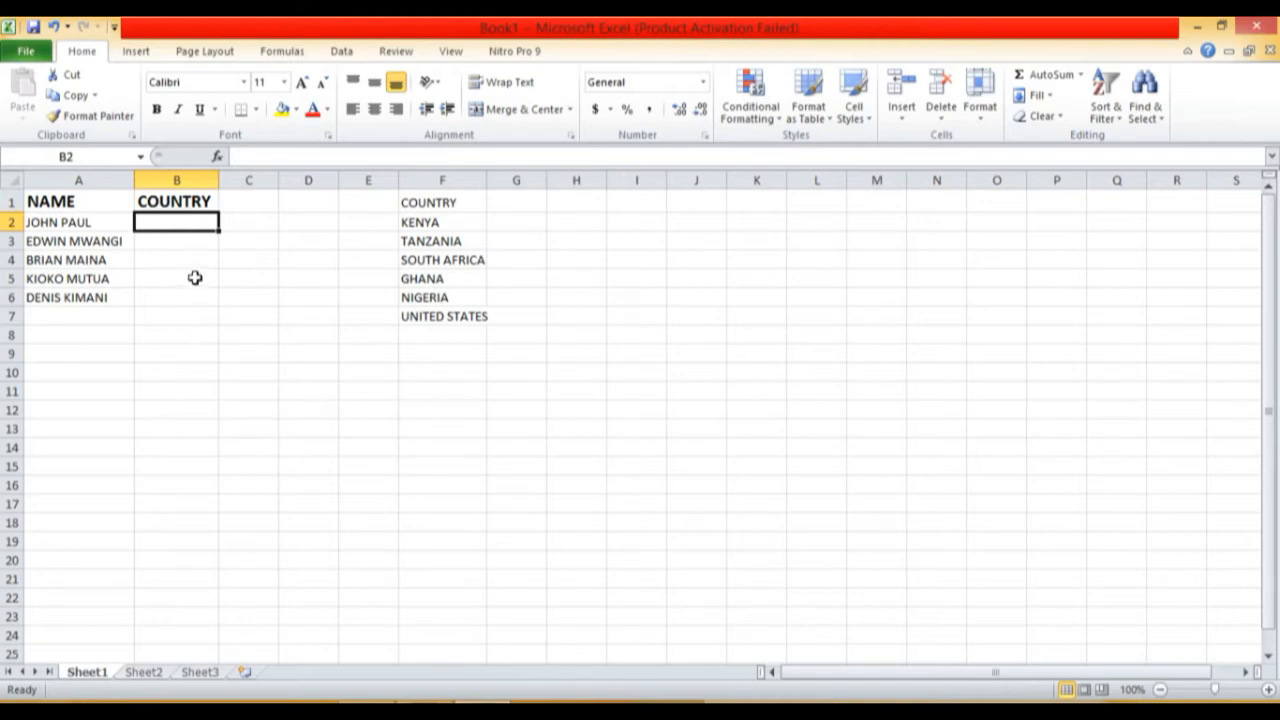
mouse_move(178, 220)
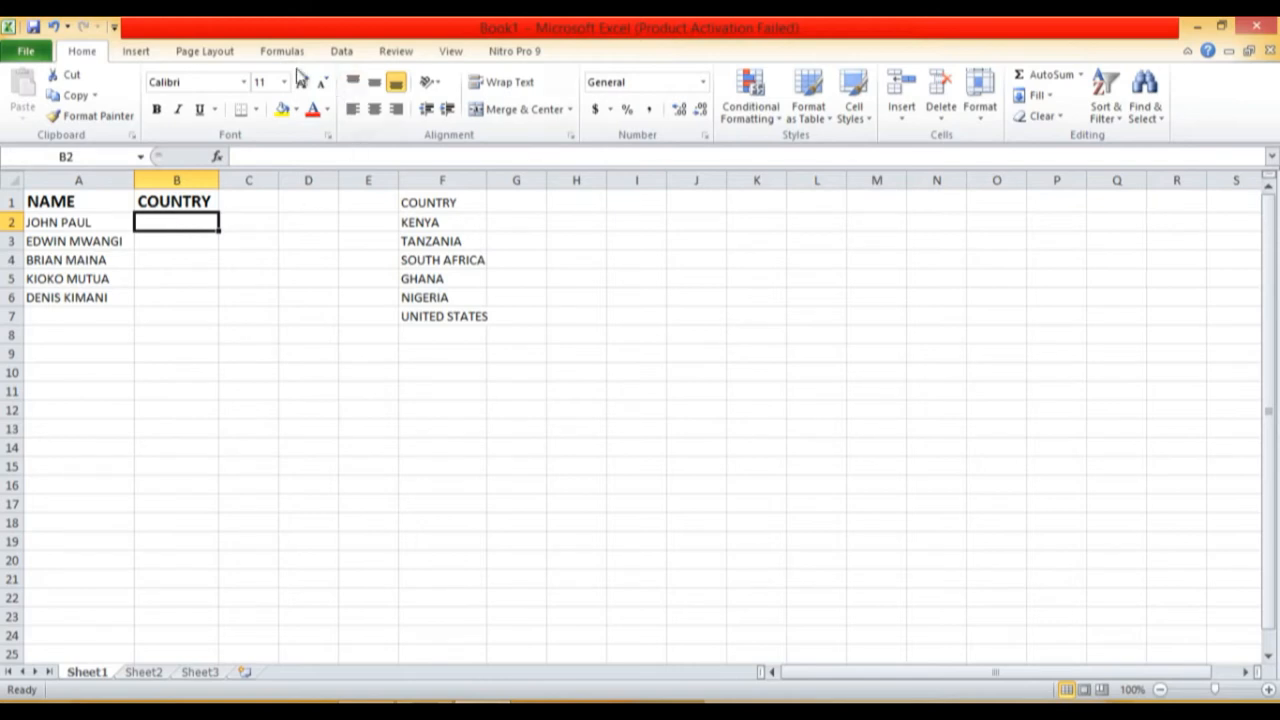
mouse_move(252, 64)
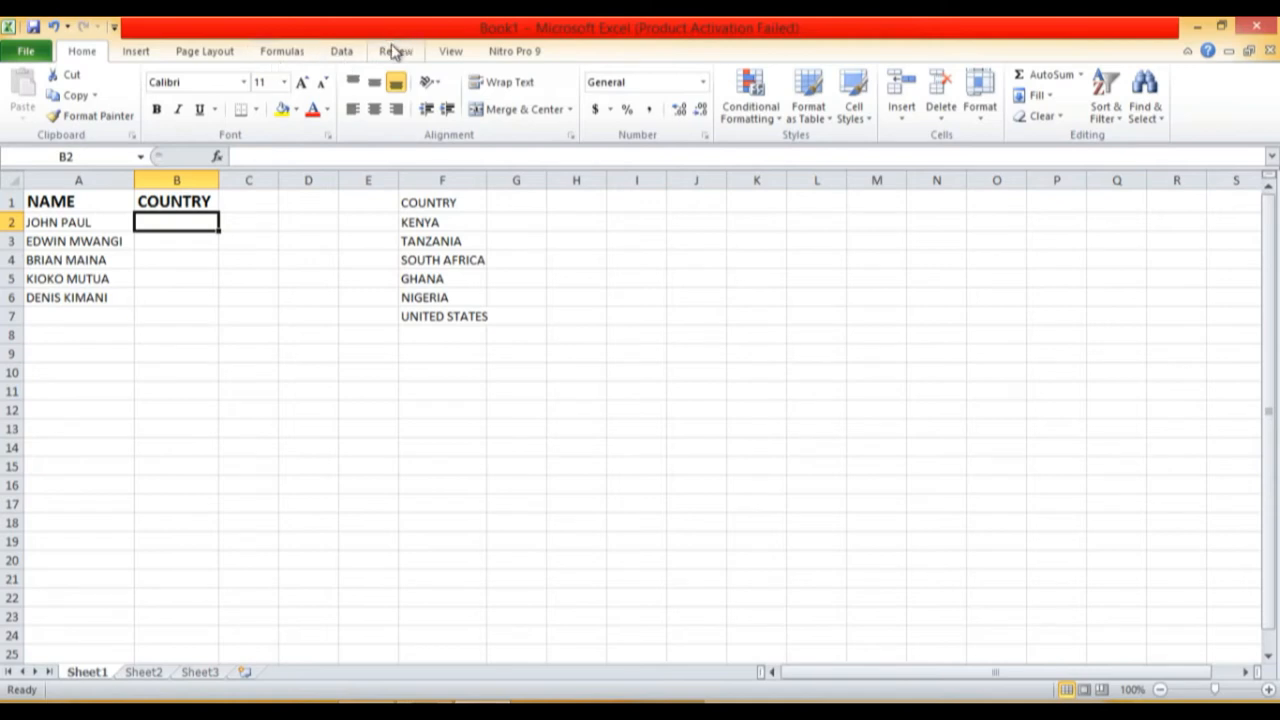
click(342, 52)
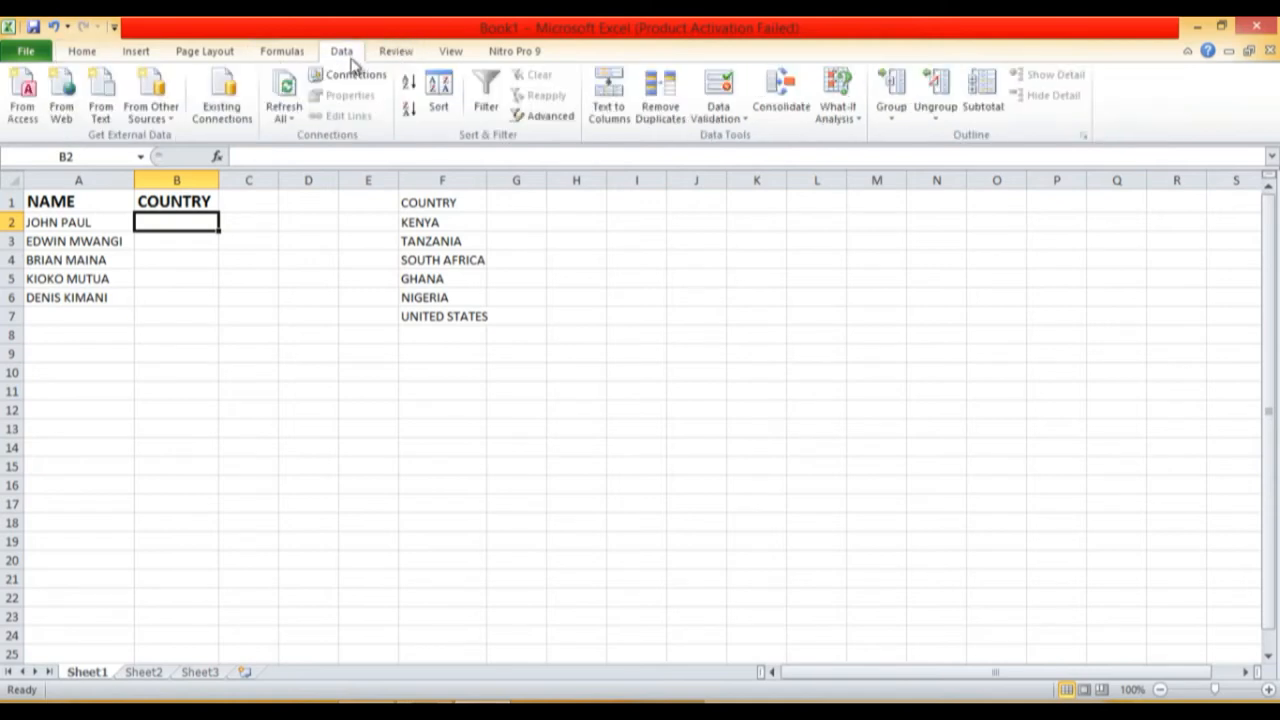
mouse_move(648, 148)
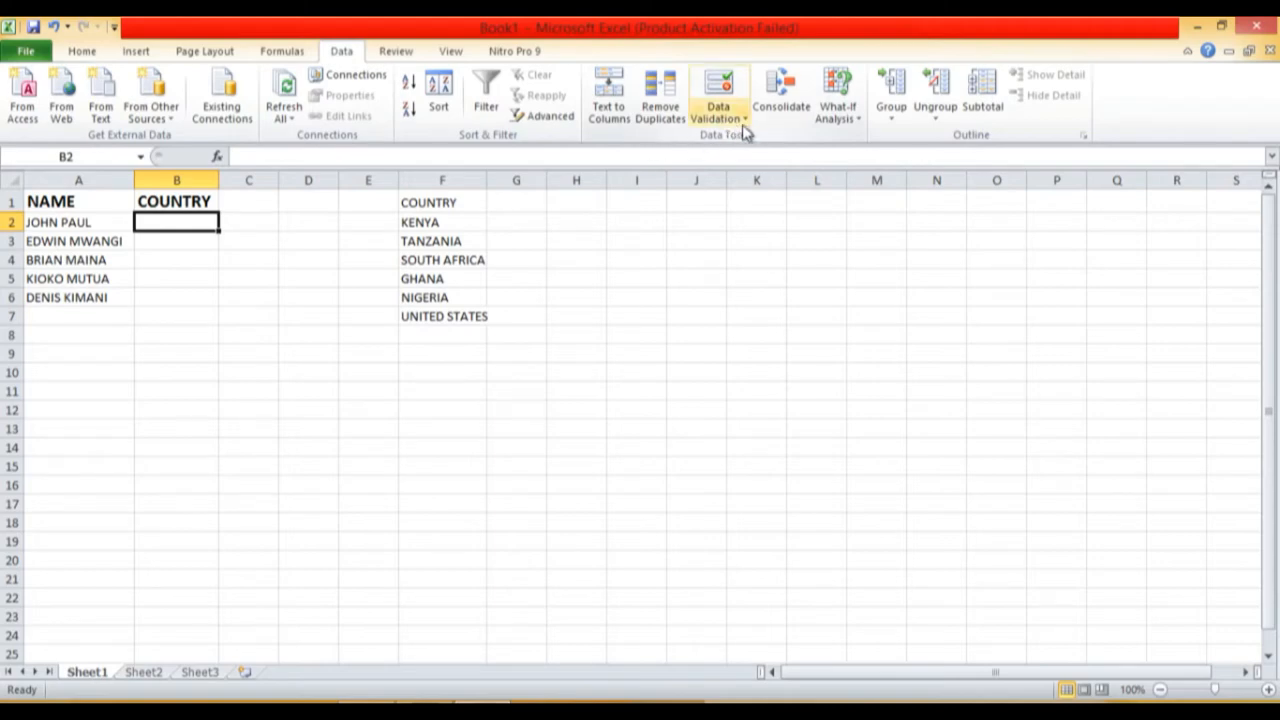
click(718, 96)
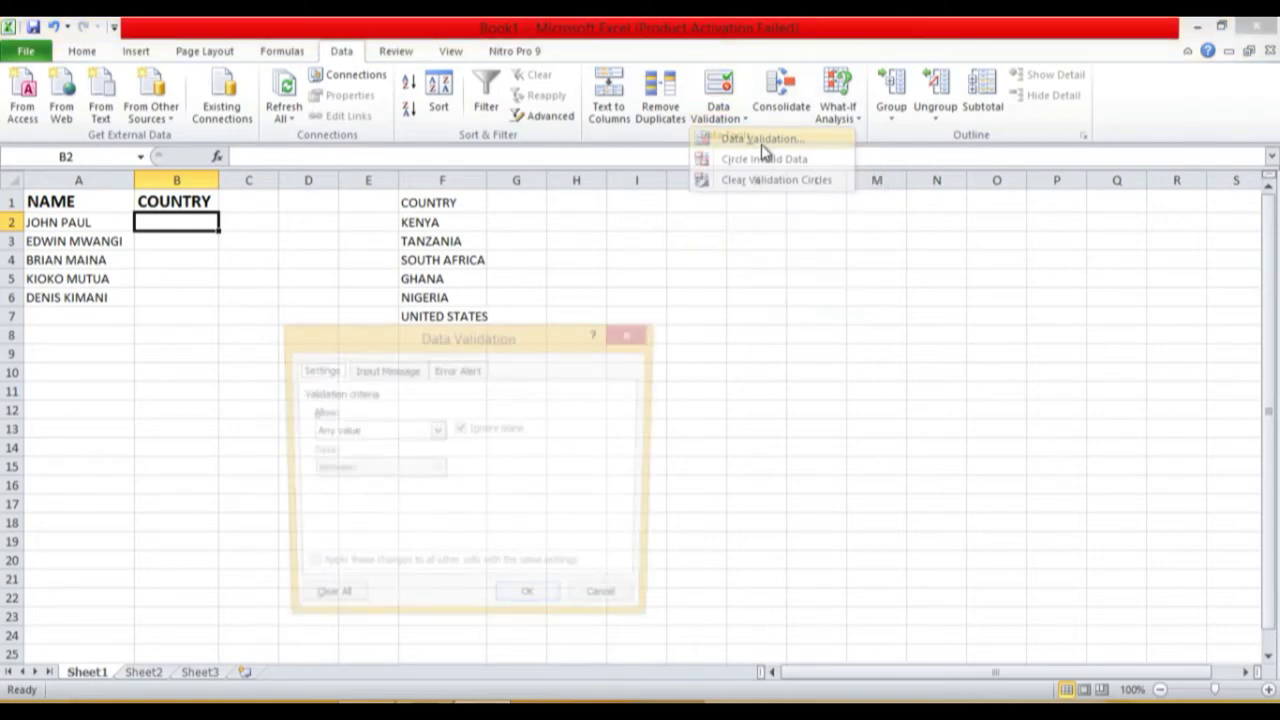
click(760, 138)
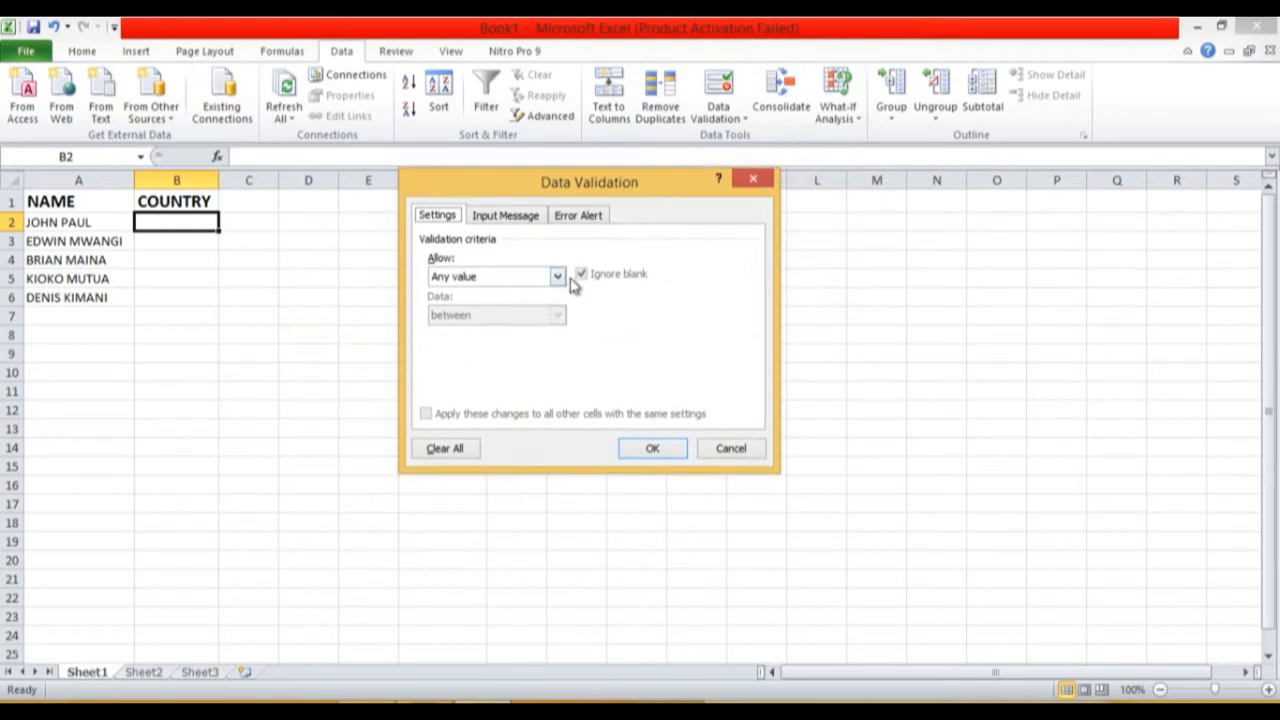
click(556, 276)
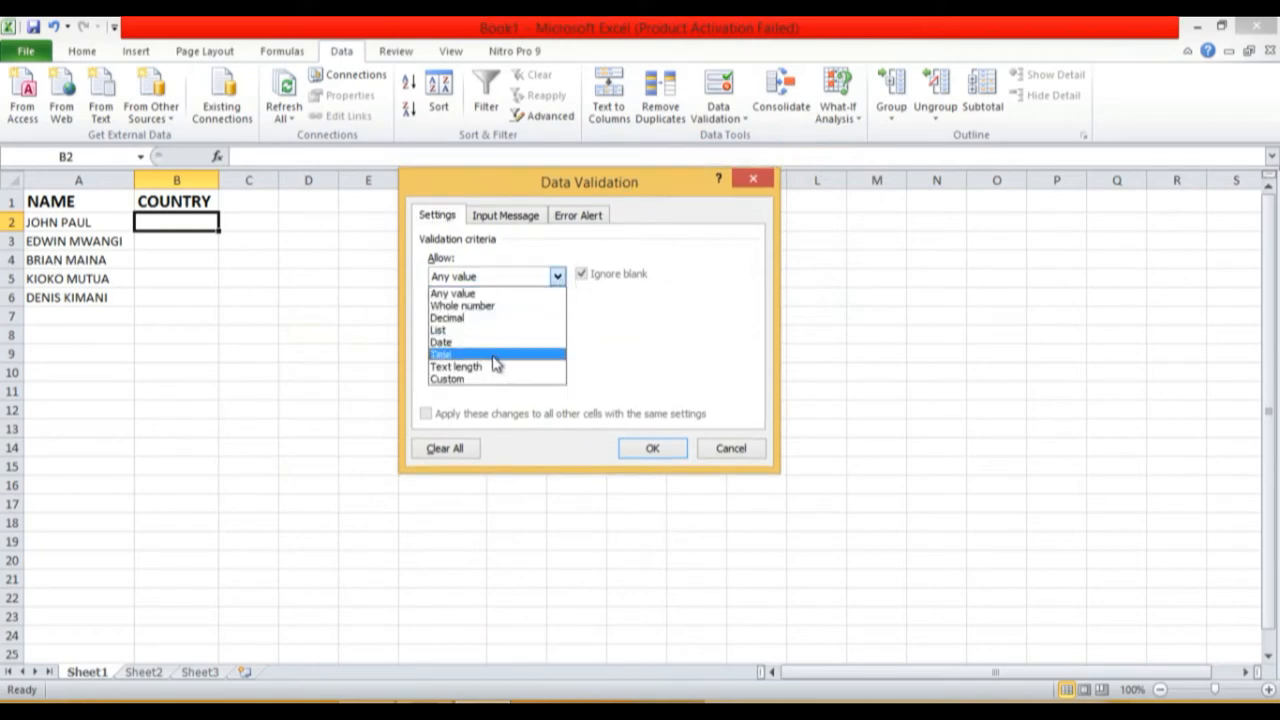
click(438, 330)
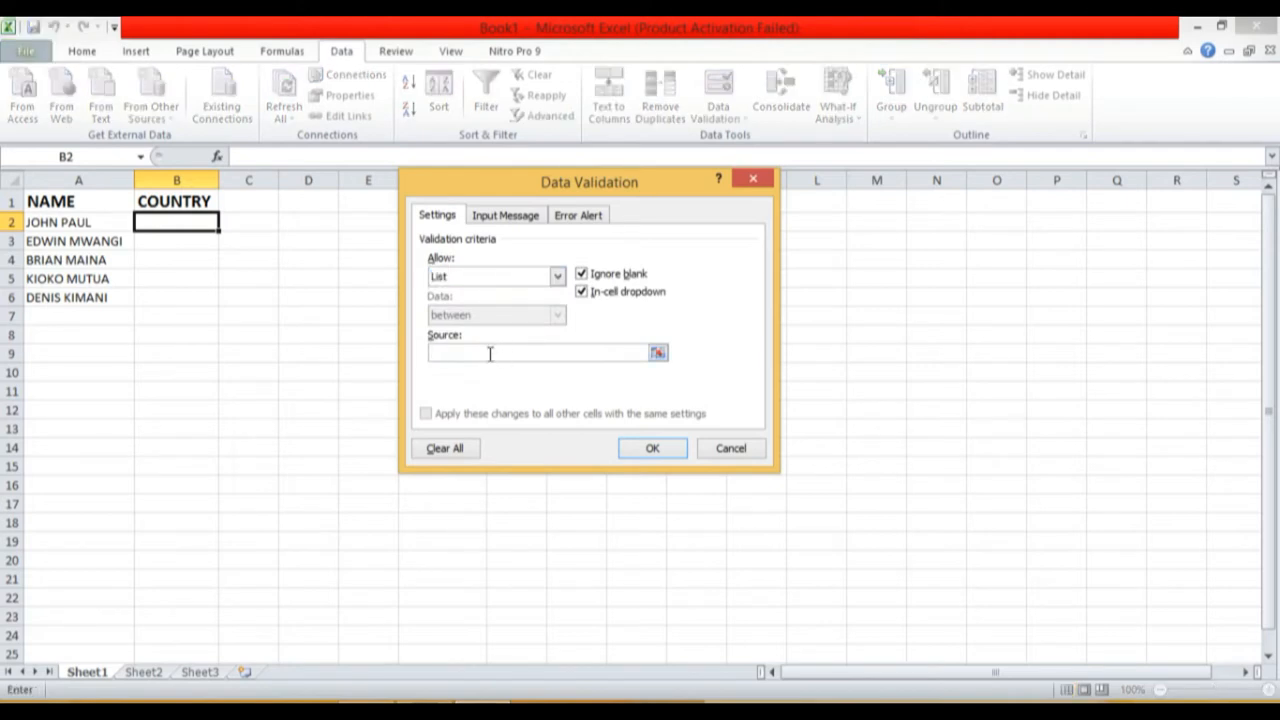
mouse_move(628, 394)
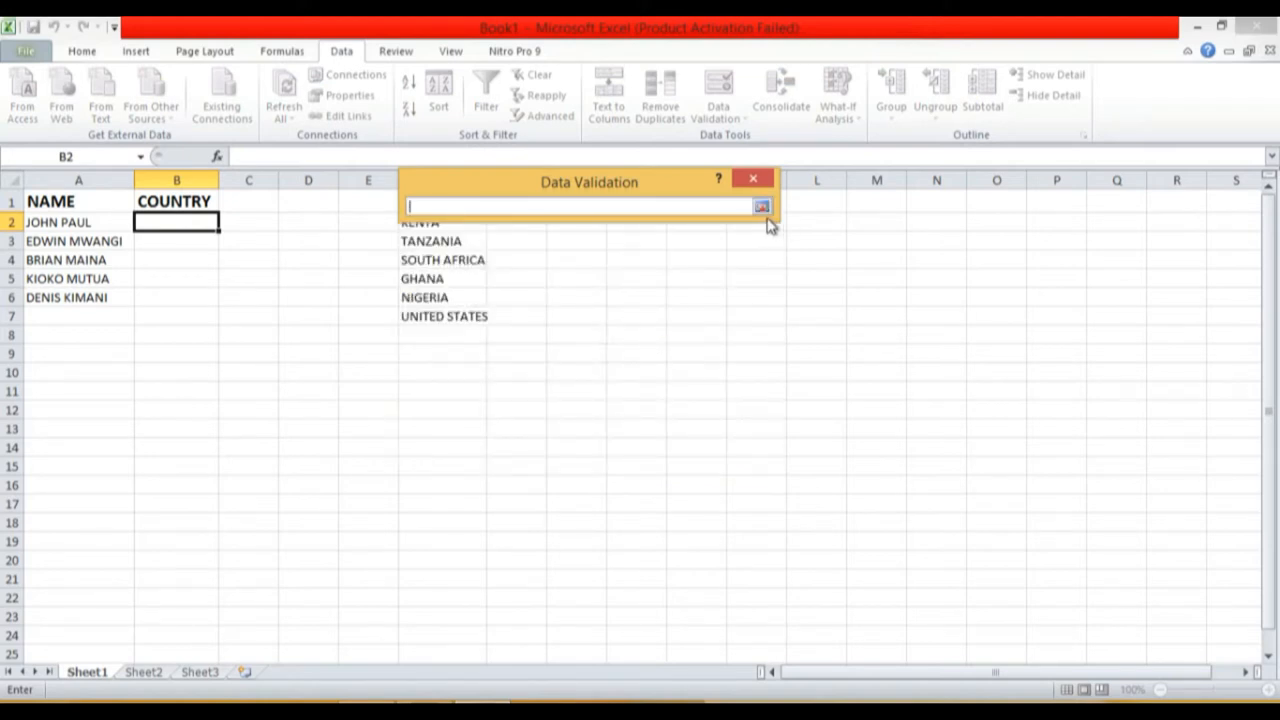
click(760, 206)
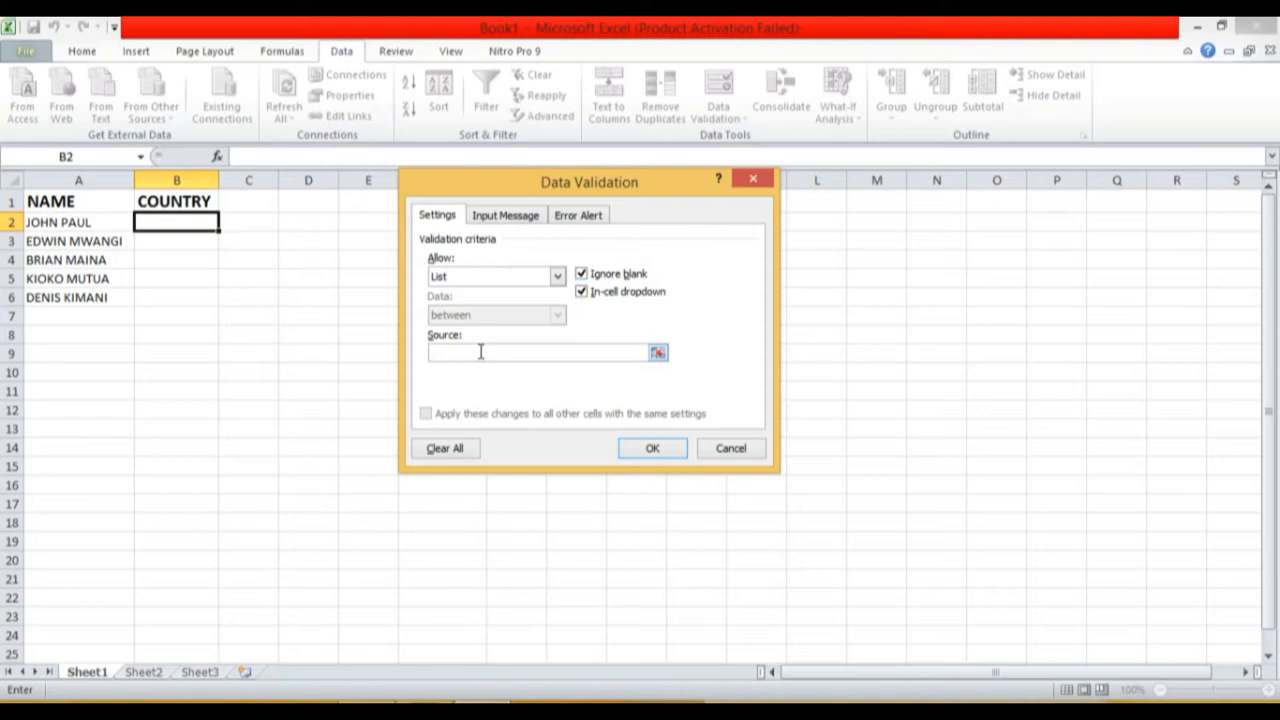
click(540, 352)
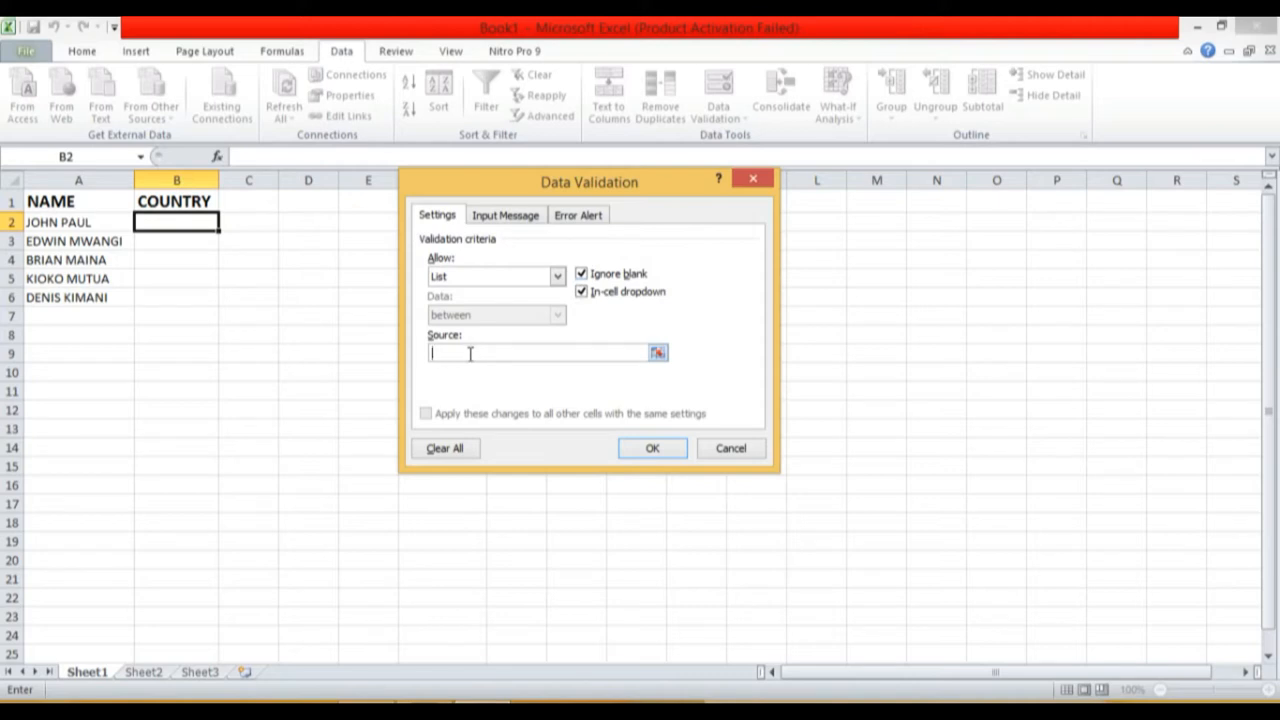
text(=)
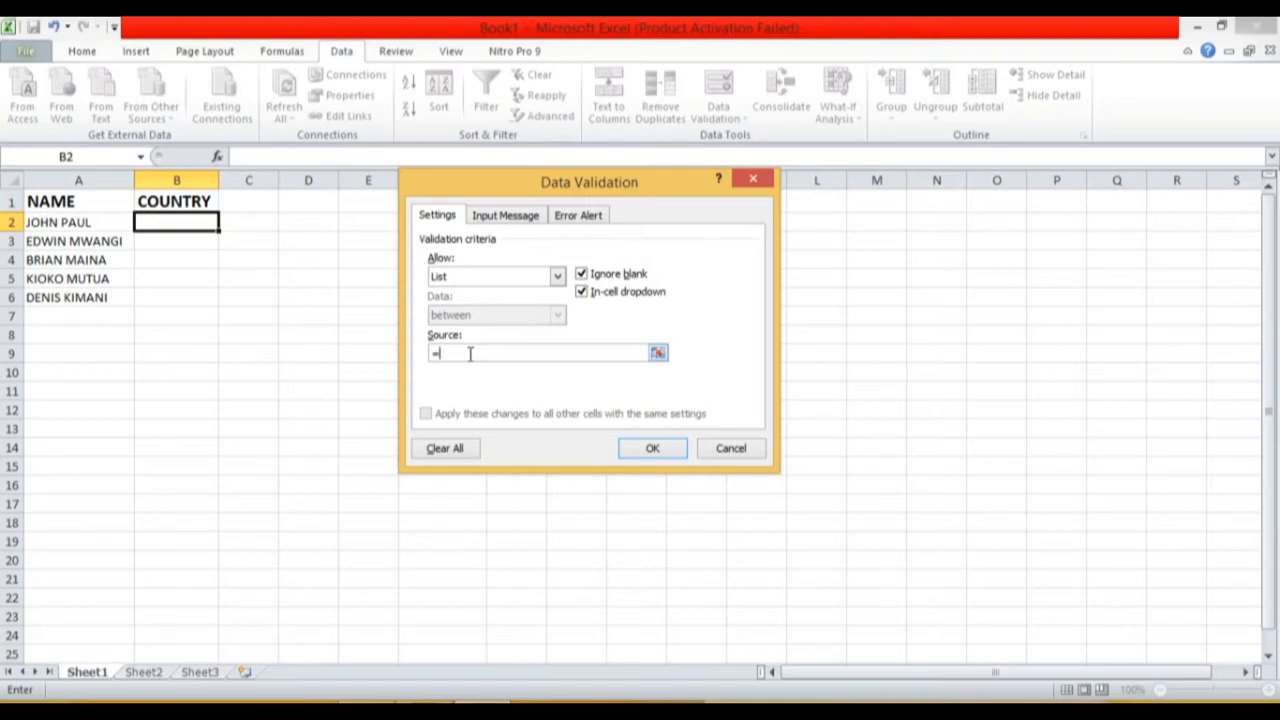
text(COUNTRIES)
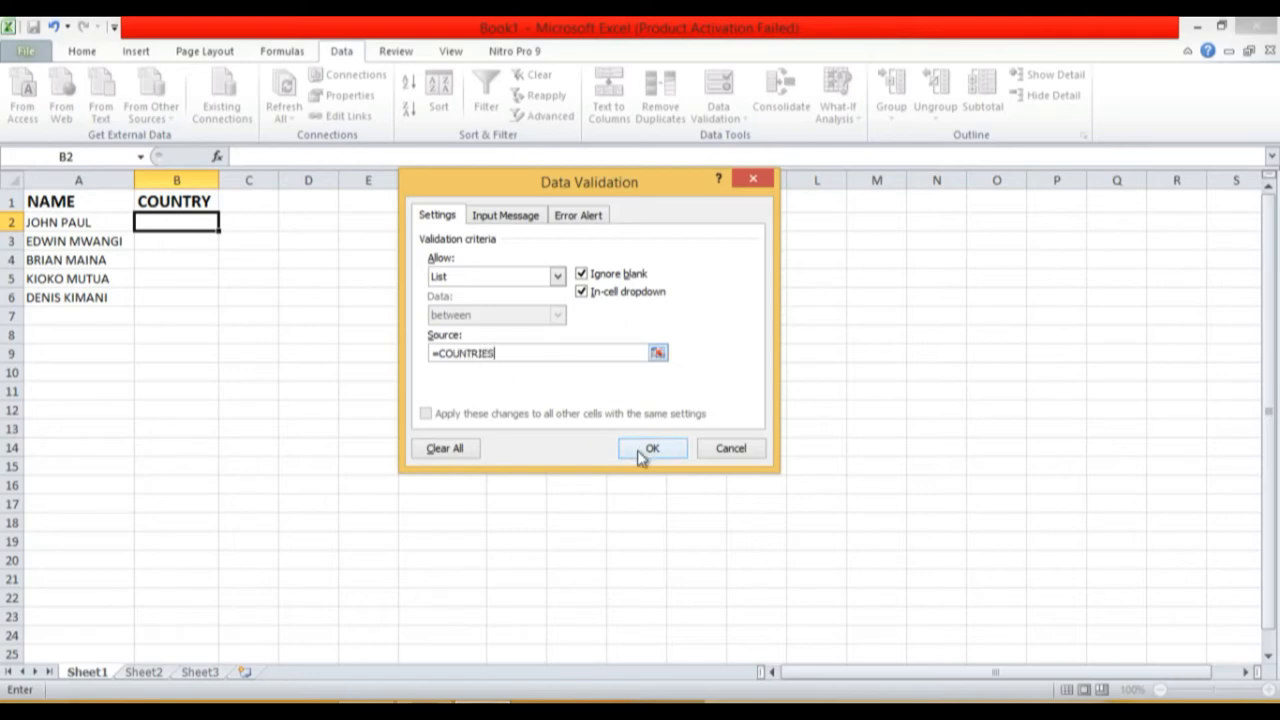
click(652, 448)
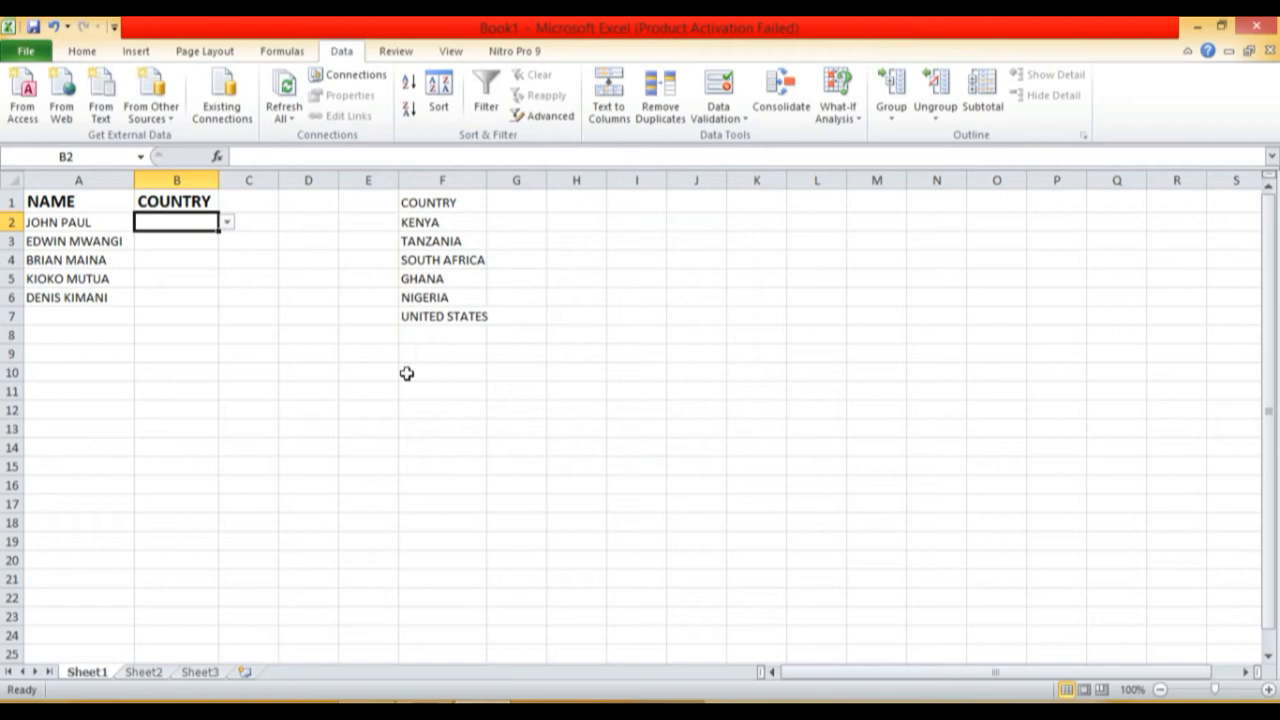
click(226, 220)
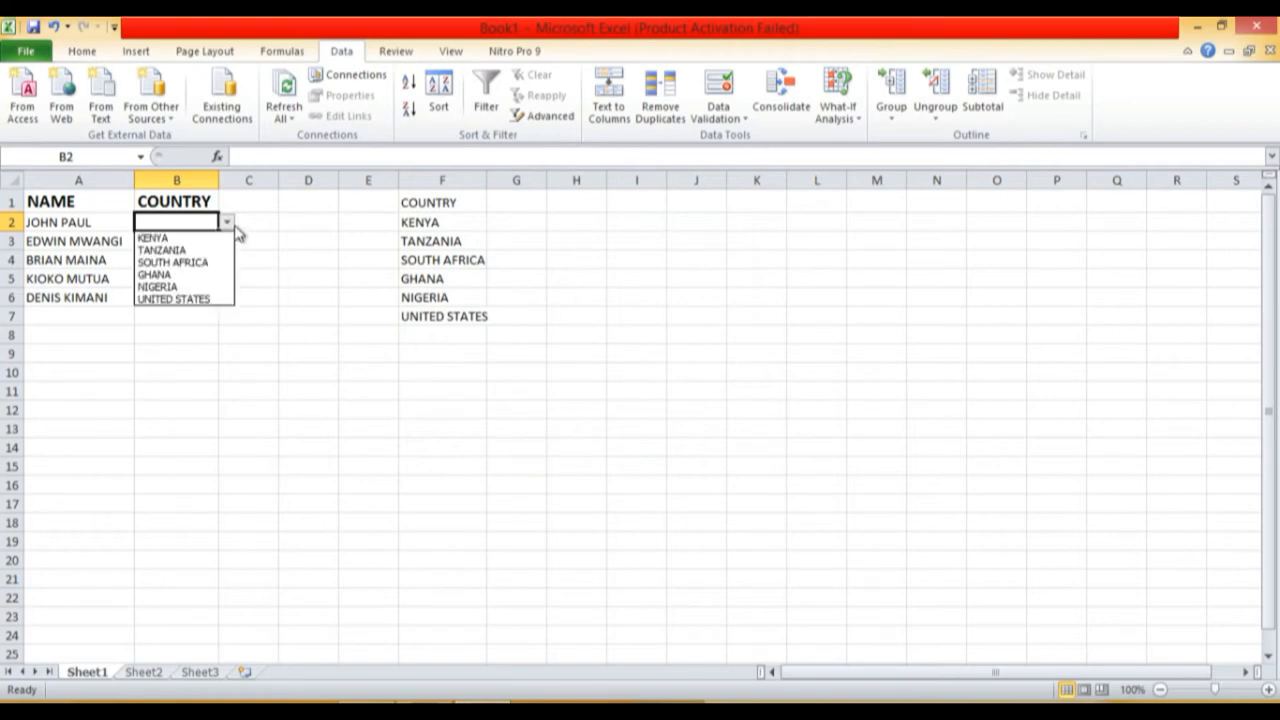
click(164, 248)
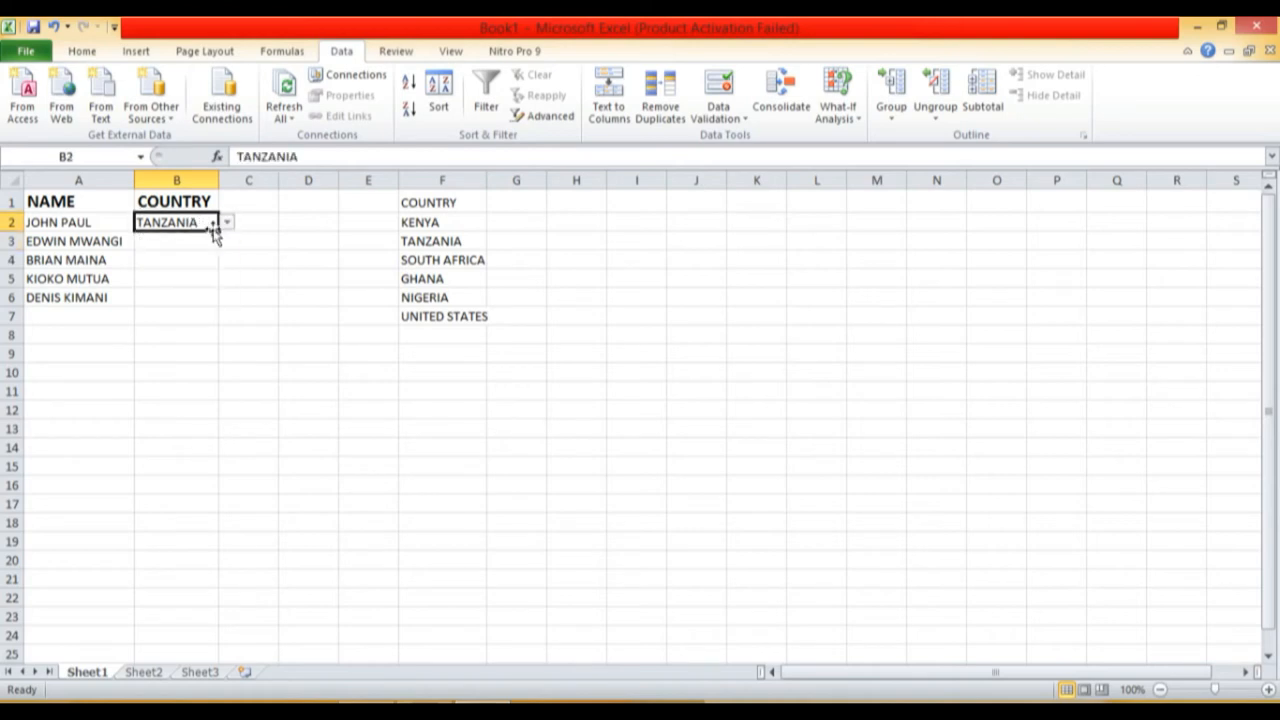
drag(210, 228, 210, 264)
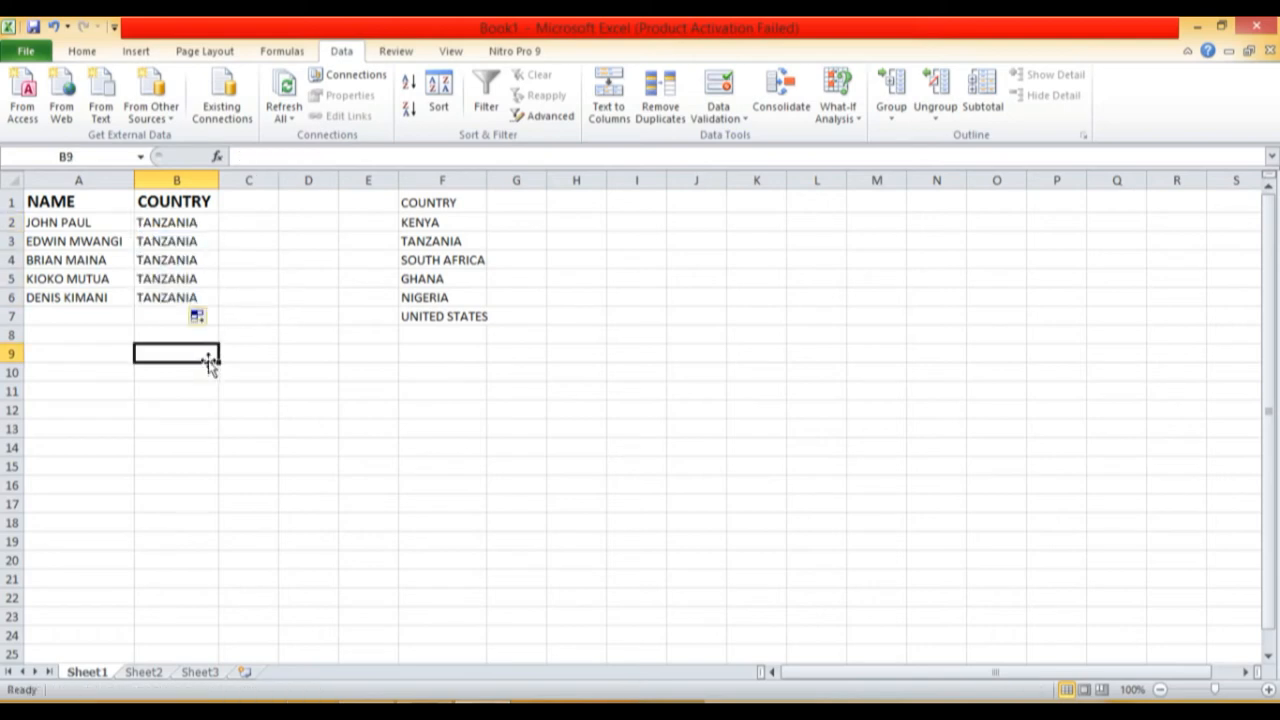
click(176, 240)
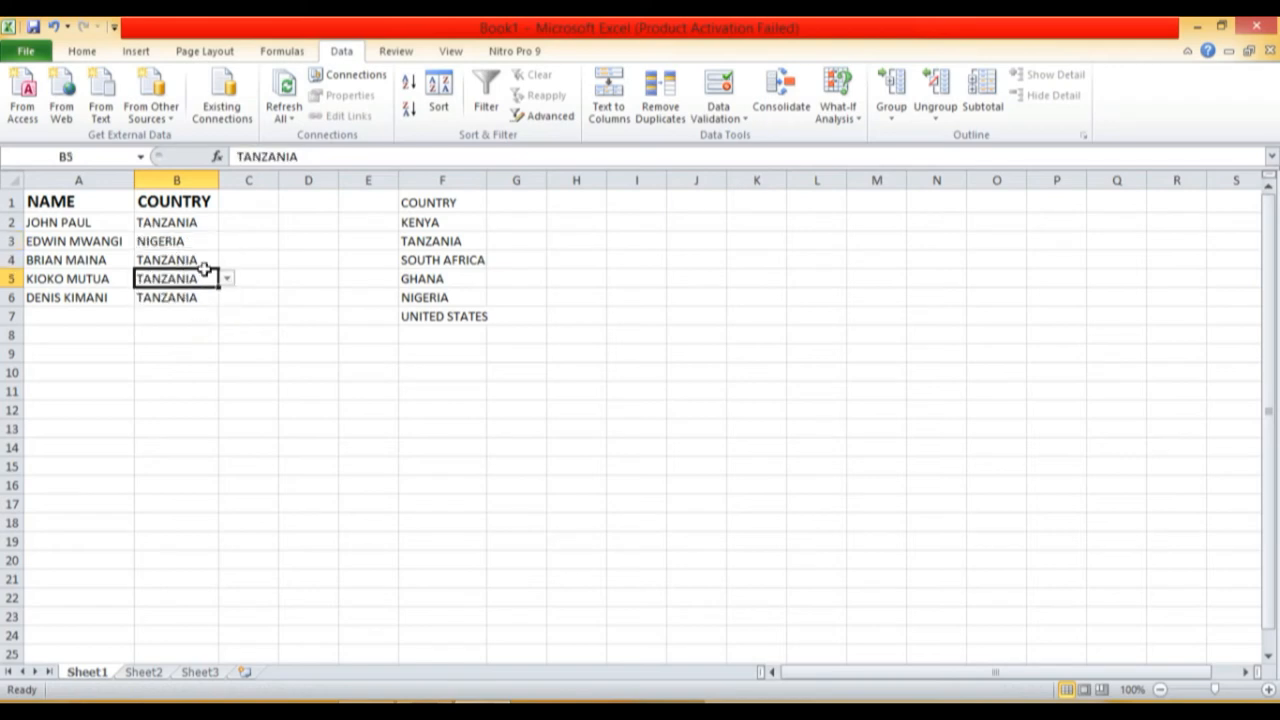
click(176, 278)
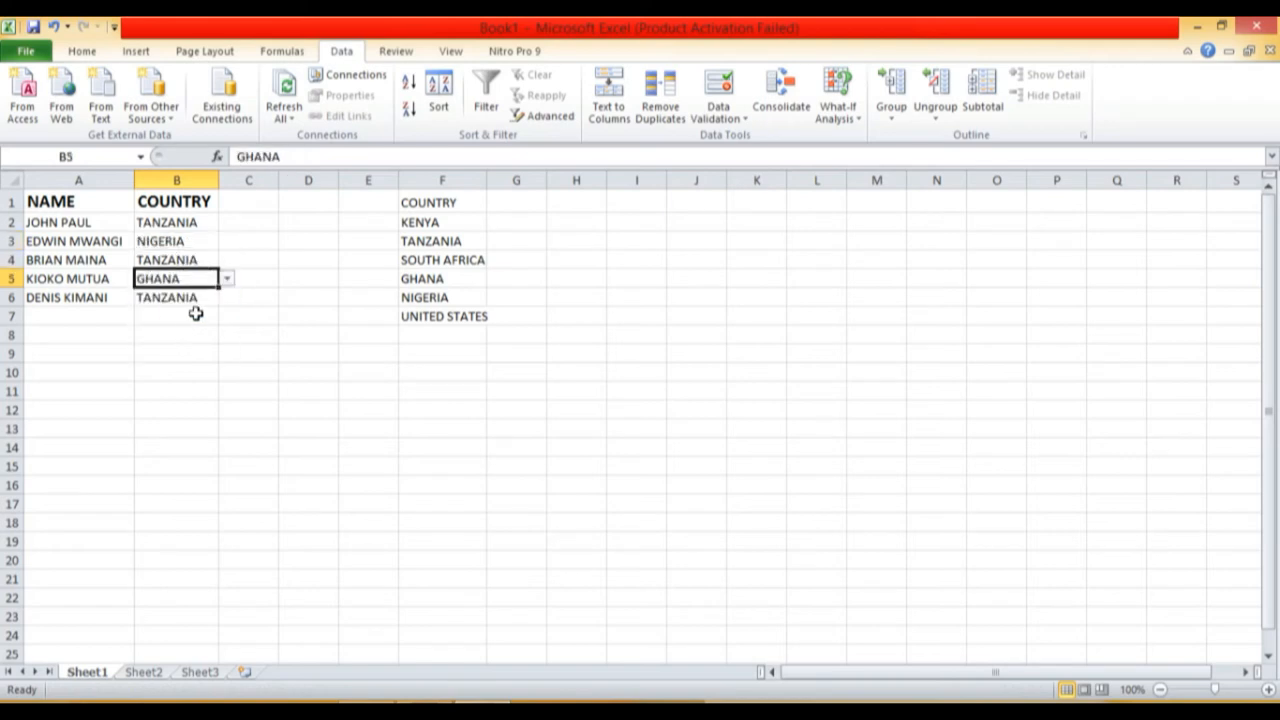
click(248, 296)
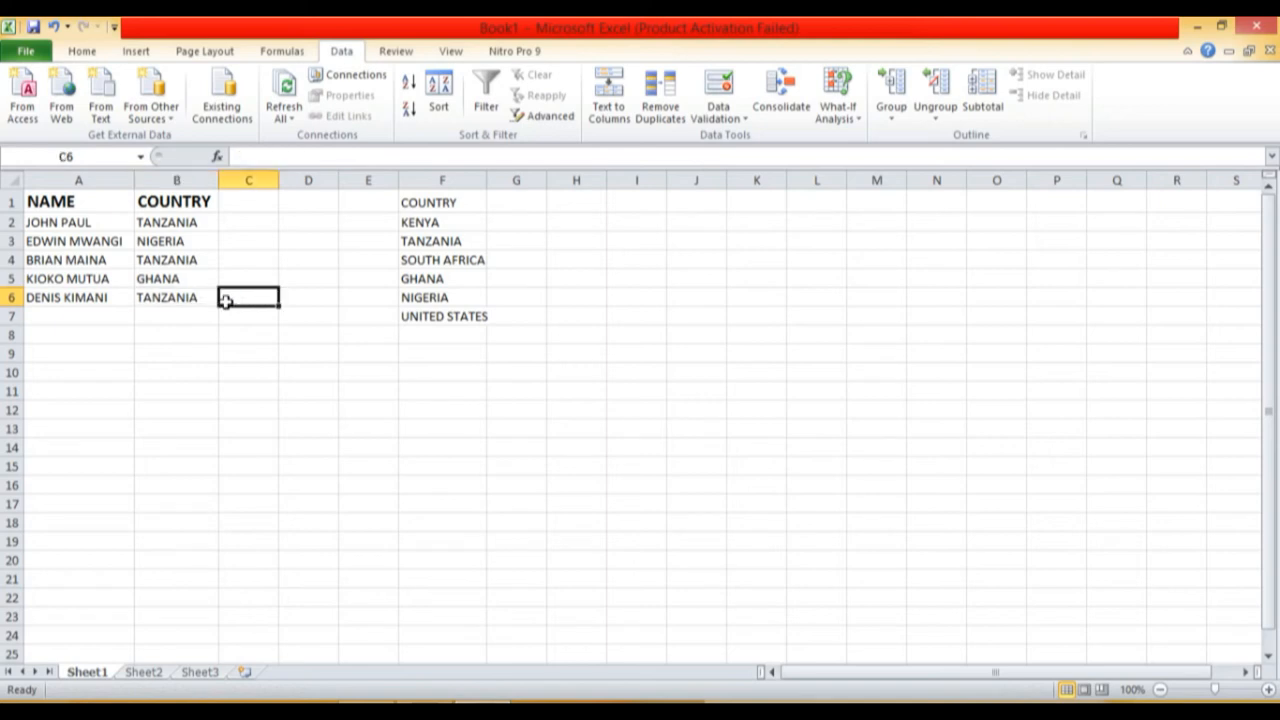
click(228, 296)
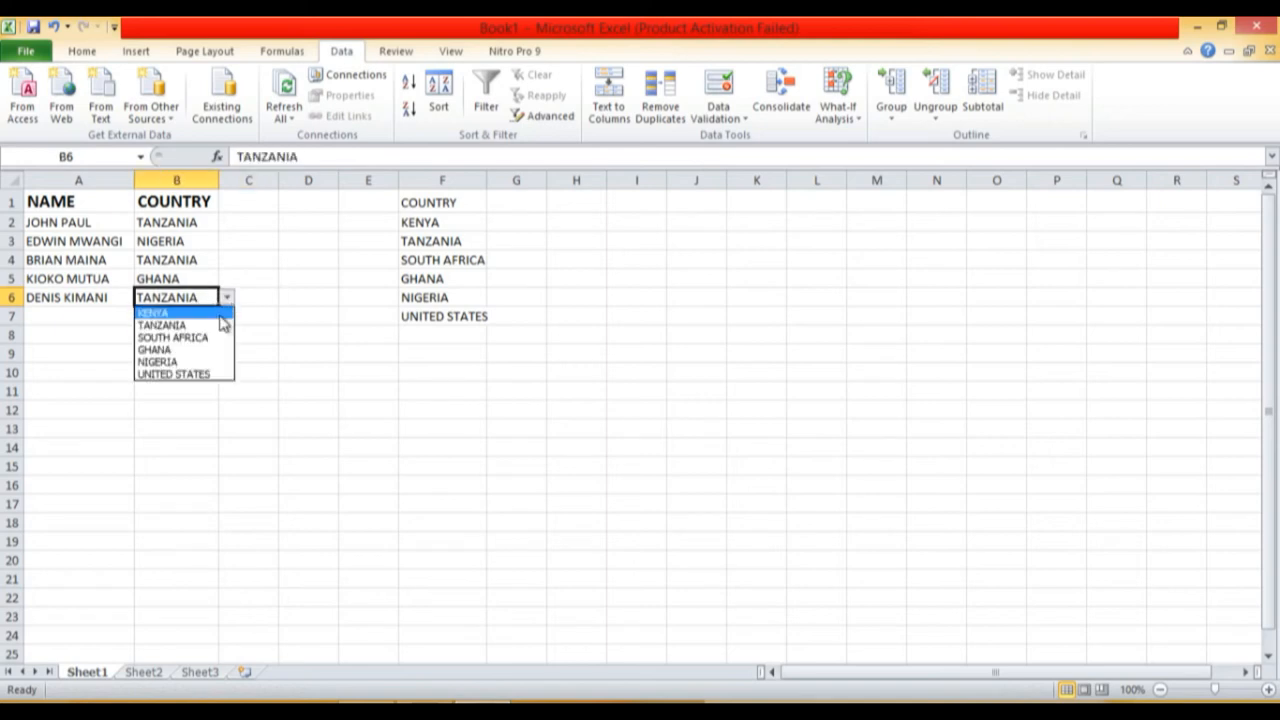
click(172, 336)
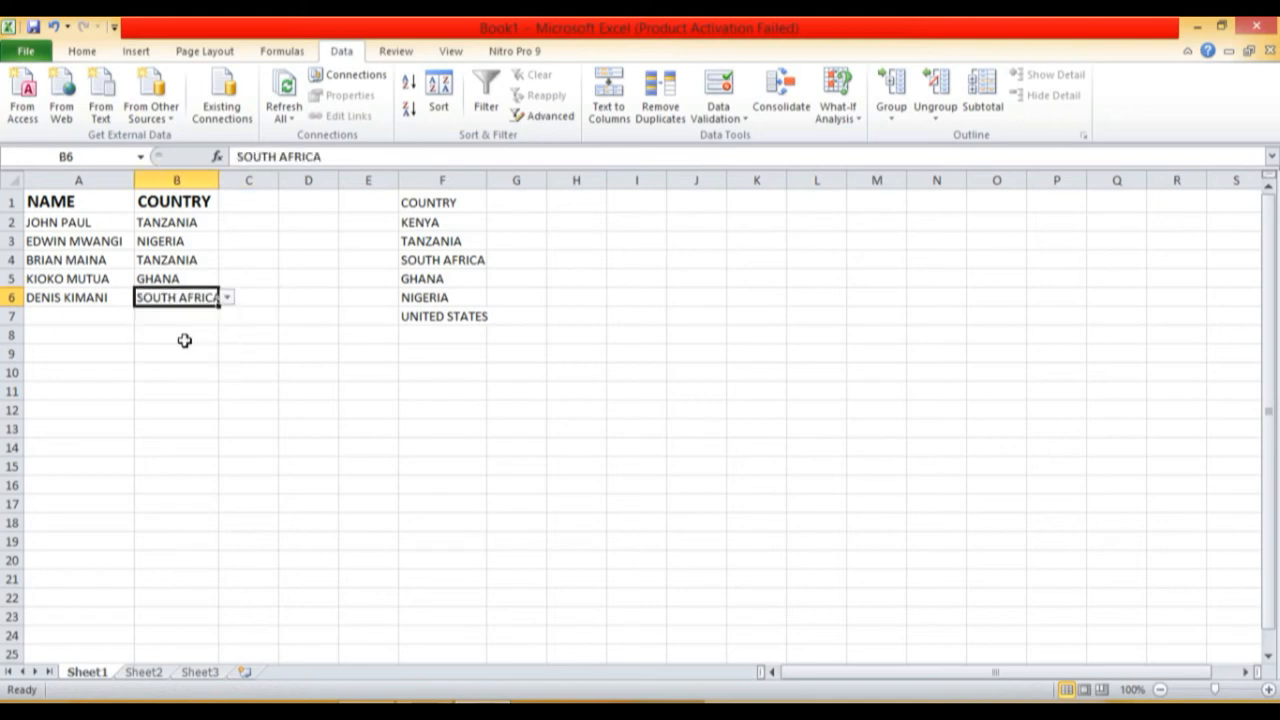
mouse_move(362, 380)
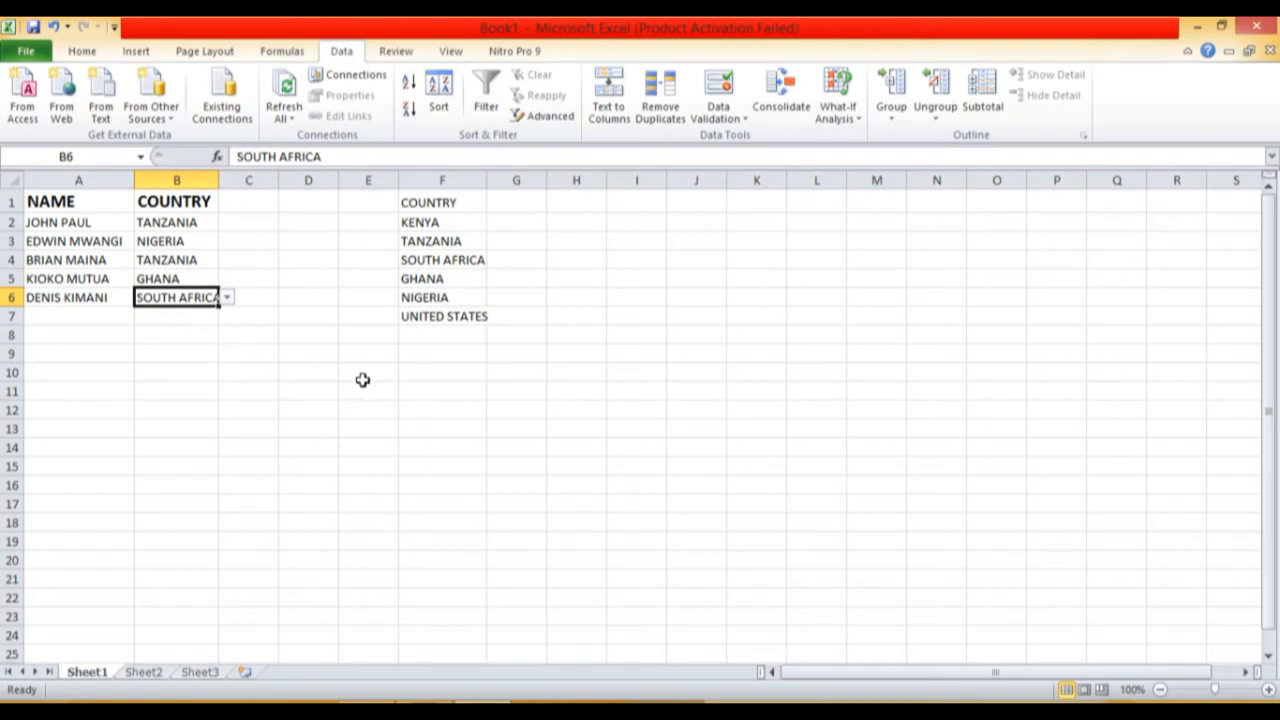
mouse_move(418, 192)
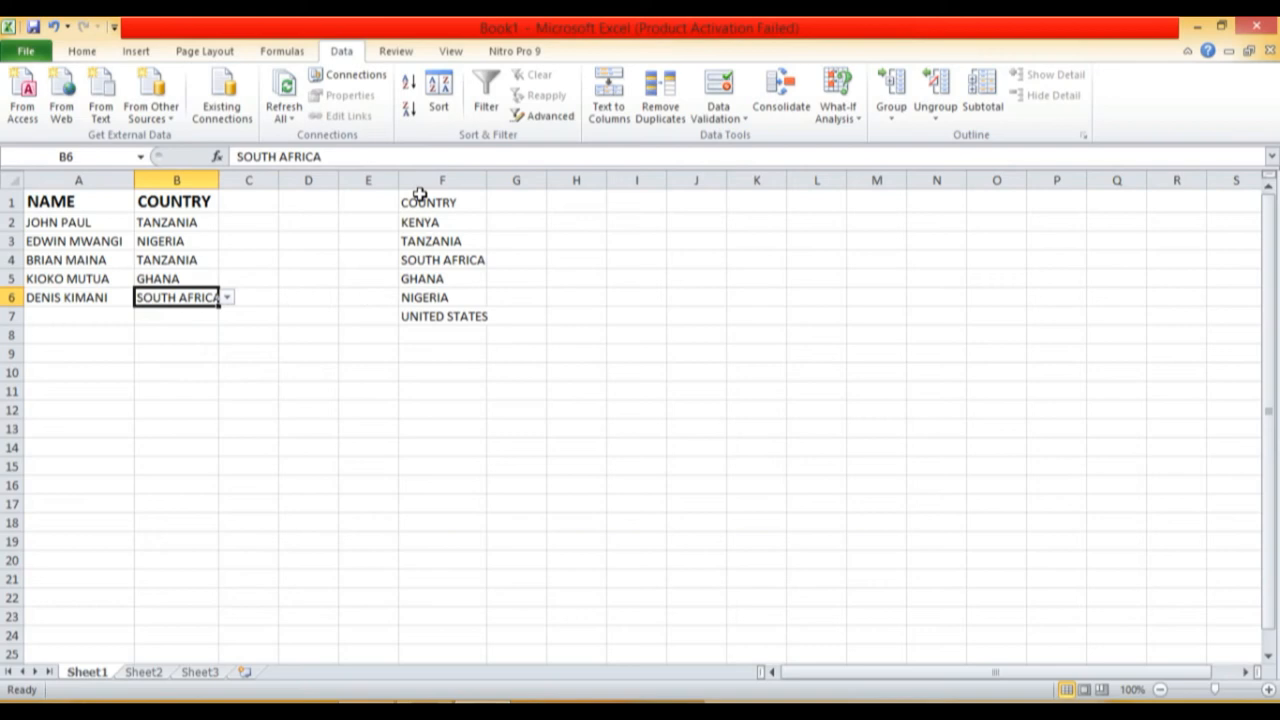
drag(440, 200, 440, 296)
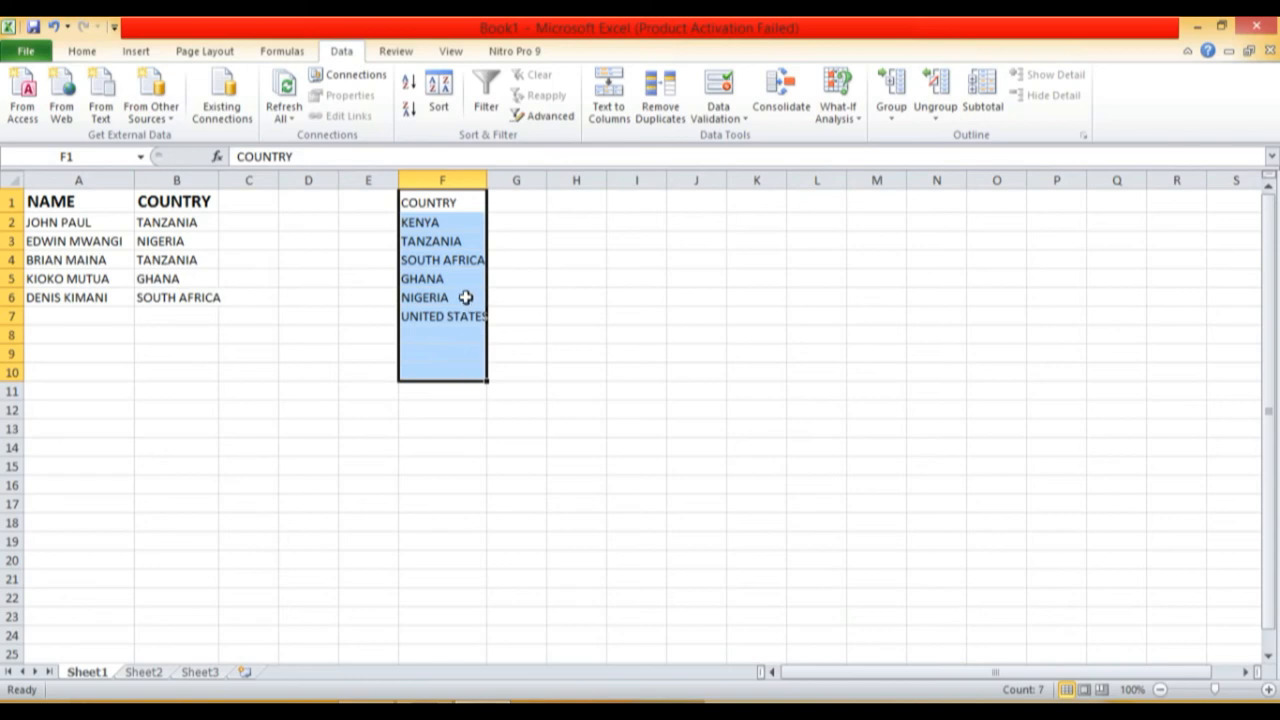
- Hide column F so the country source list is no longer visible
click(442, 180)
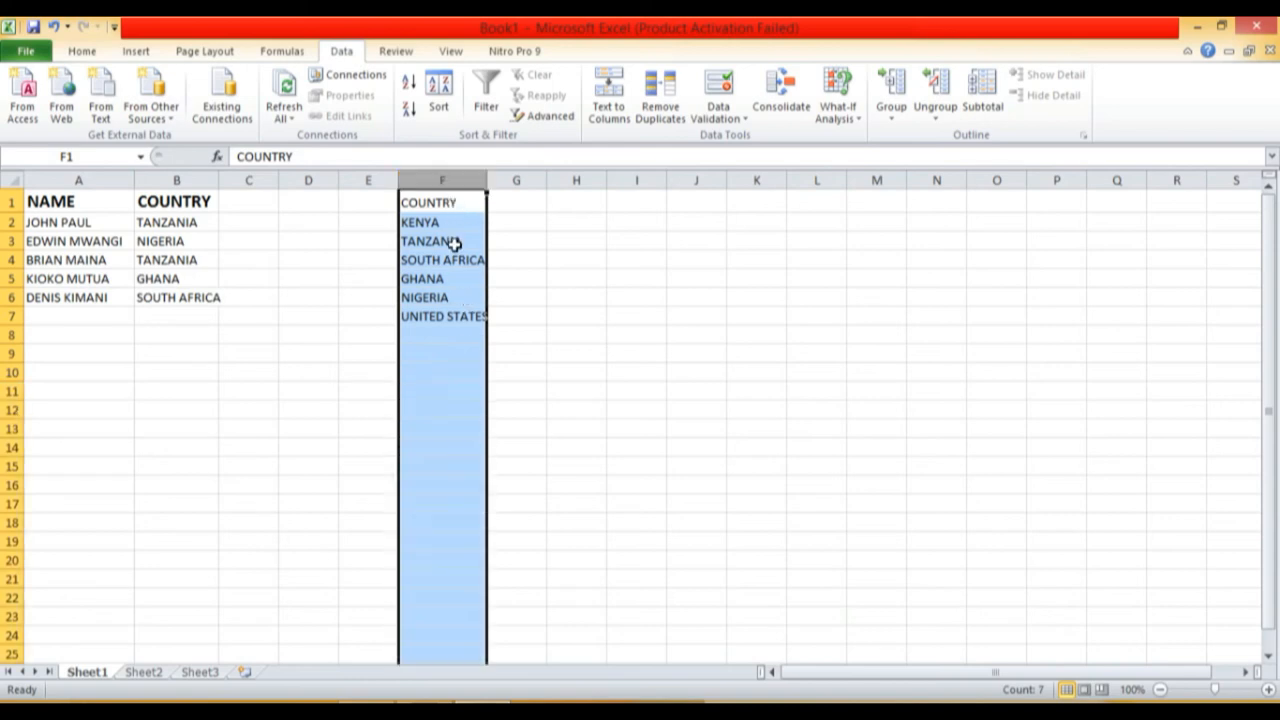
mouse_move(458, 370)
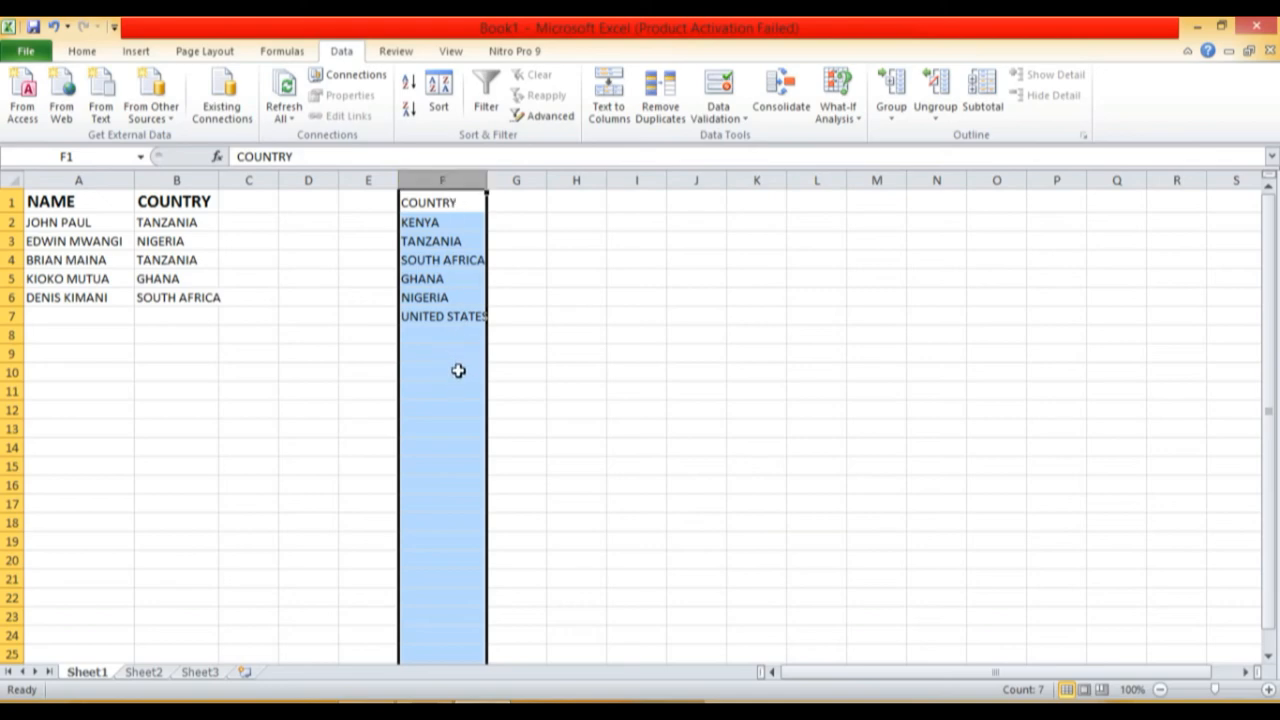
mouse_move(464, 332)
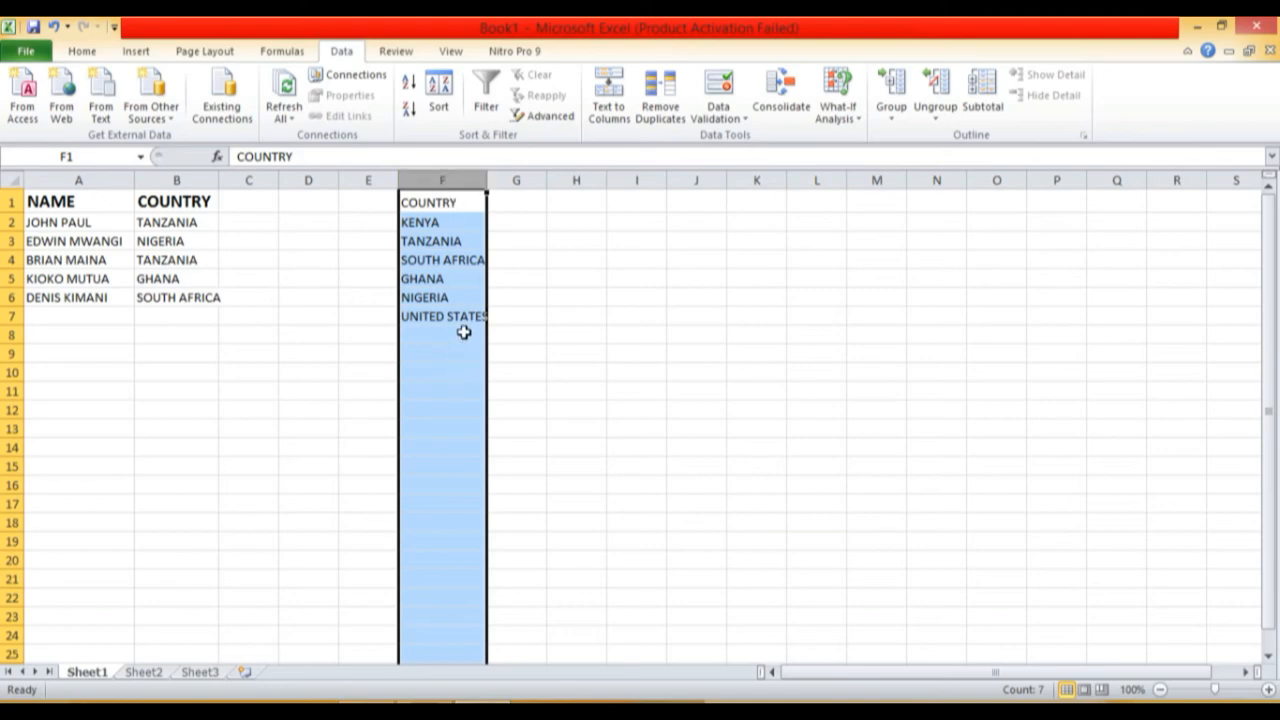
right_click(464, 332)
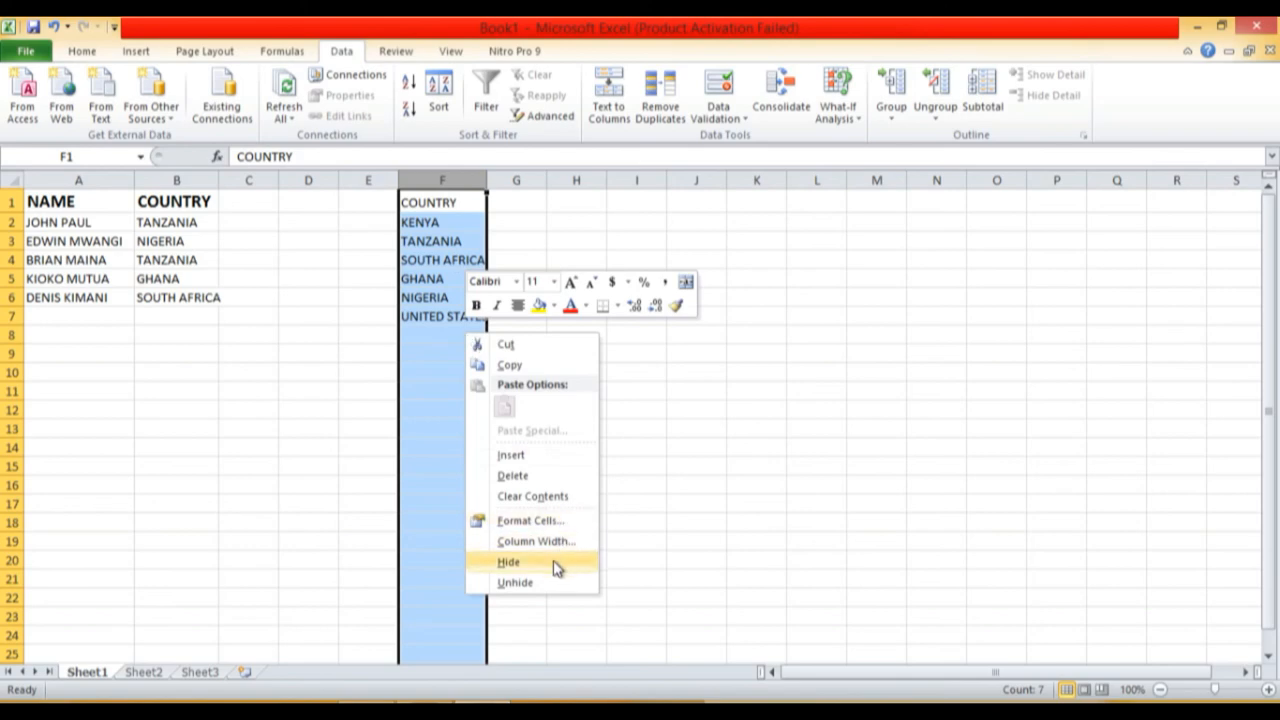
click(506, 562)
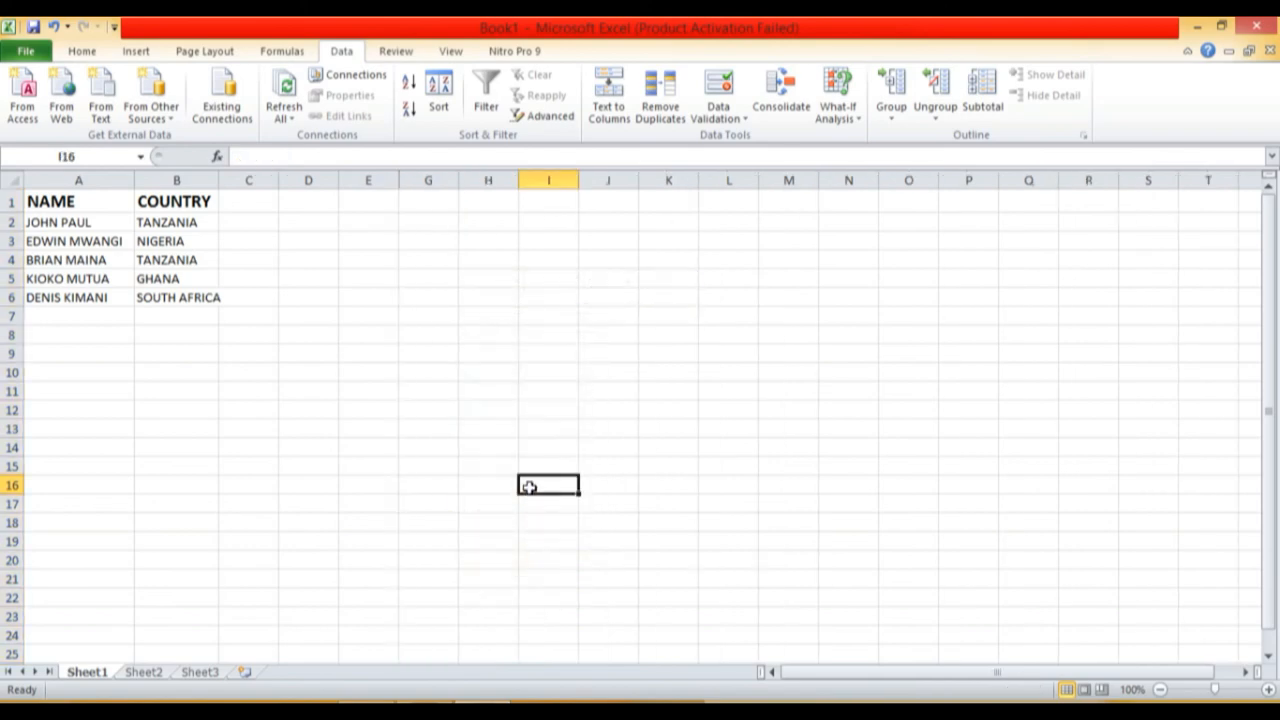
mouse_move(398, 180)
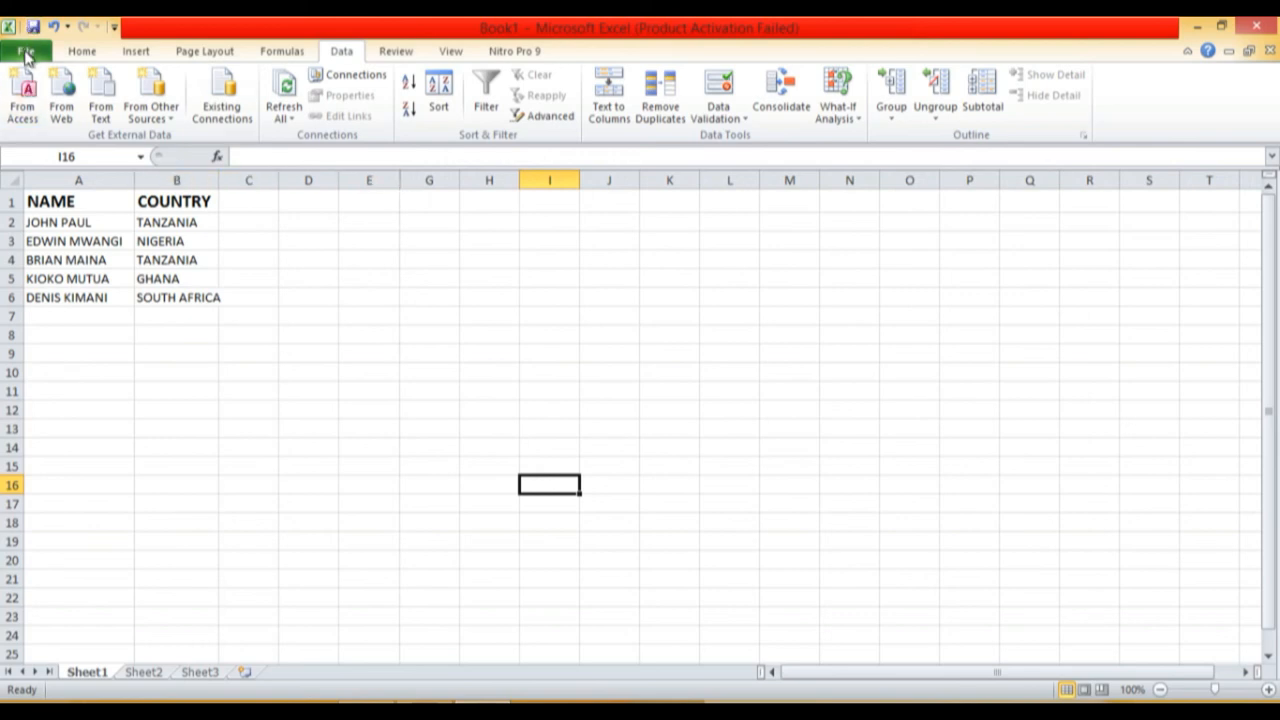
- Show the print preview of the sheet via File > Print
click(28, 52)
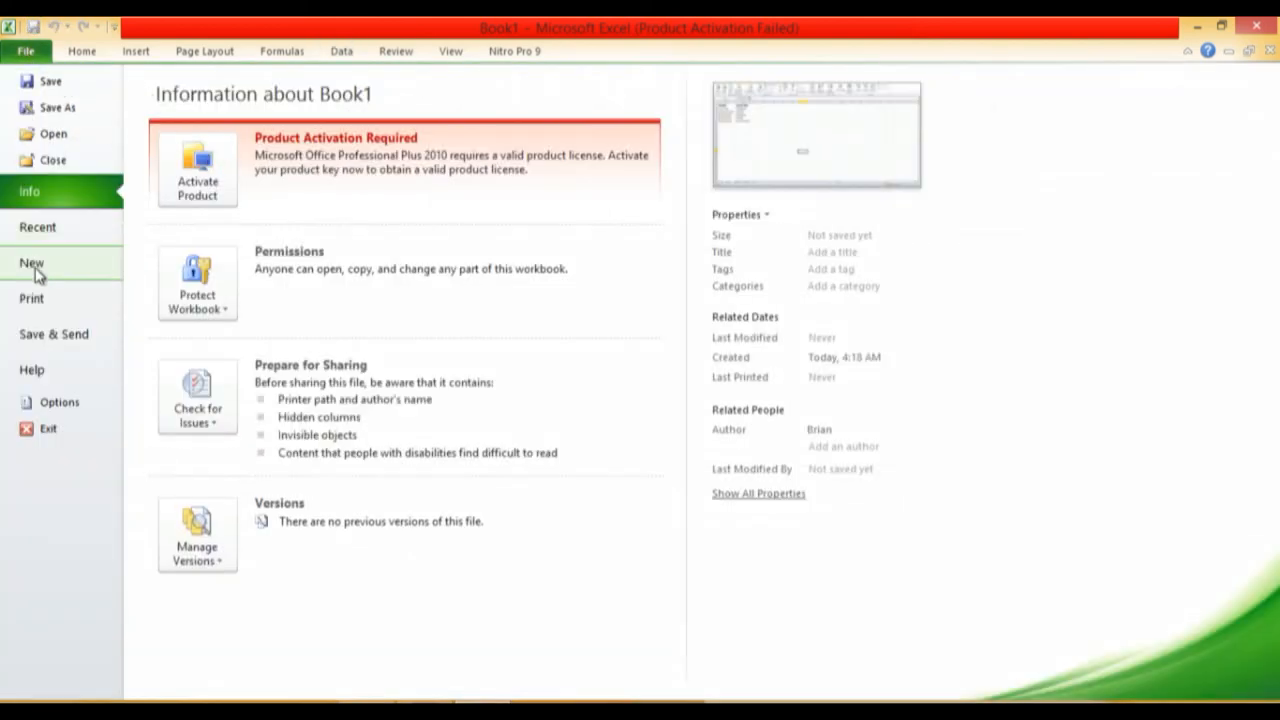
click(32, 298)
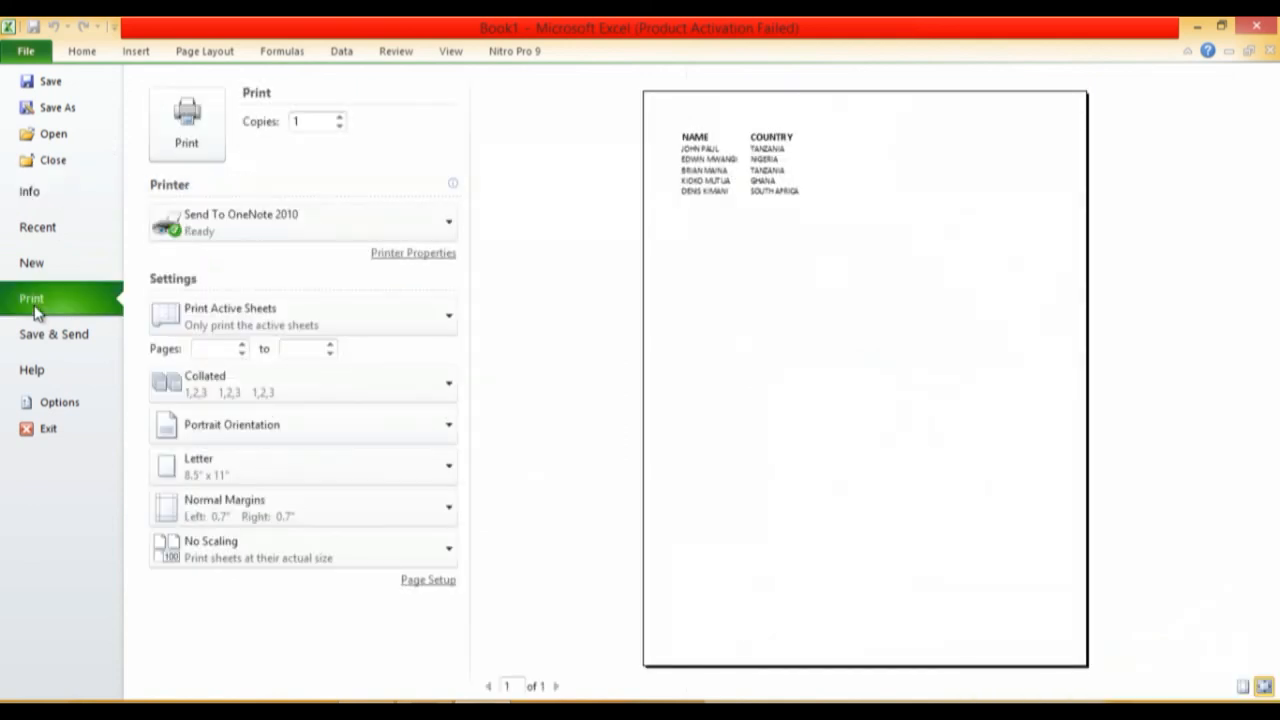
mouse_move(116, 112)
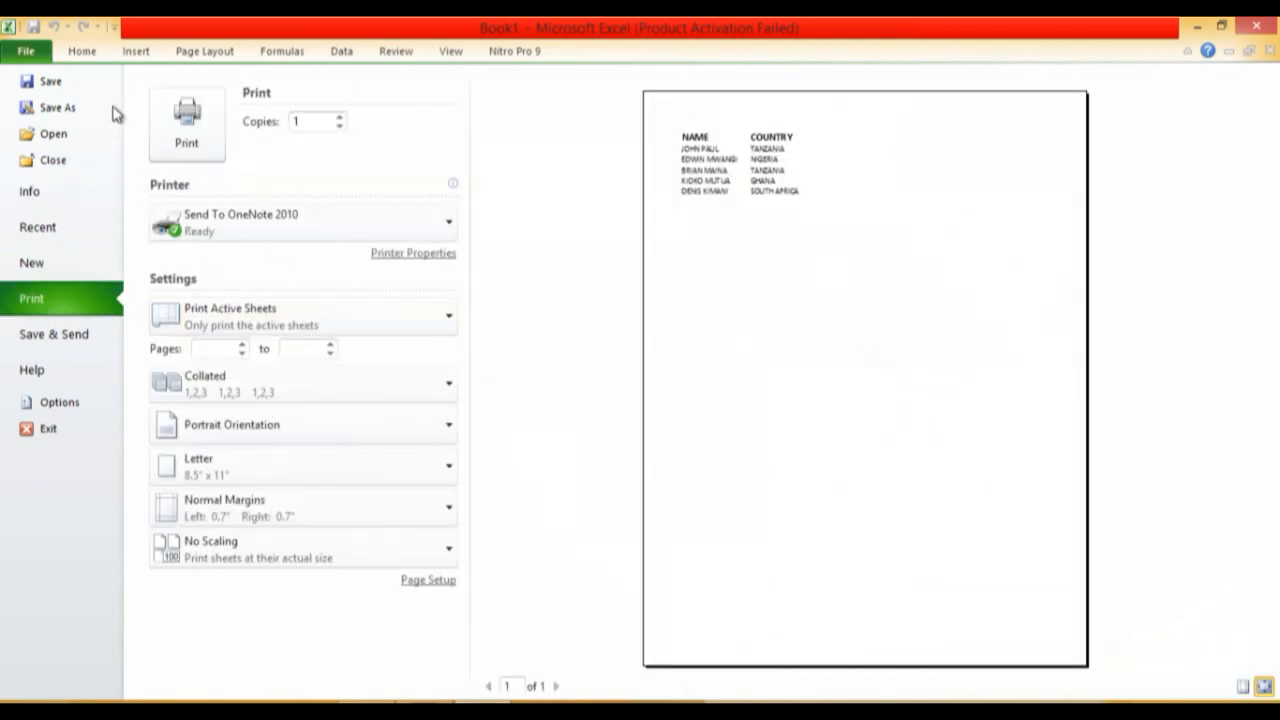
mouse_move(56, 276)
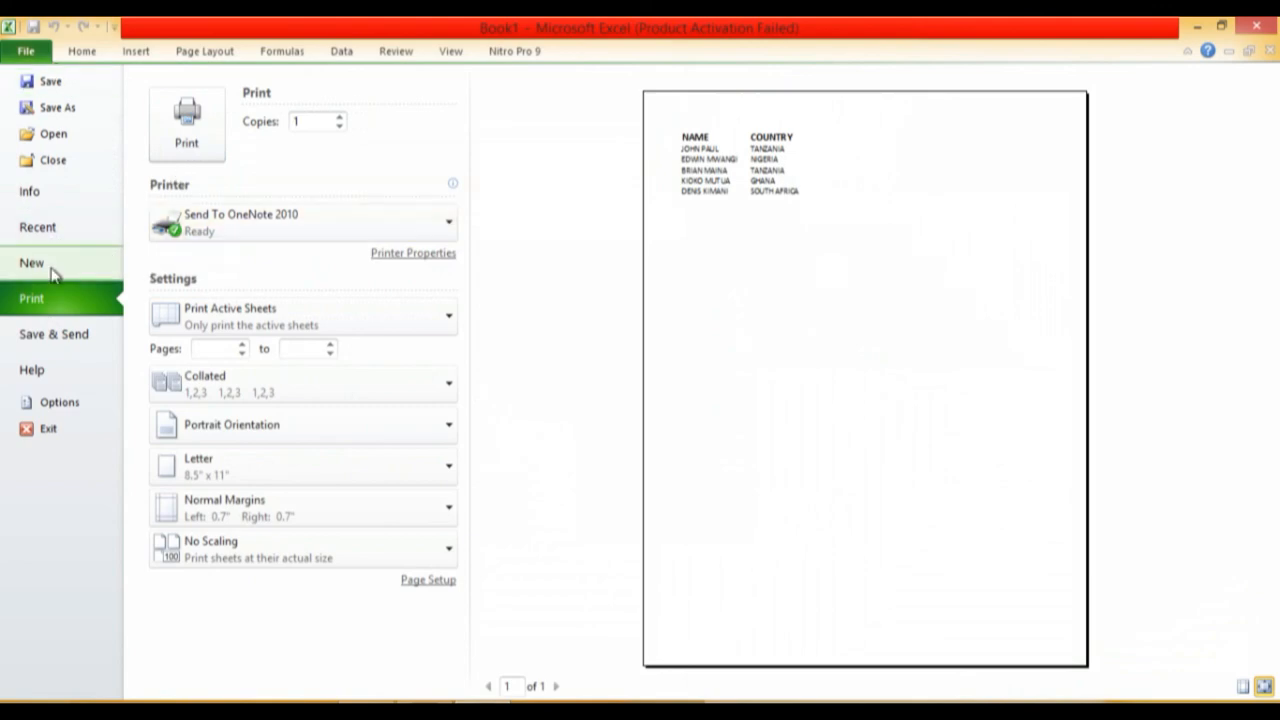